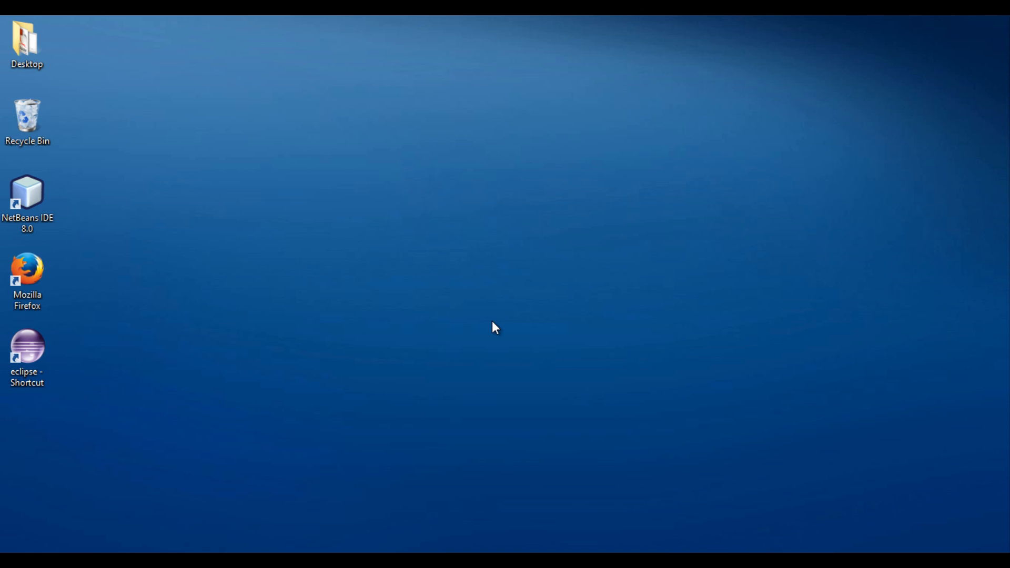
mouse_move(101, 216)
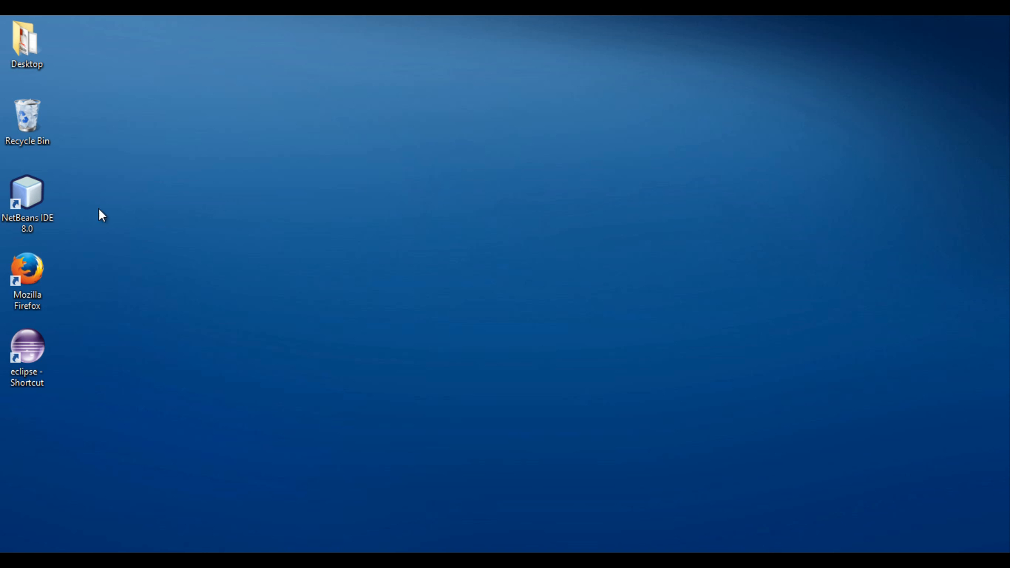
- Launch NetBeans IDE 8.0 and show the Services window
left_click(28, 195)
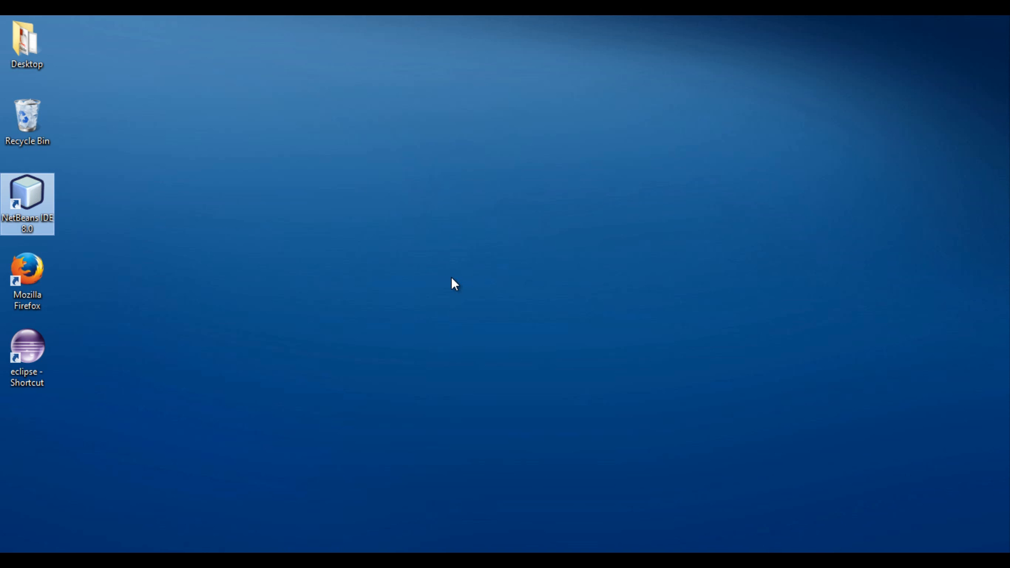
double_click(27, 203)
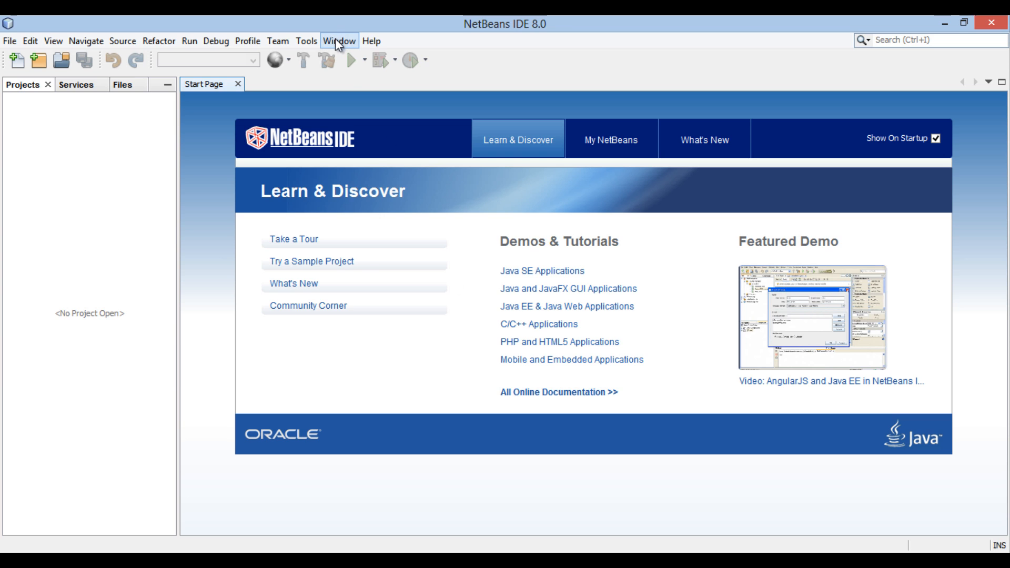
left_click(340, 41)
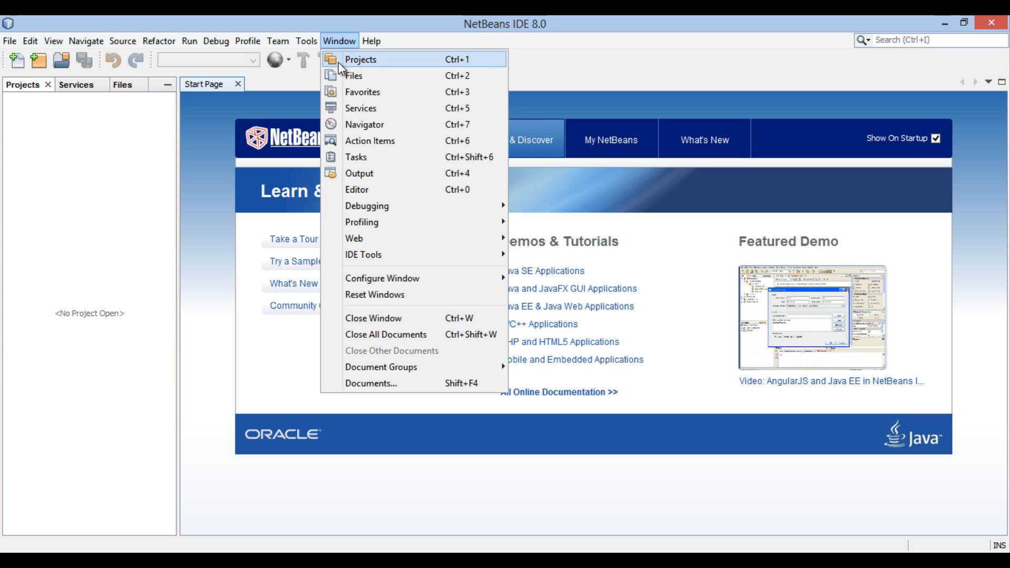
mouse_move(361, 108)
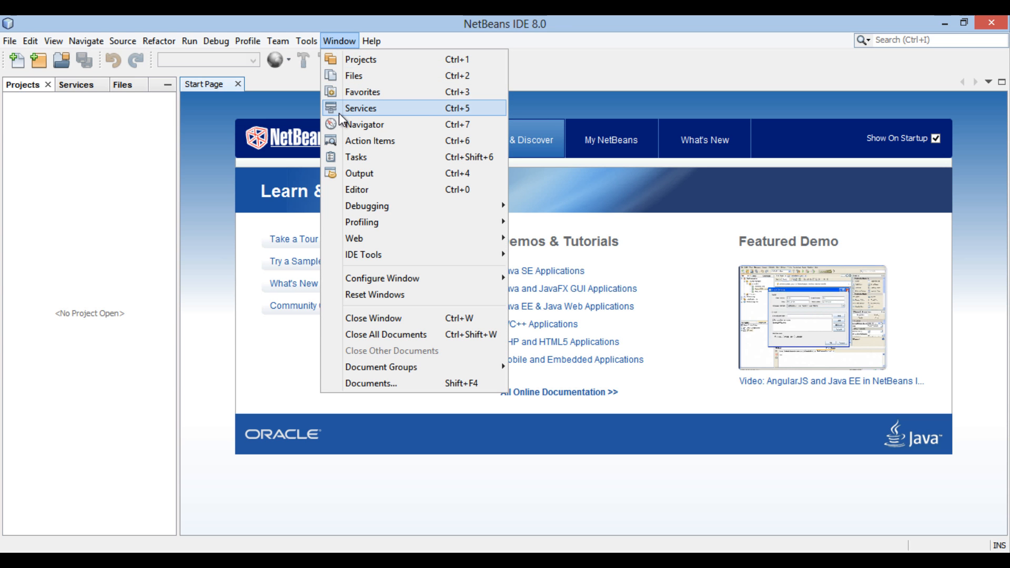
left_click(361, 107)
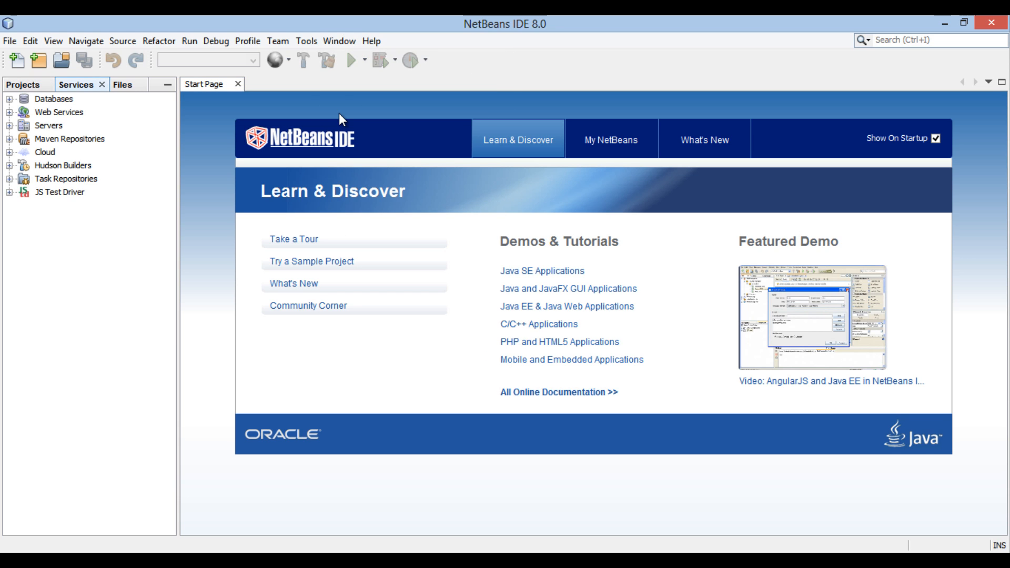
mouse_move(63, 125)
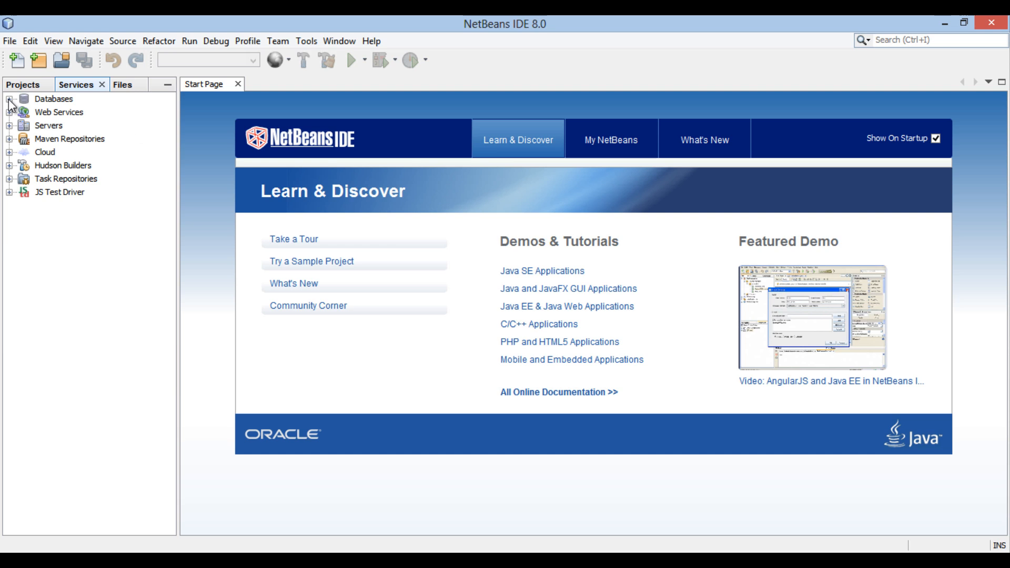
- Expand Databases and Java DB to reveal the Java DB server and its sample database
left_click(9, 99)
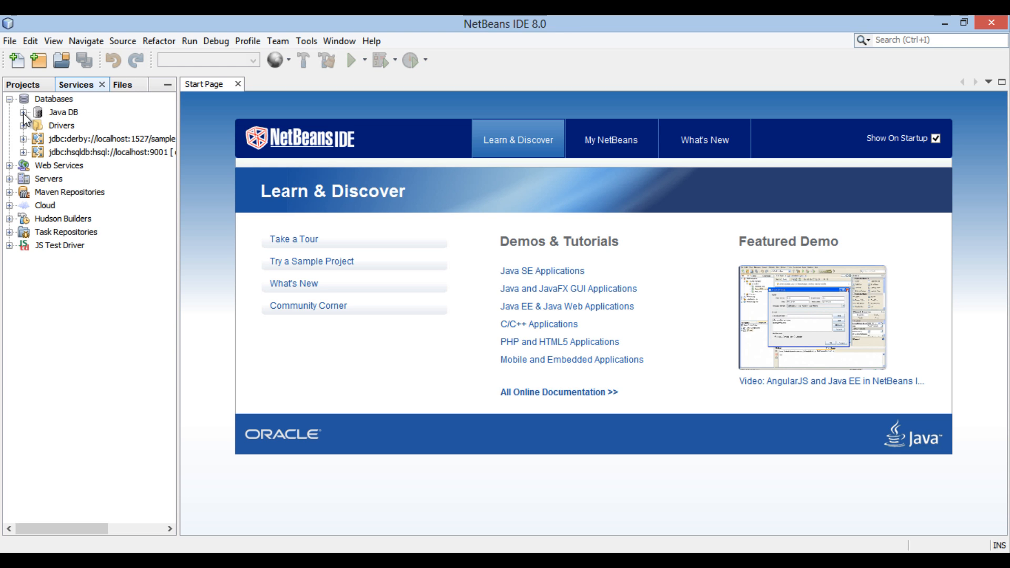
left_click(41, 113)
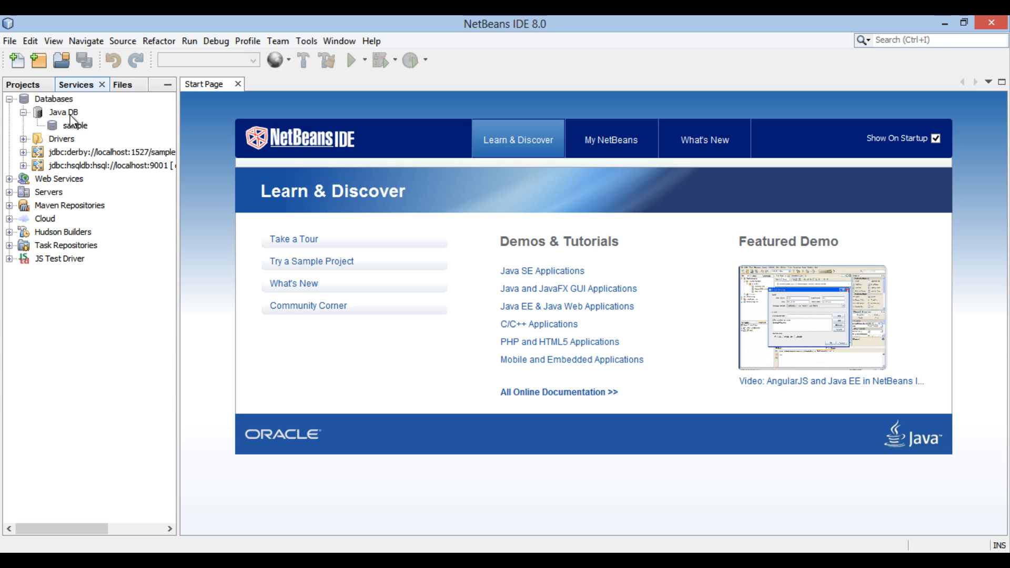
left_click(61, 113)
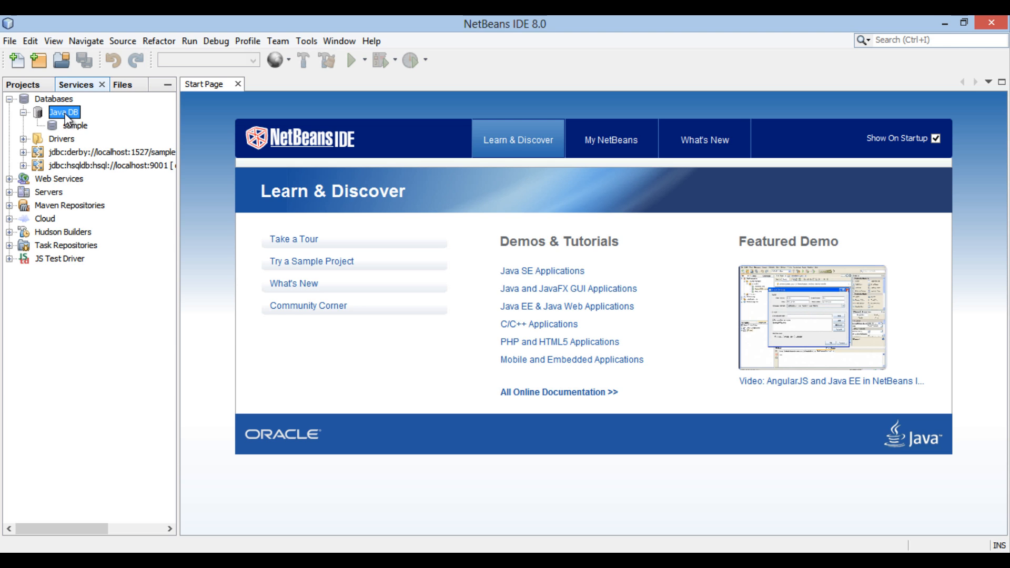
- Fill the Create Java DB Database dialog with name CustomerDB, user sa and a confirmed password
right_click(57, 112)
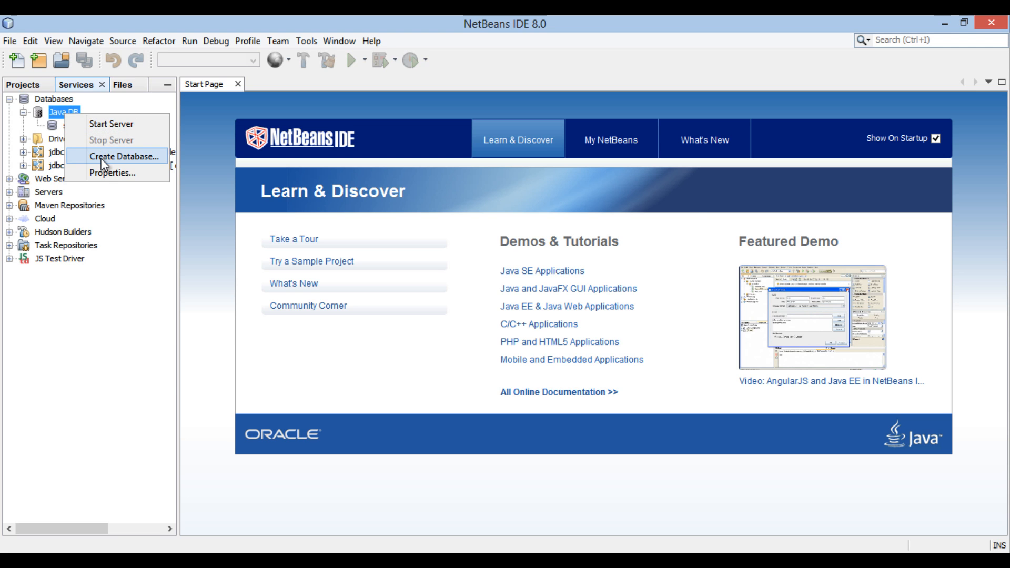
left_click(125, 157)
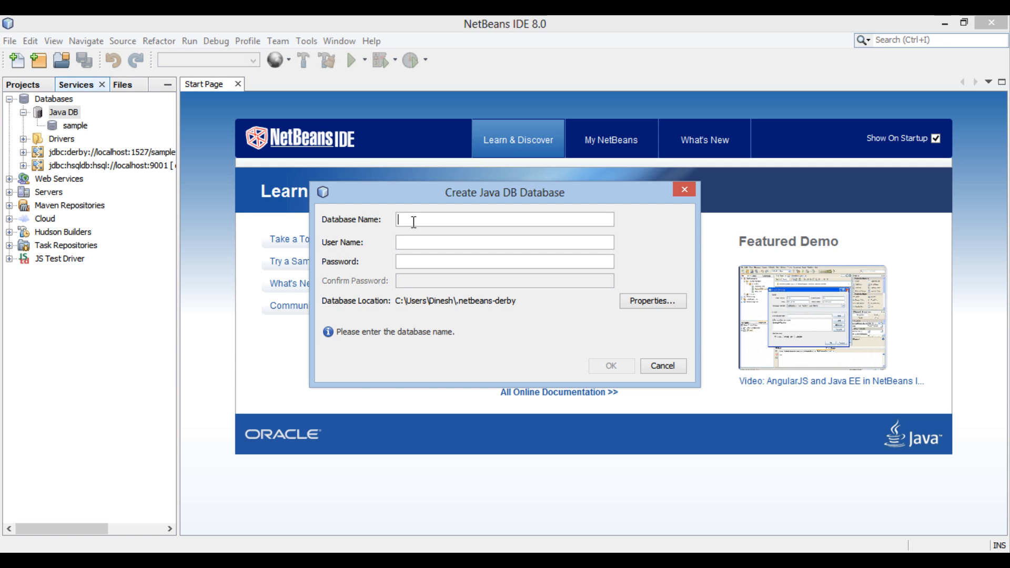
type("Customer")
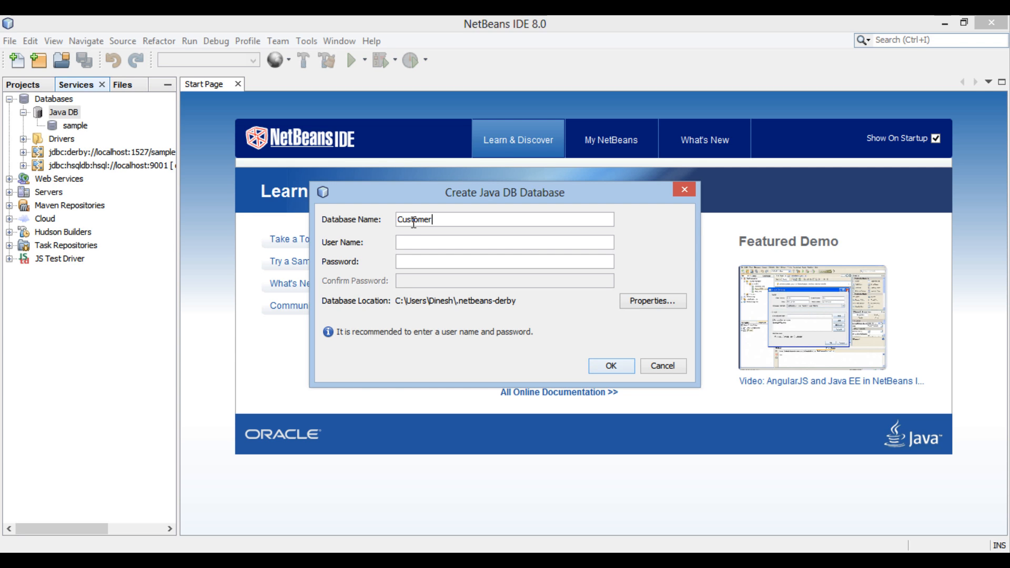
type("DB")
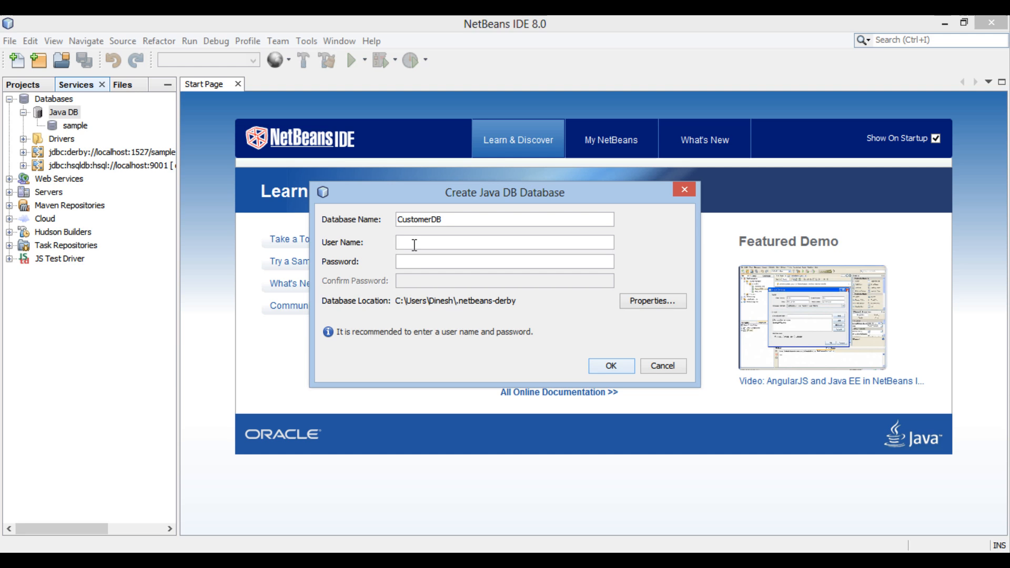
type("sa")
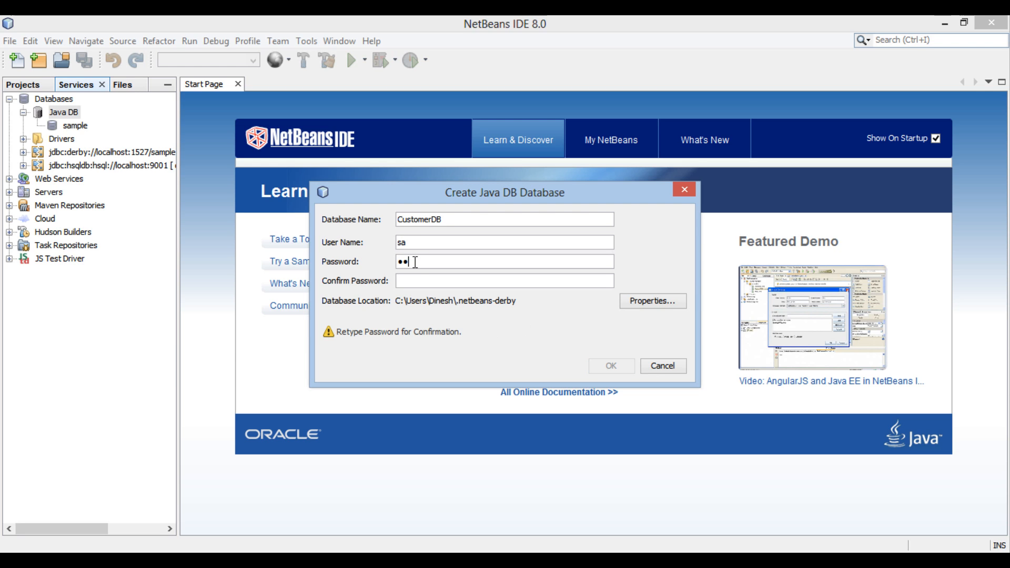
left_click(504, 280)
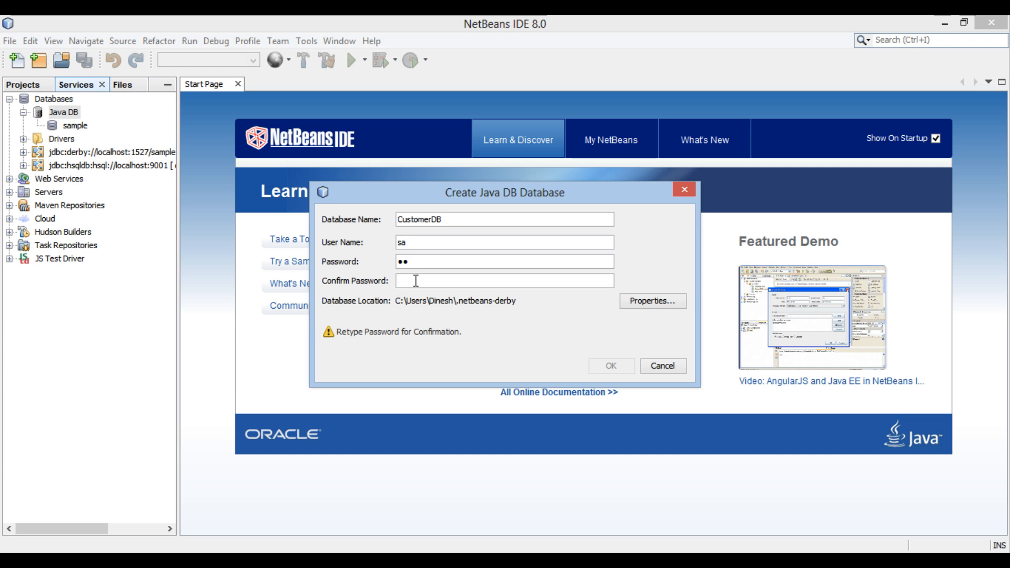
type("••")
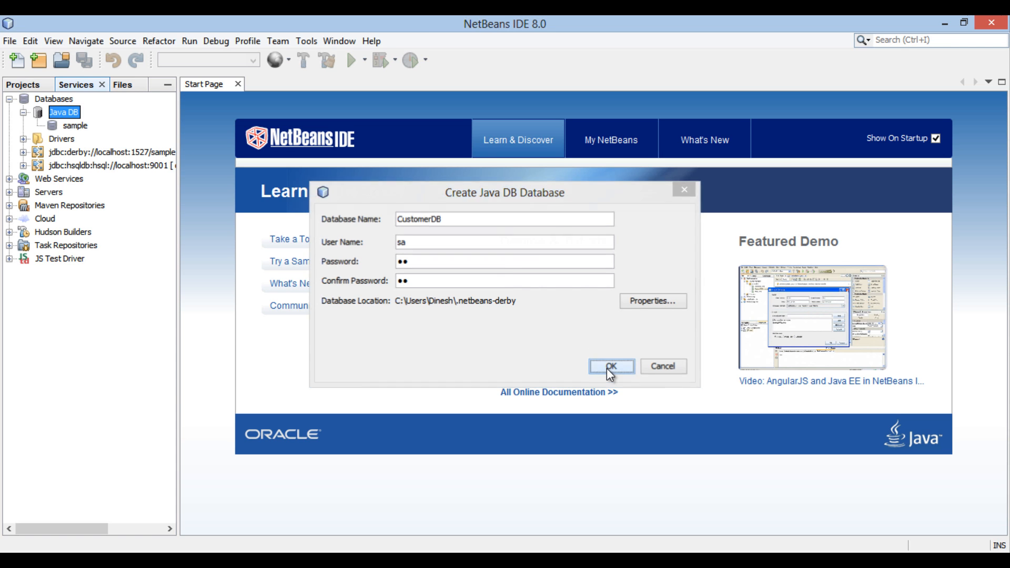
- Create the CustomerDB database and select it under Java DB
left_click(611, 366)
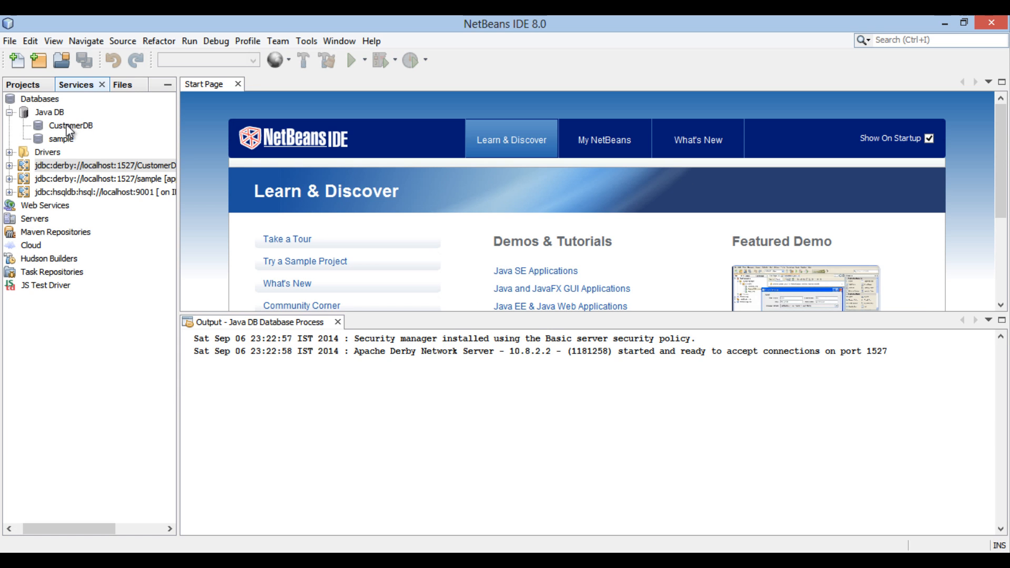
left_click(71, 125)
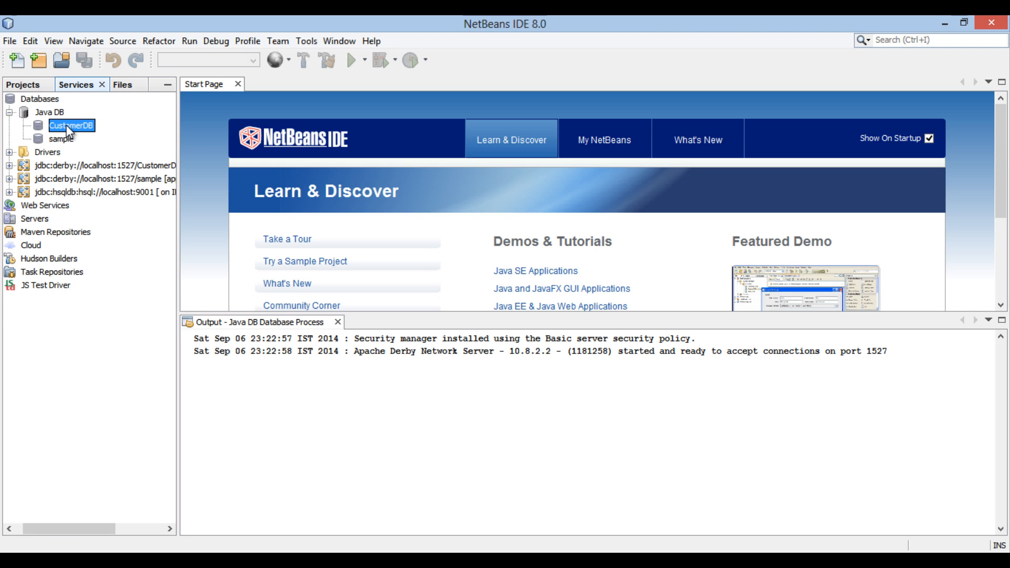
right_click(69, 125)
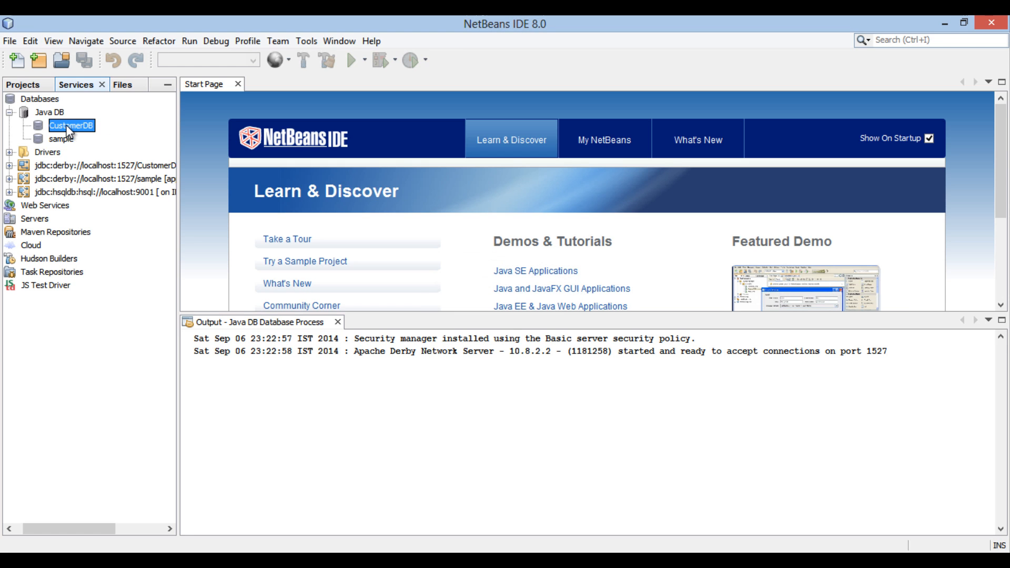
mouse_move(70, 125)
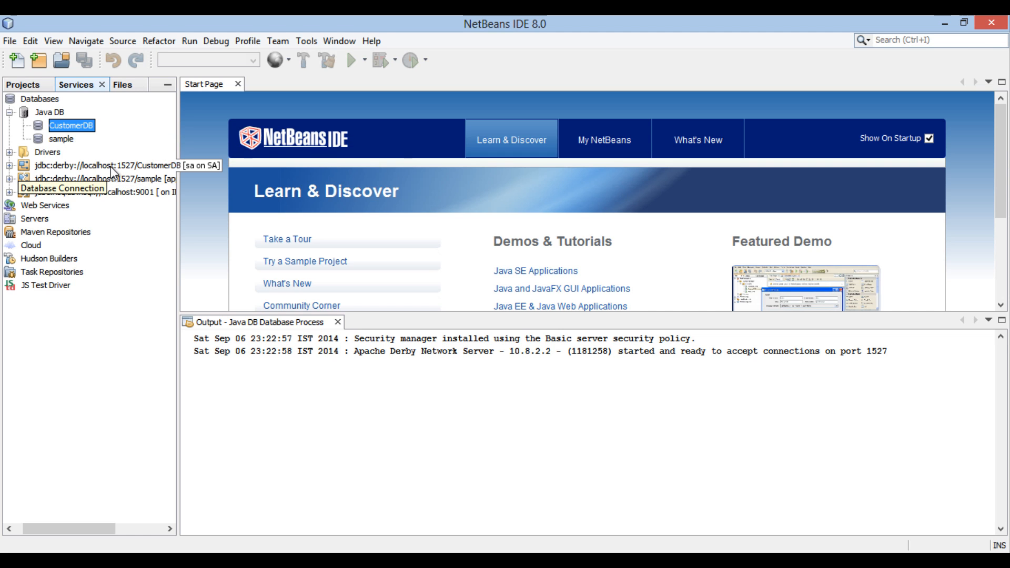
- Expand the CustomerDB connection and SA schema to reveal Tables, Views and Procedures
left_click(103, 166)
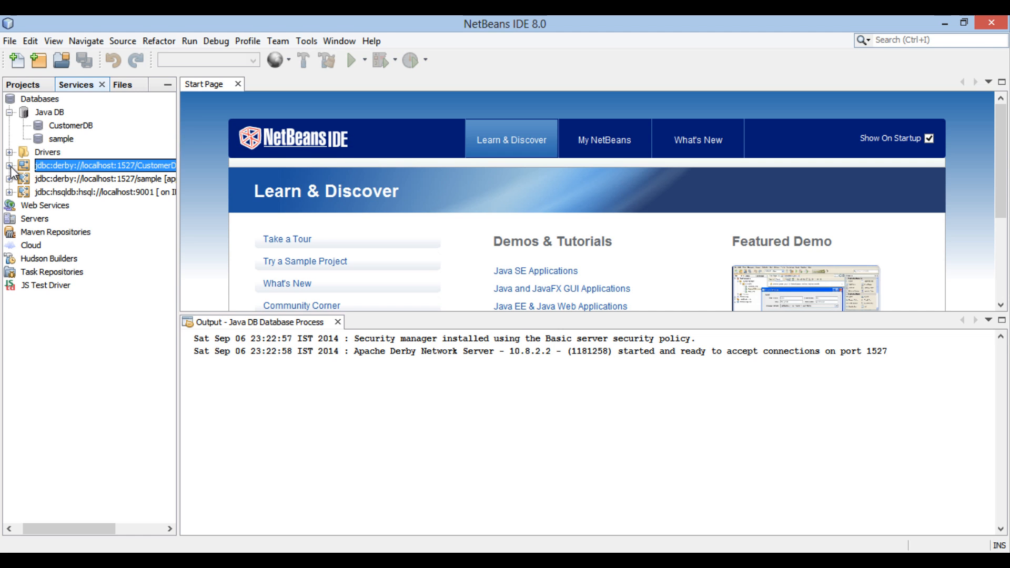
left_click(7, 165)
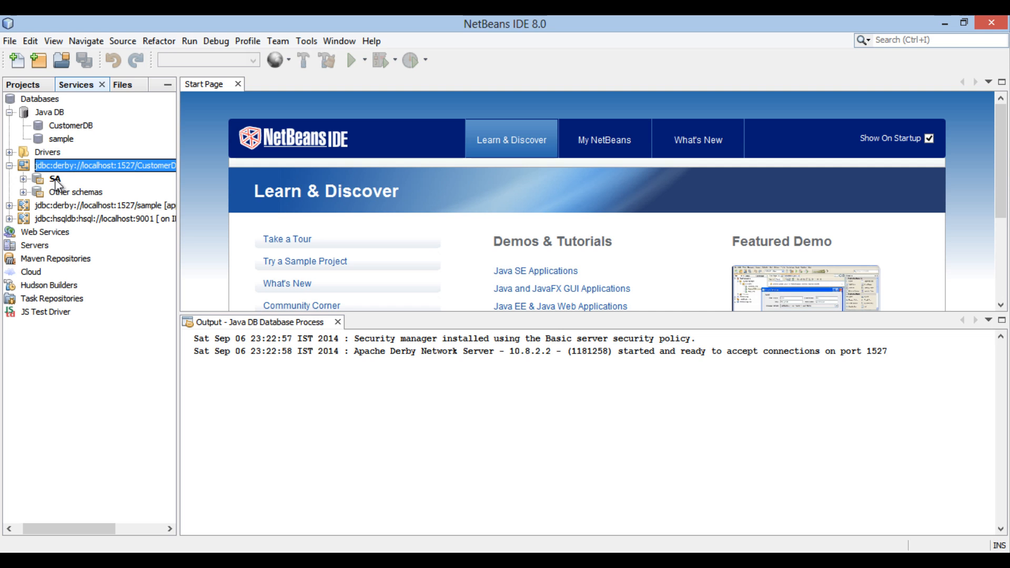
left_click(54, 179)
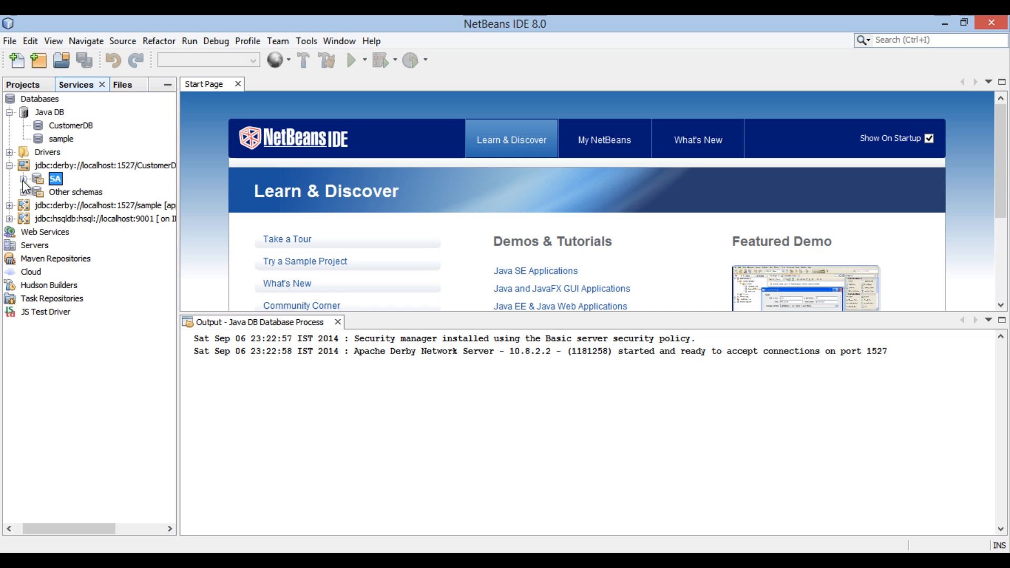
left_click(25, 179)
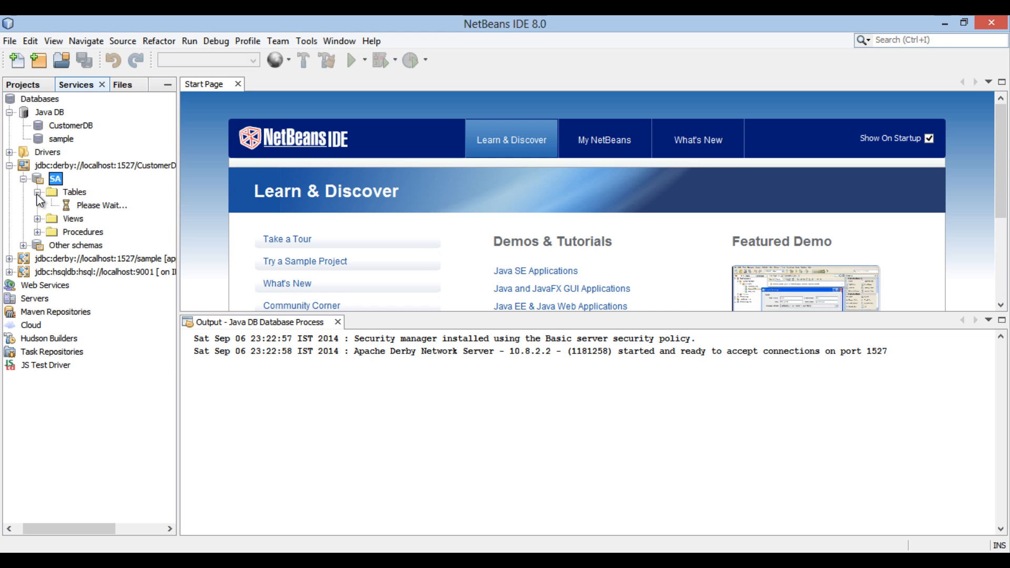
left_click(74, 192)
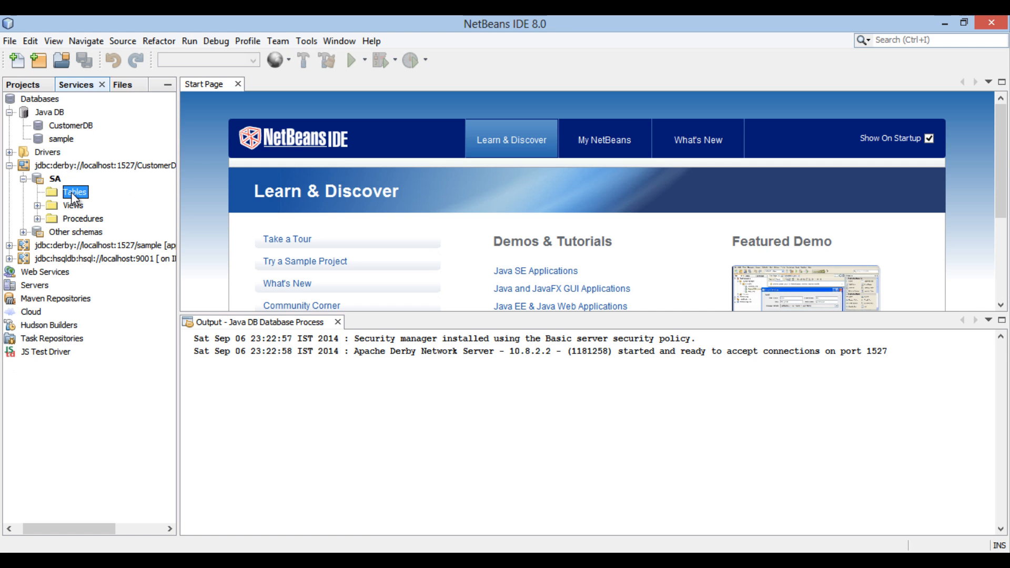
- Start a new table in the SA schema named Customer, with no columns yet
right_click(75, 191)
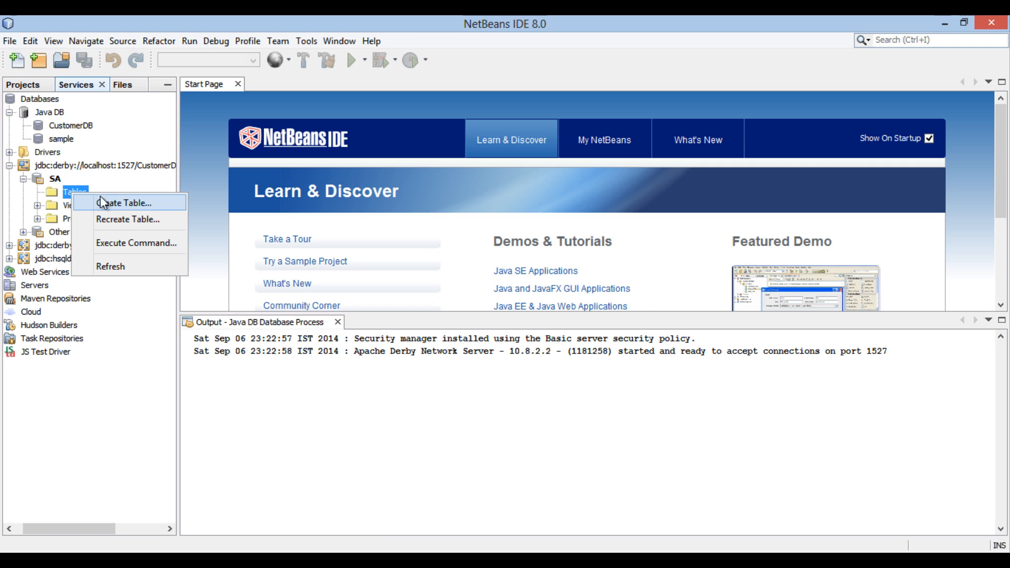
left_click(127, 203)
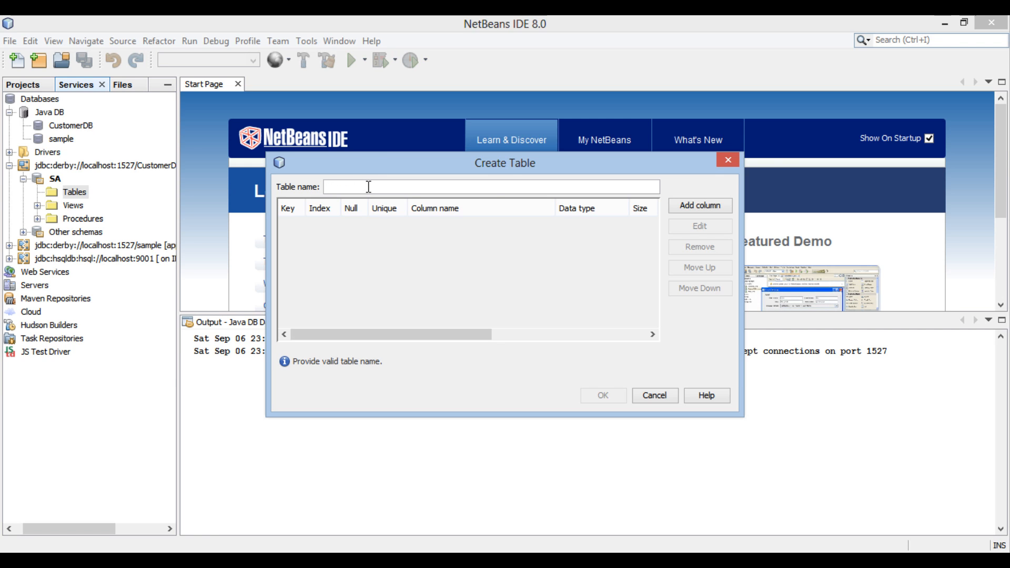
type("Custome")
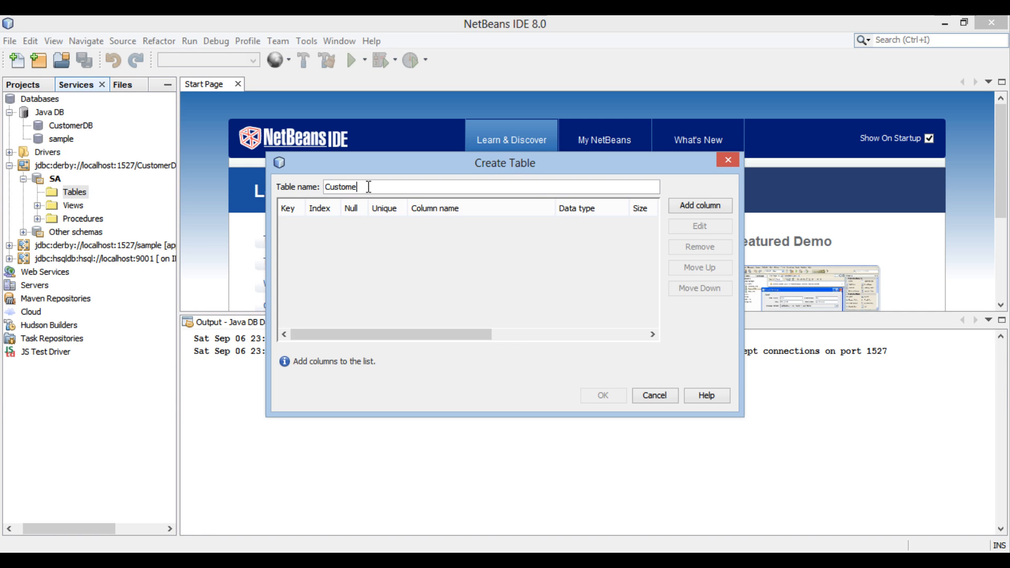
type("r")
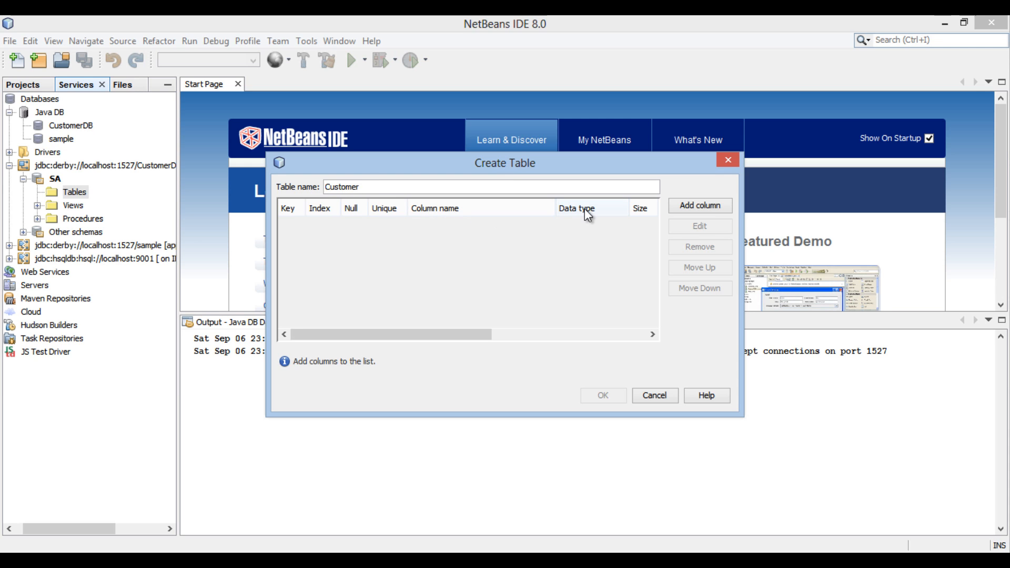
mouse_move(698, 205)
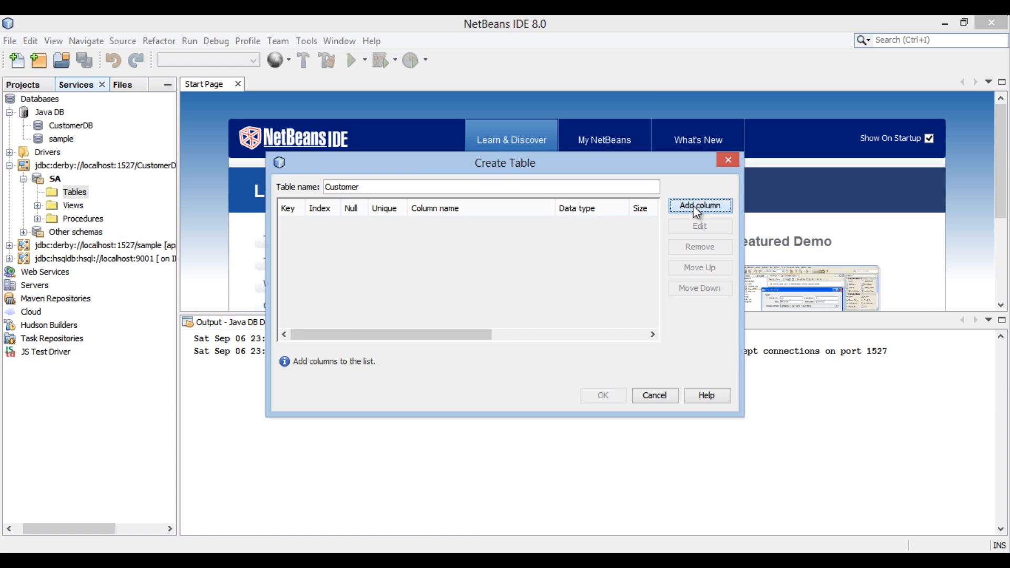
- Add a CustomerId INTEGER column that is unique and the primary key
left_click(698, 205)
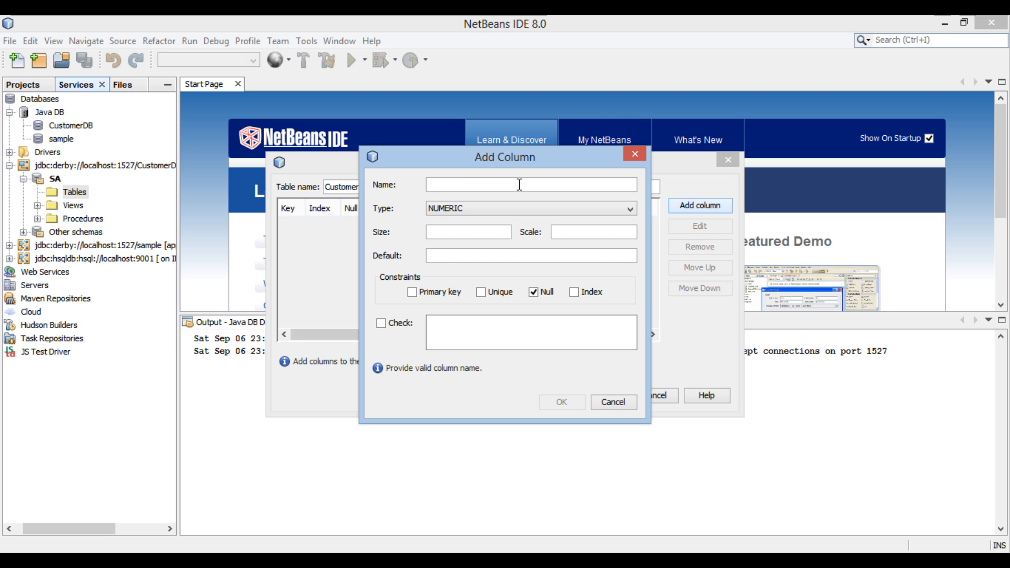
type("Customer")
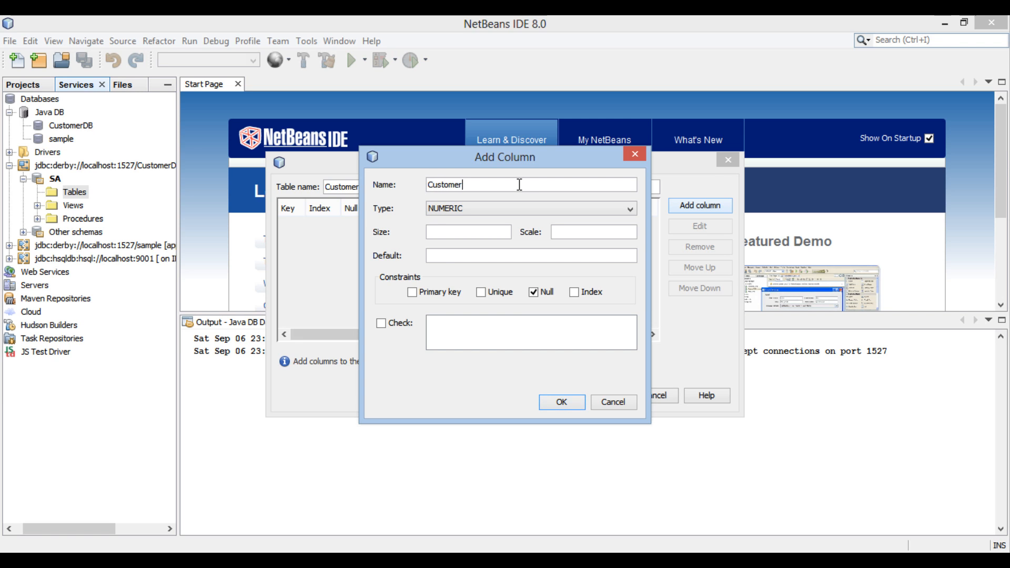
type("Id")
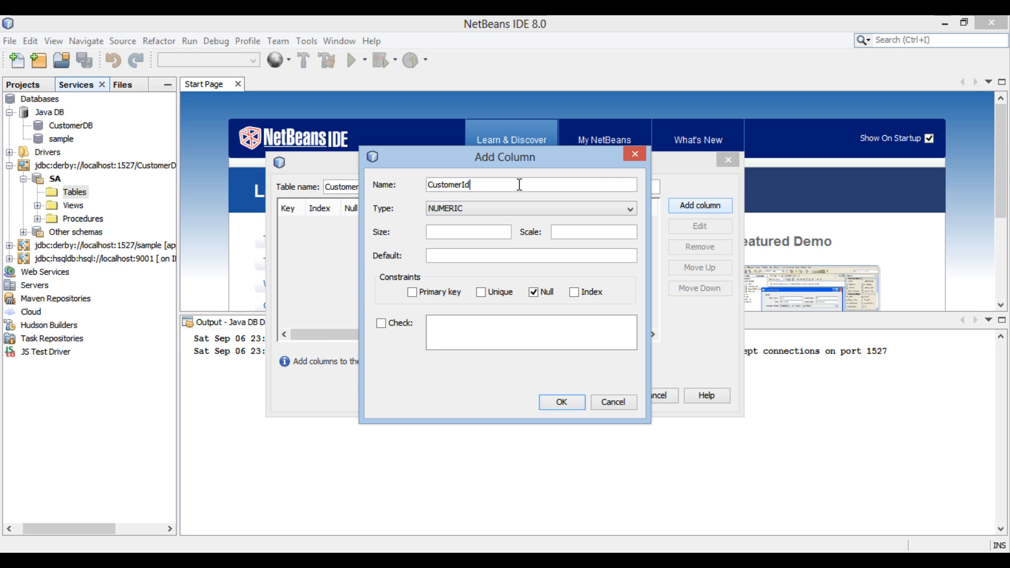
mouse_move(510, 208)
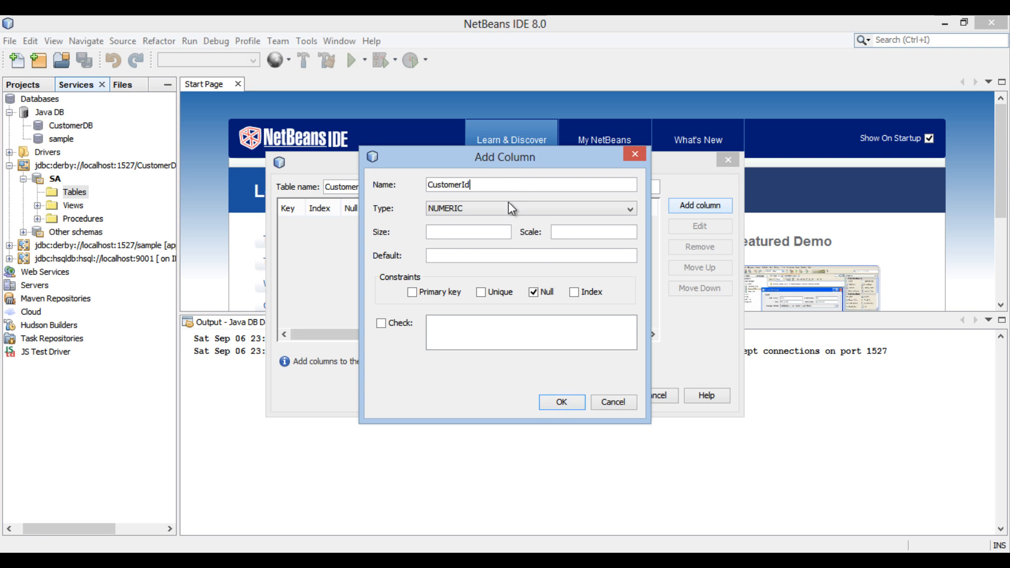
left_click(628, 208)
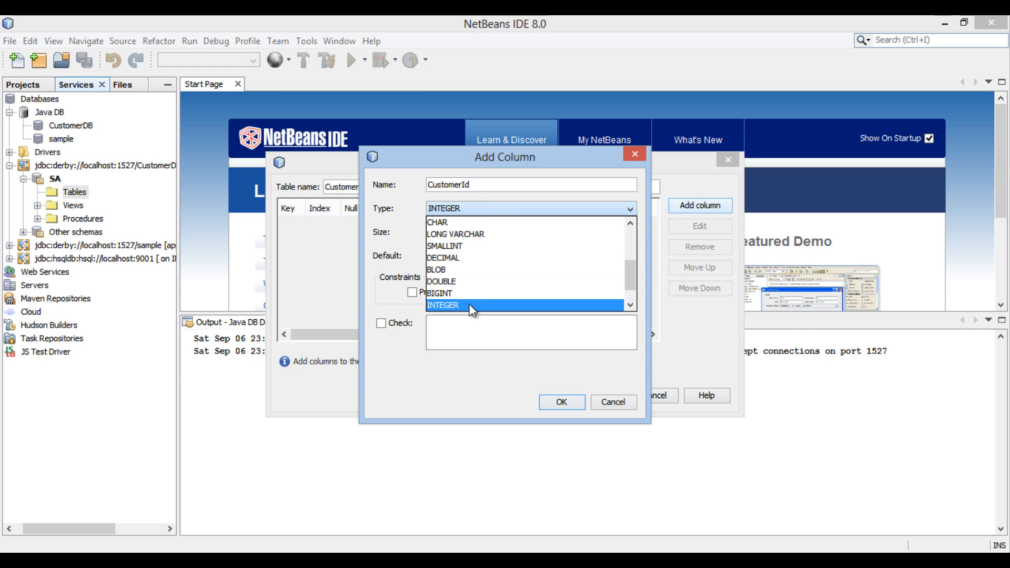
left_click(443, 305)
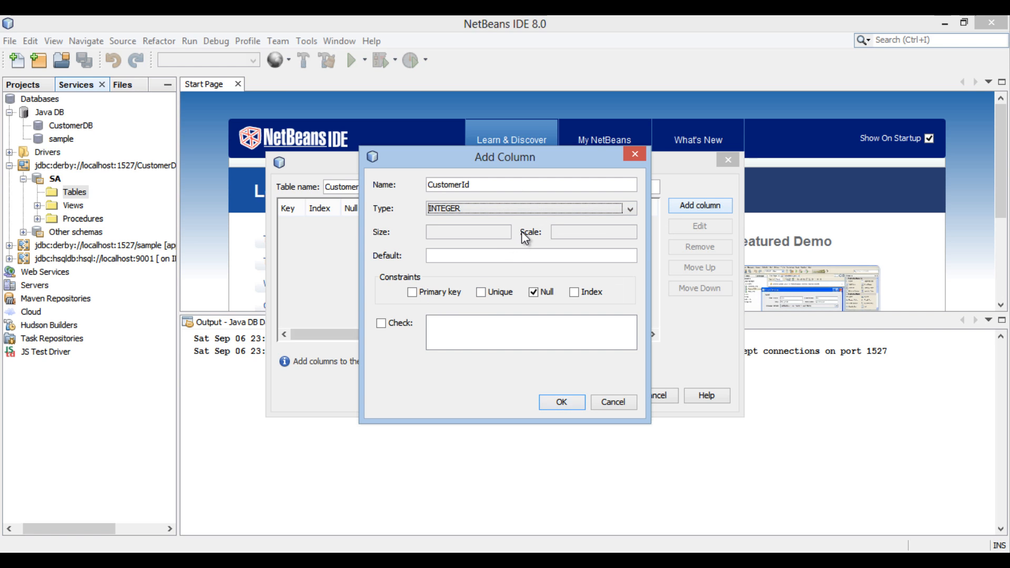
mouse_move(503, 240)
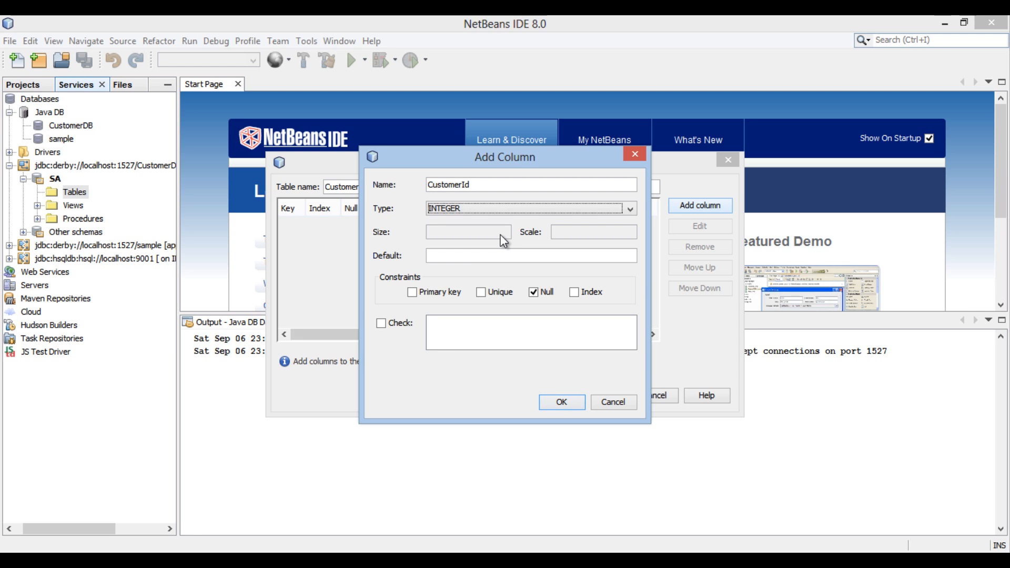
left_click(413, 292)
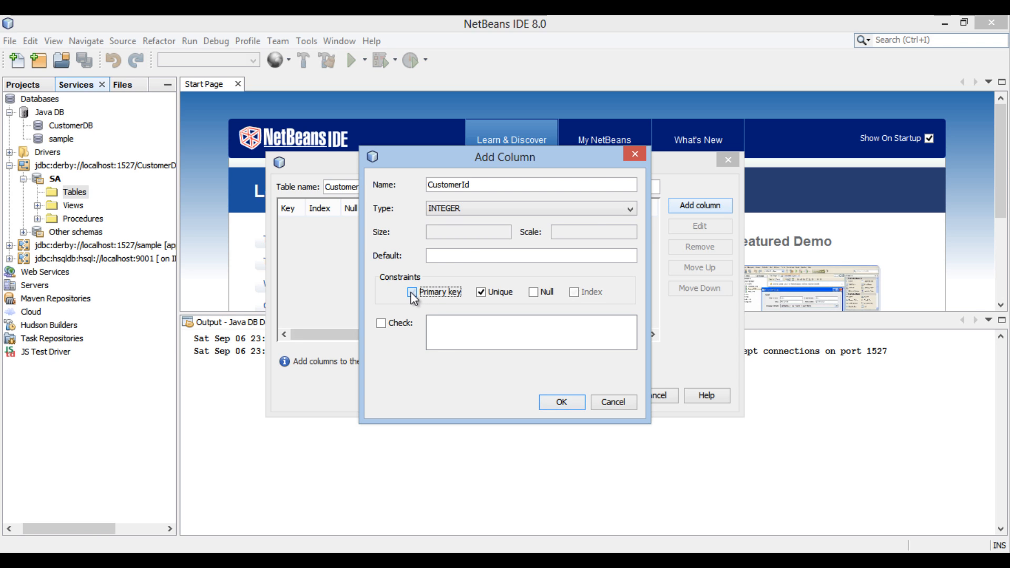
left_click(413, 292)
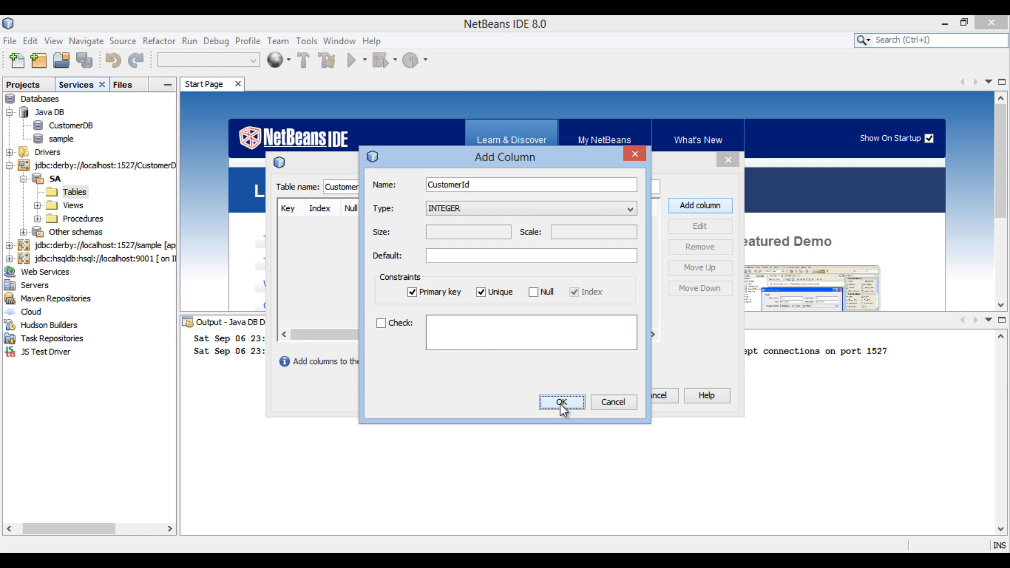
left_click(560, 402)
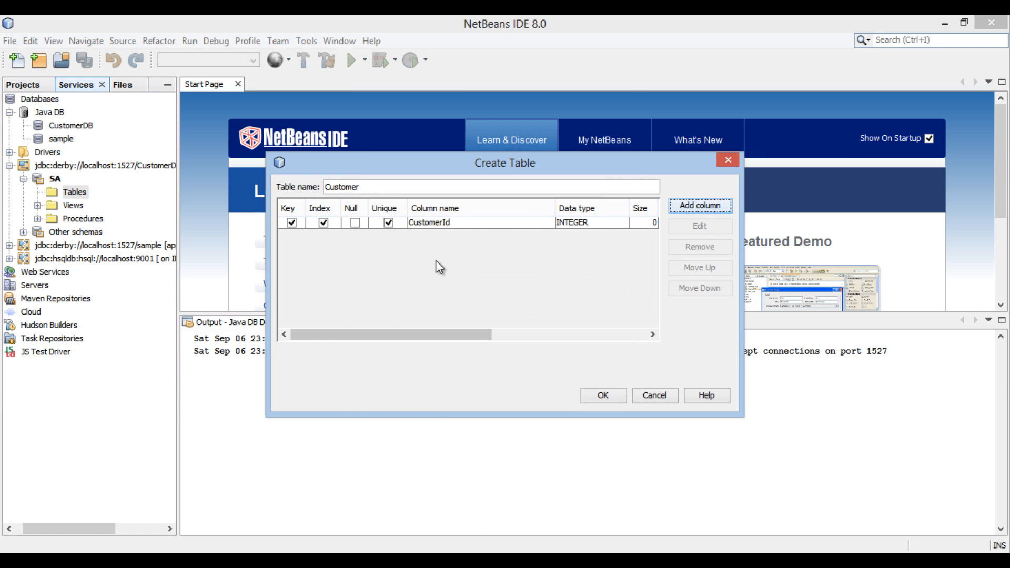
- Add a nullable CustomerName VARCHAR column of size 30
left_click(700, 205)
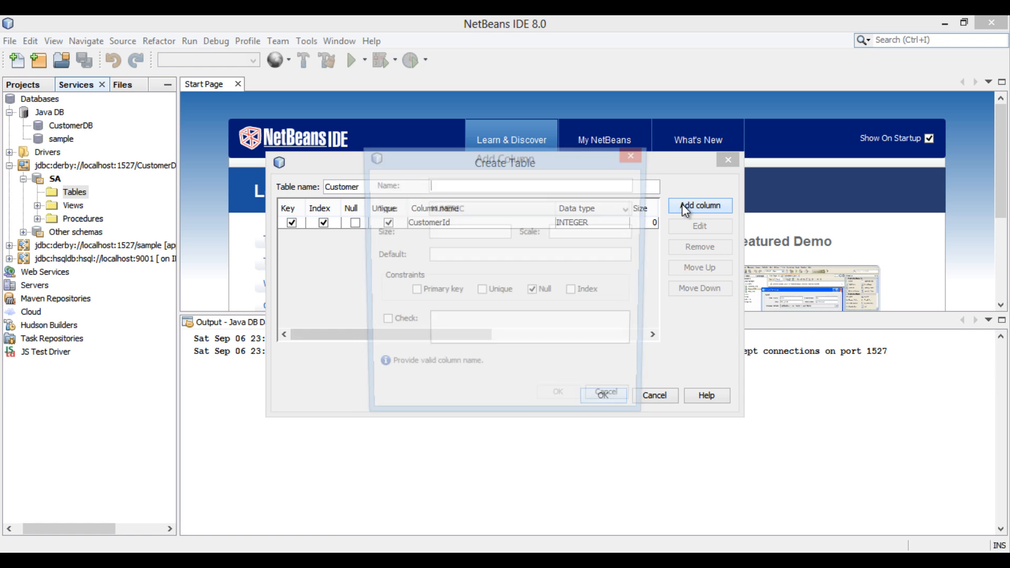
left_click(699, 205)
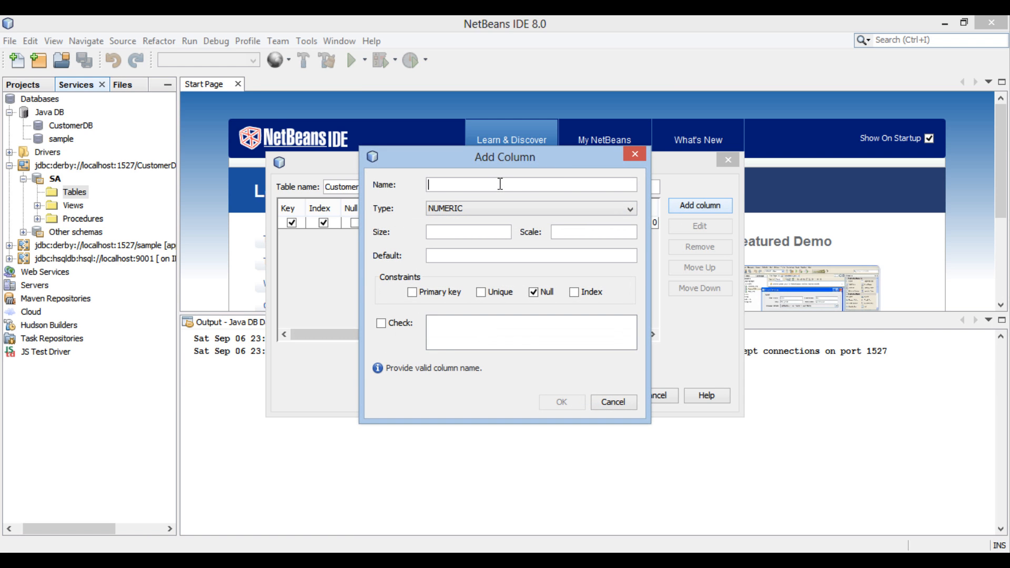
type("Custome")
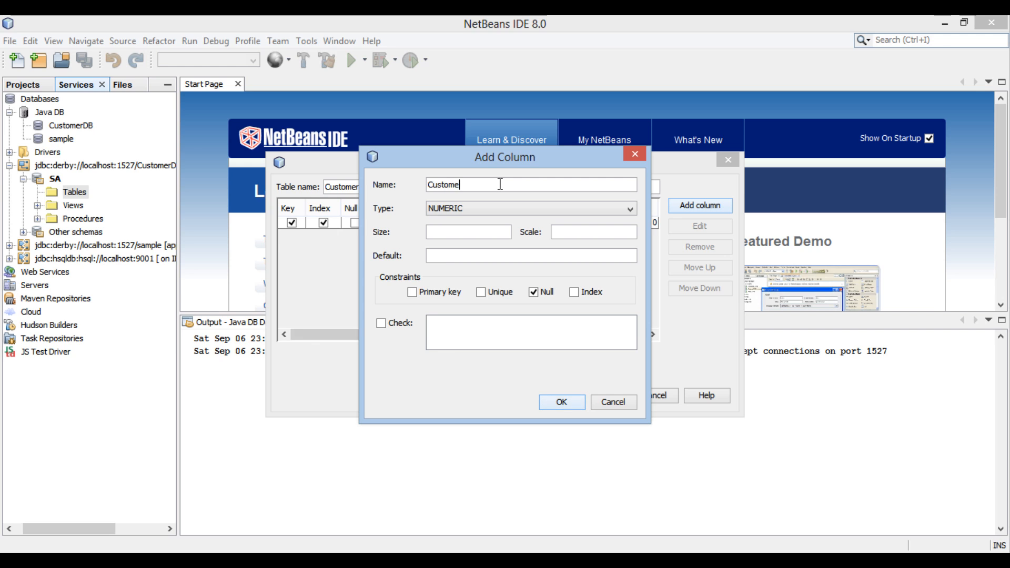
type("rNam")
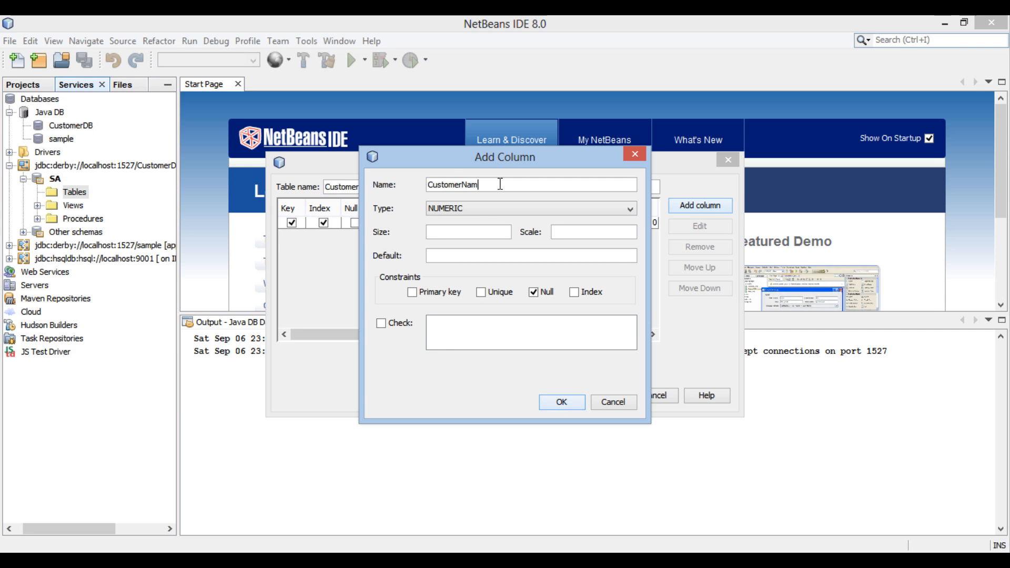
type("e")
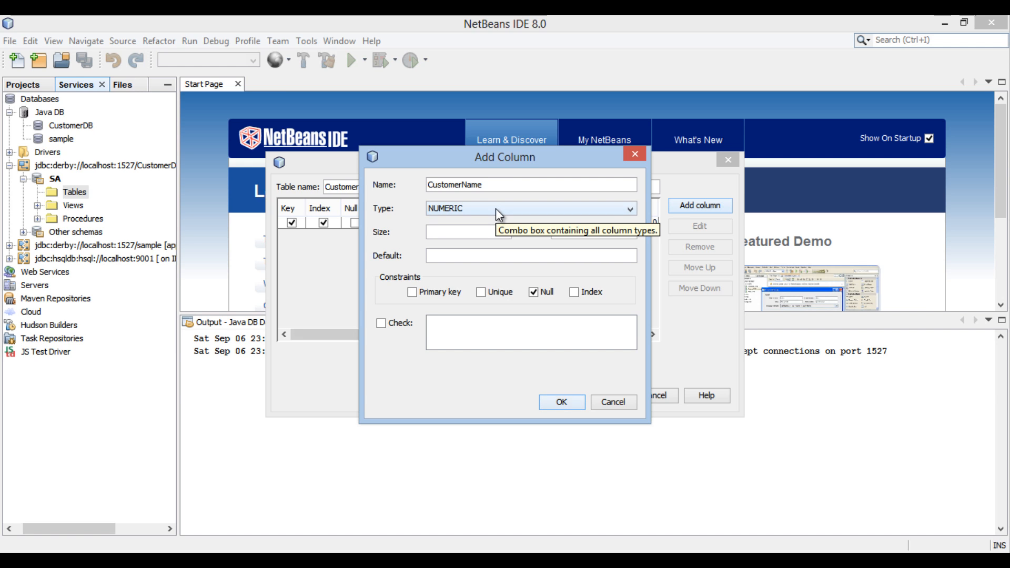
left_click(629, 208)
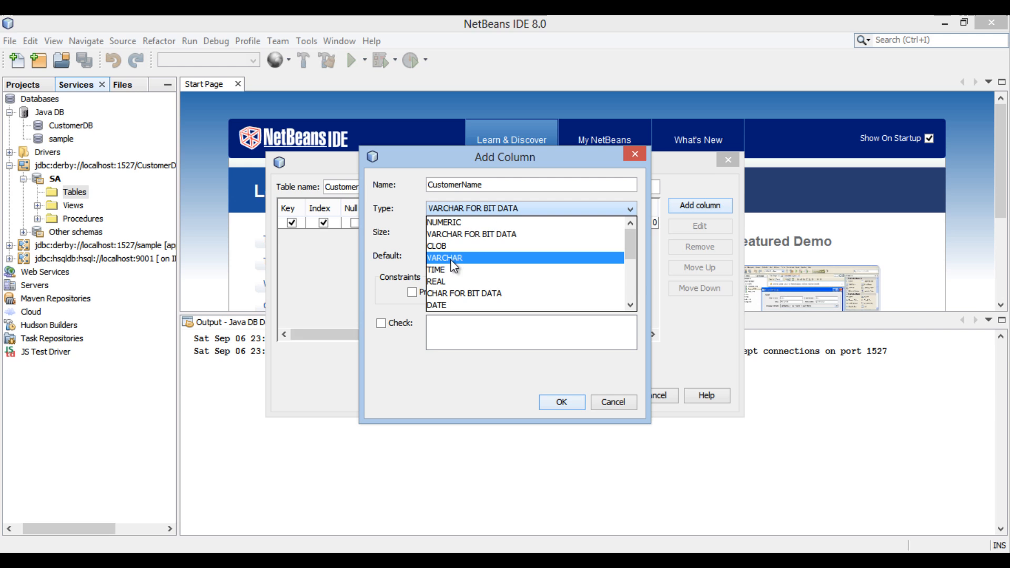
left_click(454, 257)
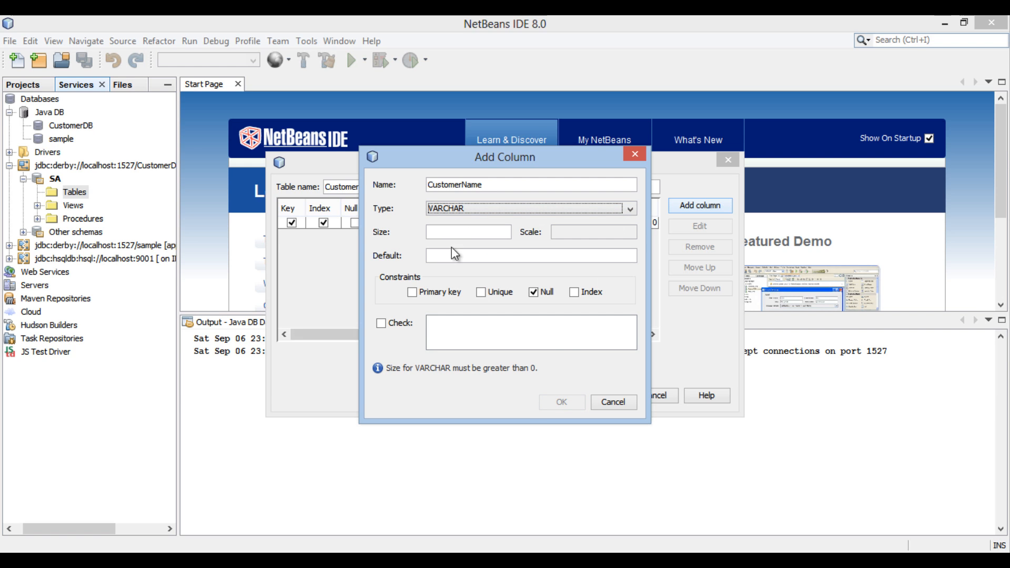
left_click(467, 232)
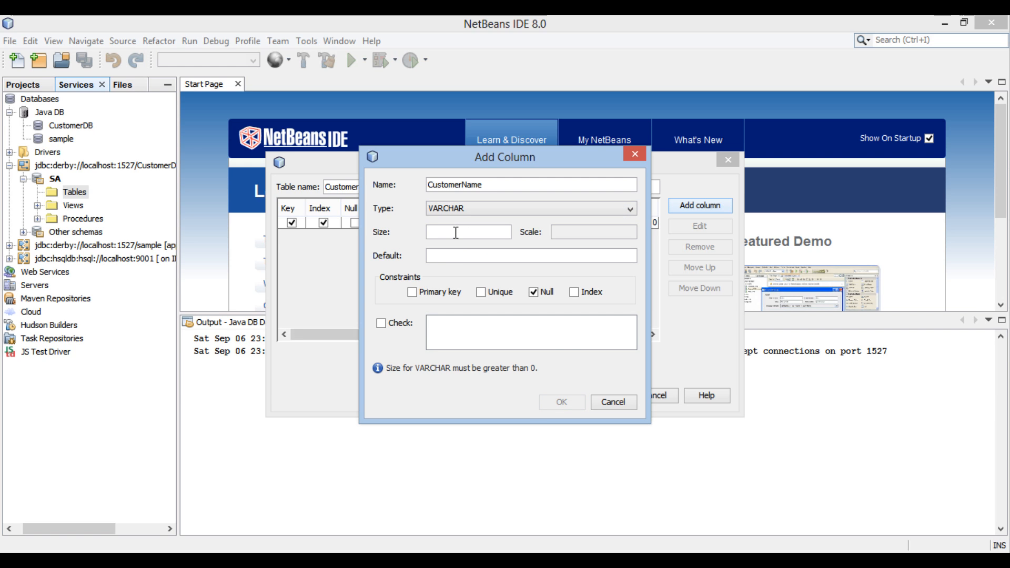
type("30")
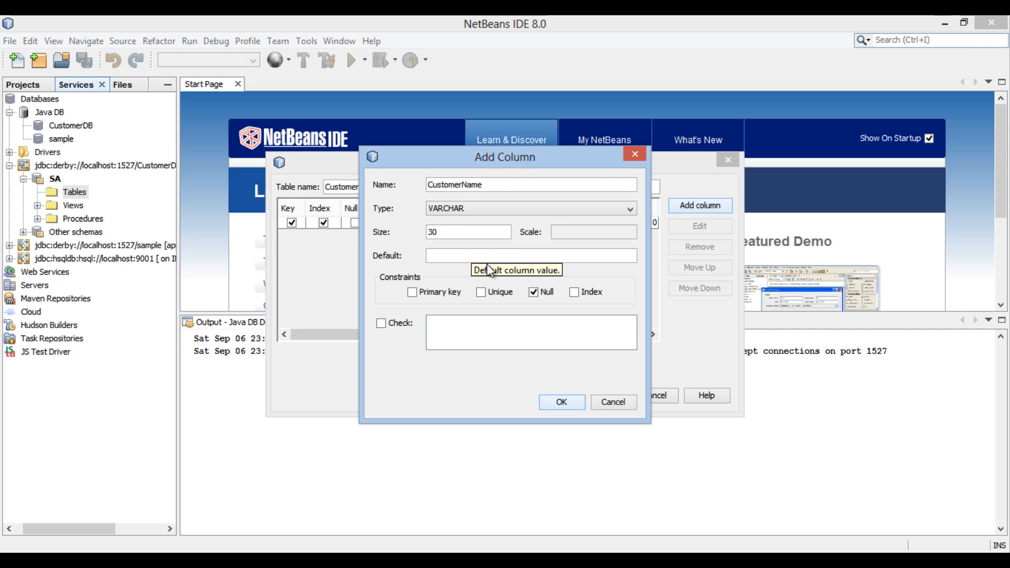
left_click(560, 402)
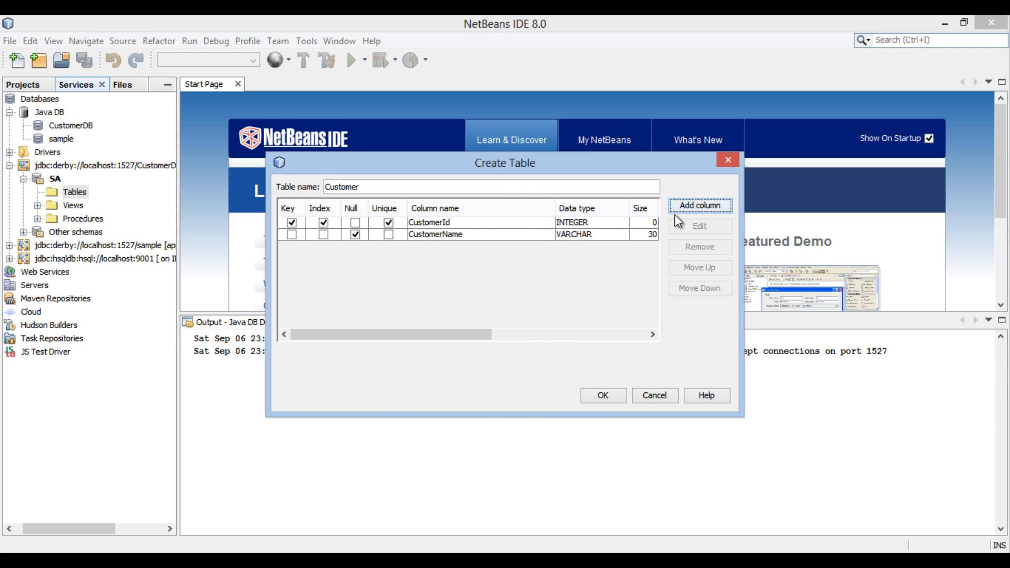
- Add a CustomerAge INTEGER column that does not allow nulls
left_click(698, 205)
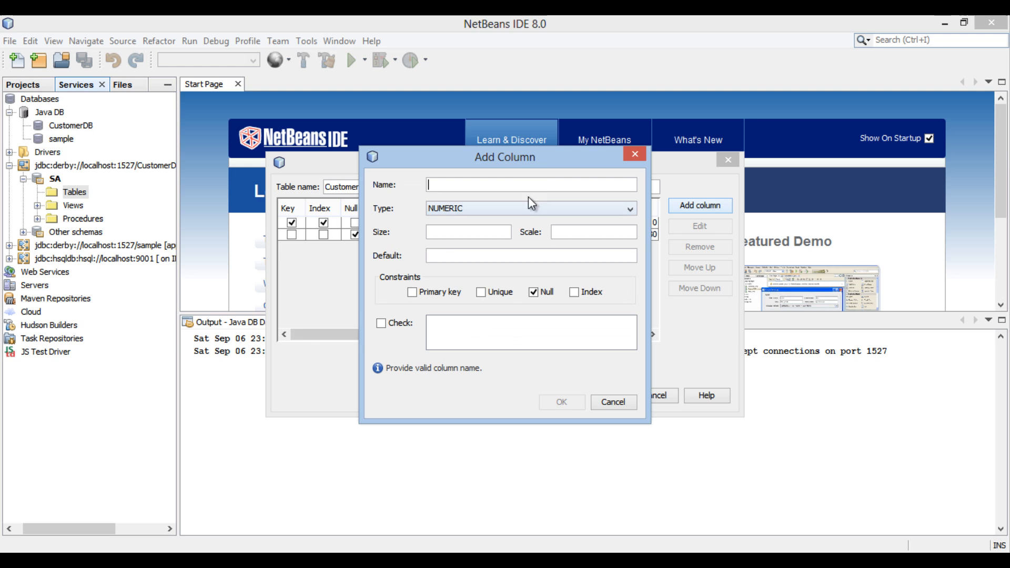
type("Customer")
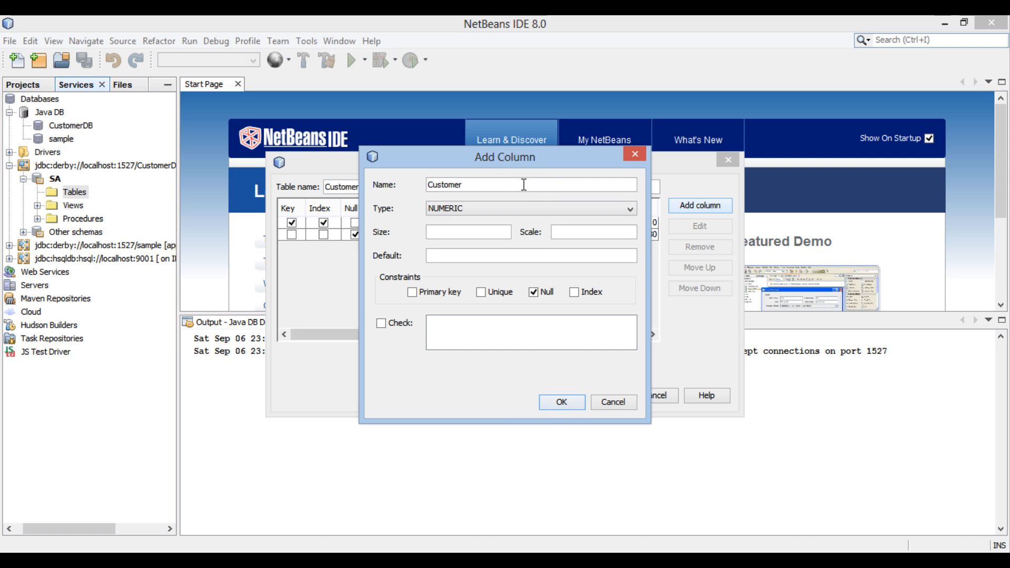
type("Age")
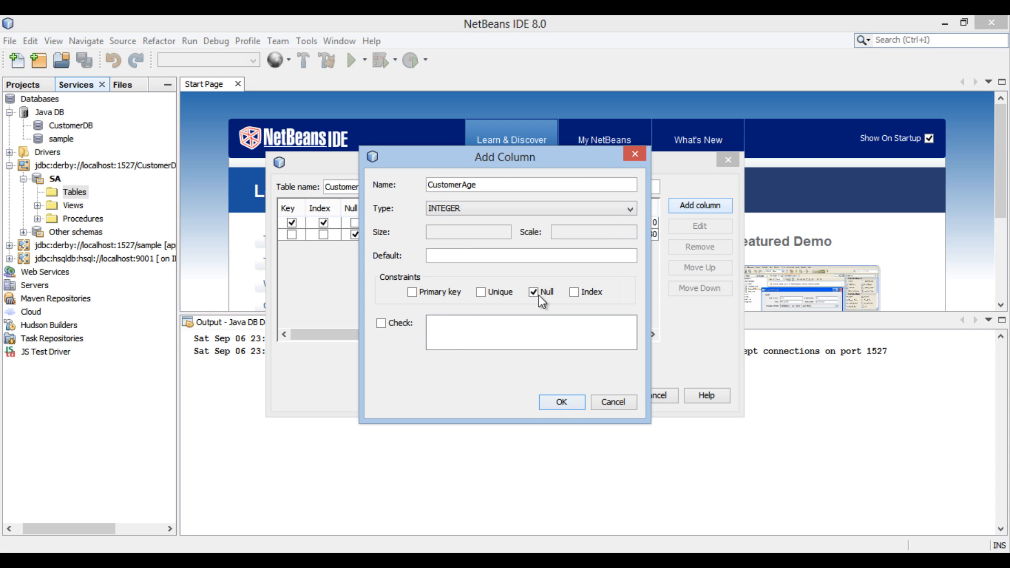
left_click(532, 291)
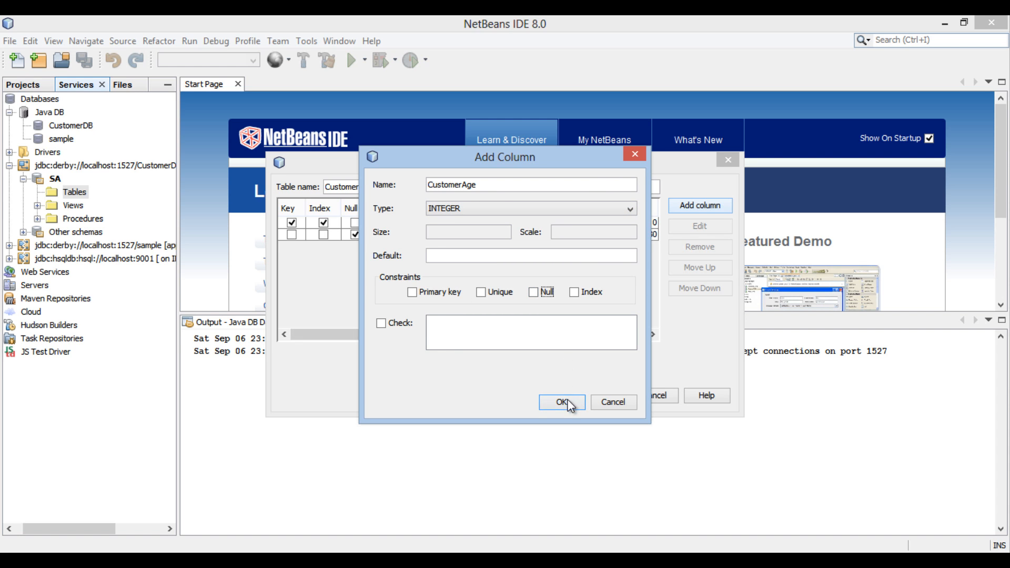
left_click(561, 402)
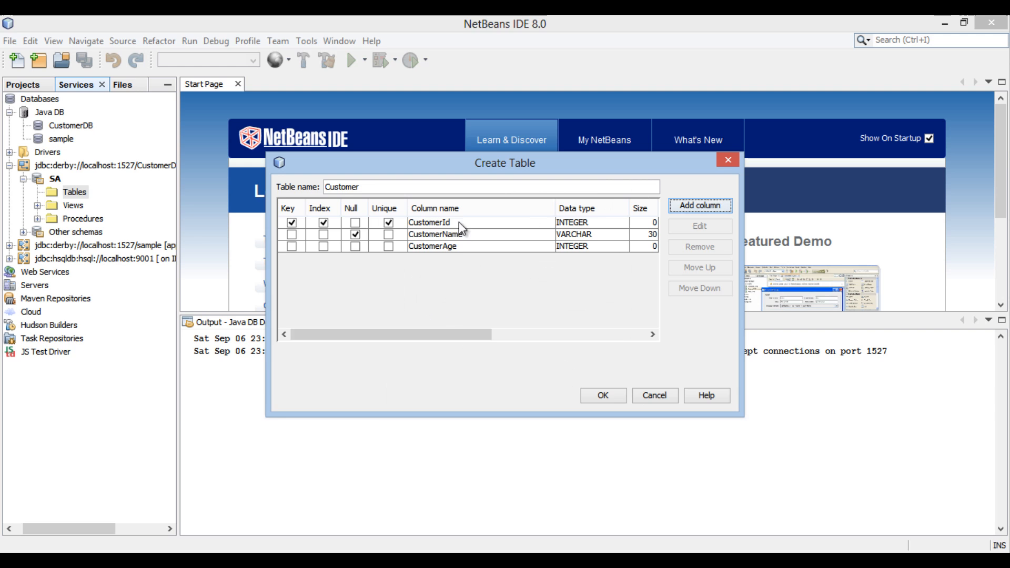
mouse_move(447, 243)
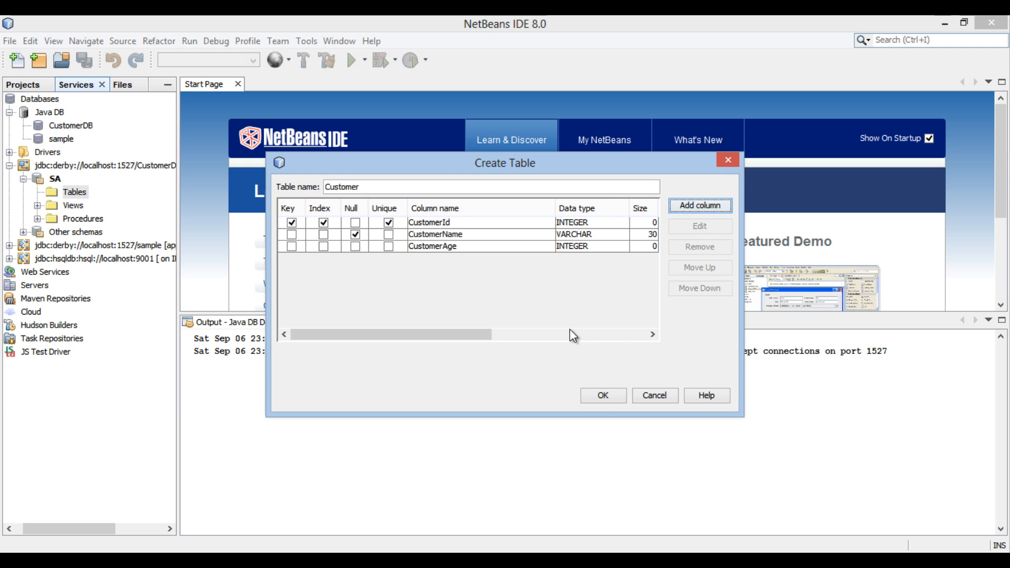
- Create the Customer table and expand CUSTOMER to show CUSTOMERID, CUSTOMERNAME and CUSTOMERAGE
left_click(601, 395)
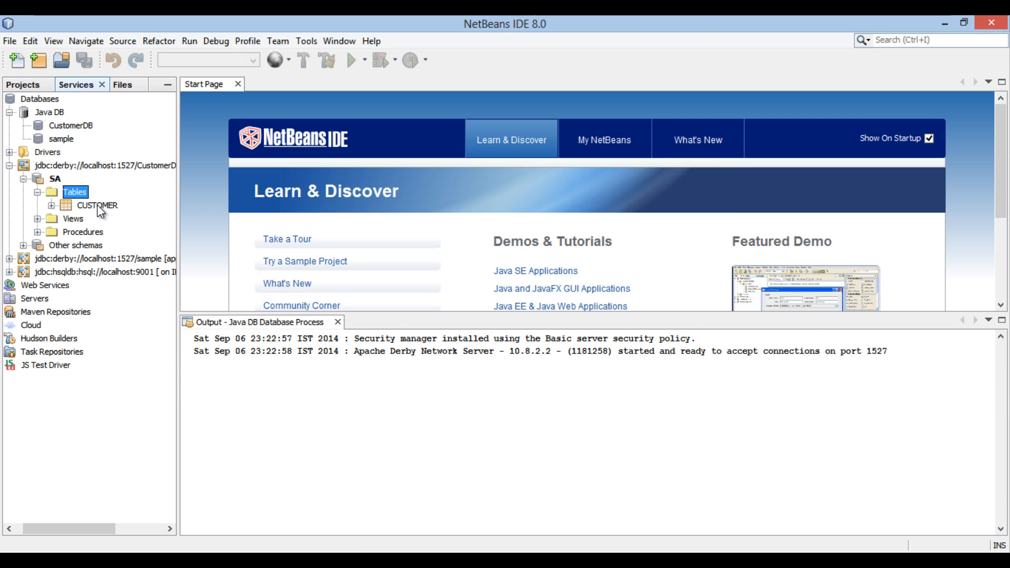
double_click(96, 205)
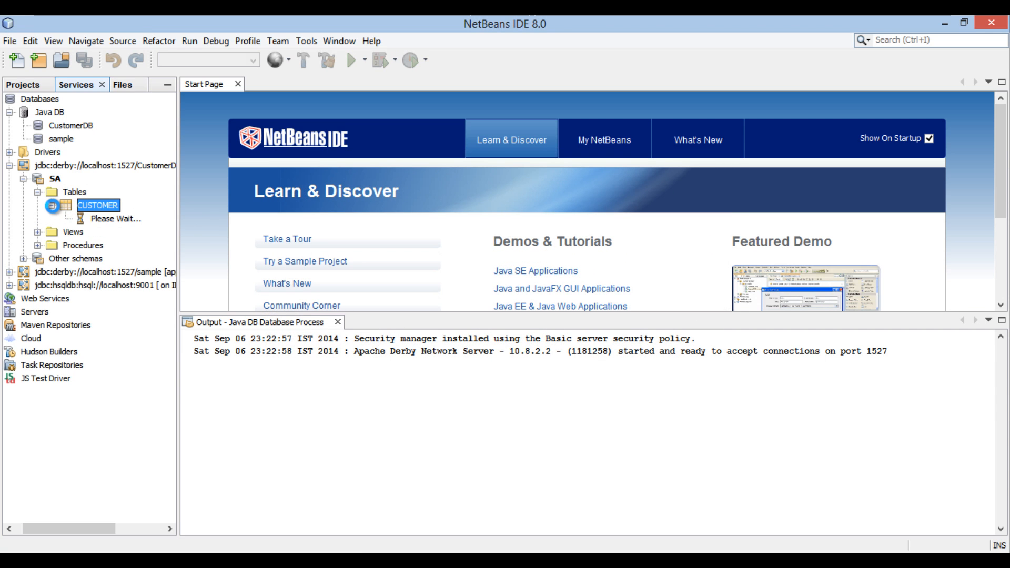
left_click(70, 206)
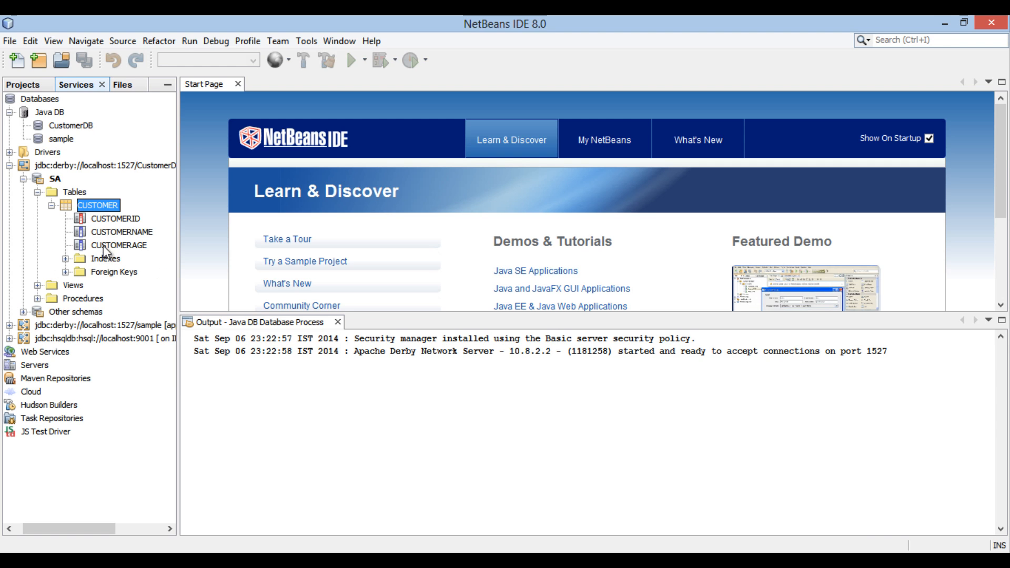
mouse_move(97, 206)
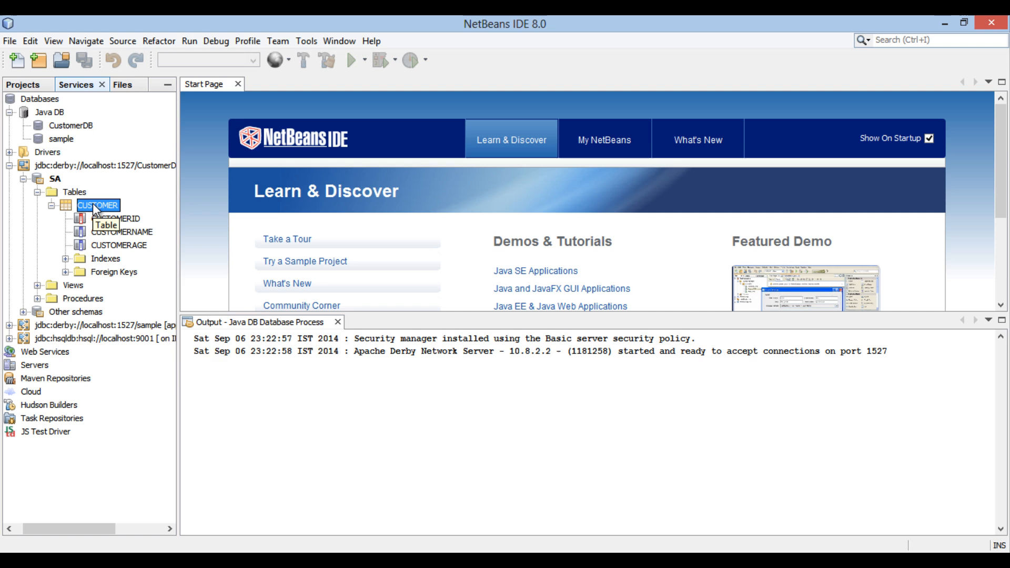
- View the CUSTOMER table's data, showing three columns and no rows
right_click(96, 206)
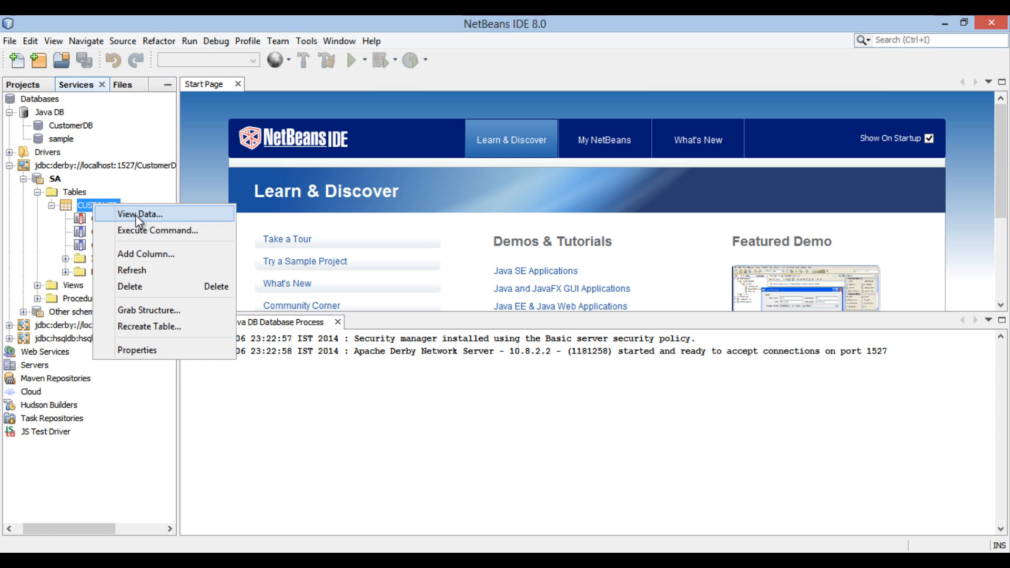
left_click(139, 213)
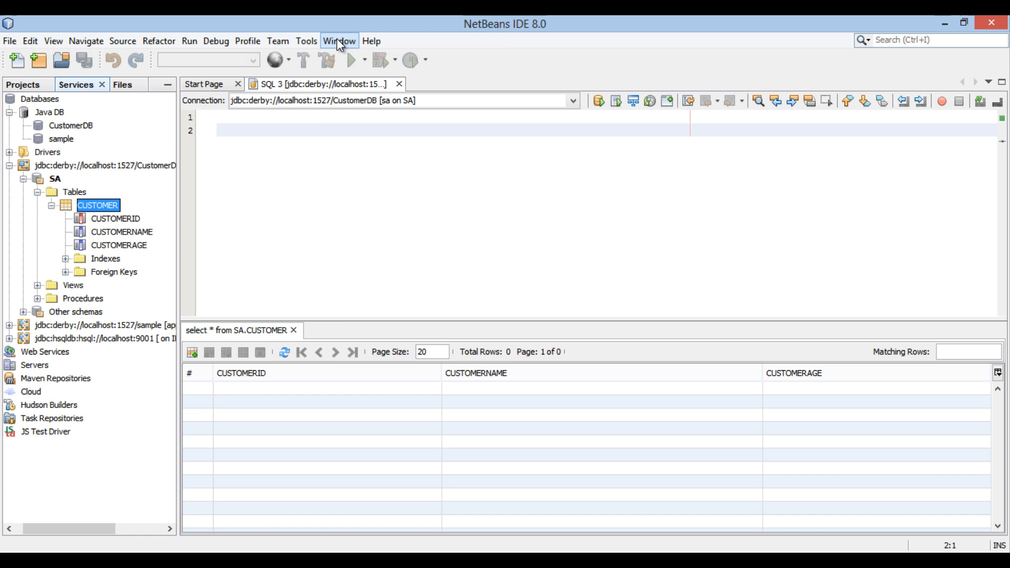
- Bring up the Window menu to reach the Projects pane while no project is open
left_click(339, 41)
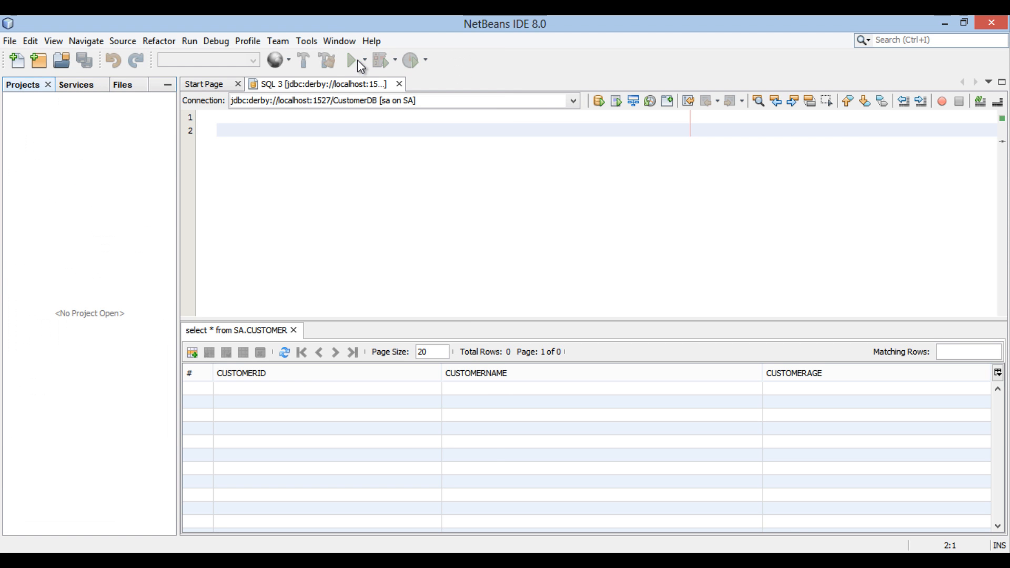
mouse_move(67, 188)
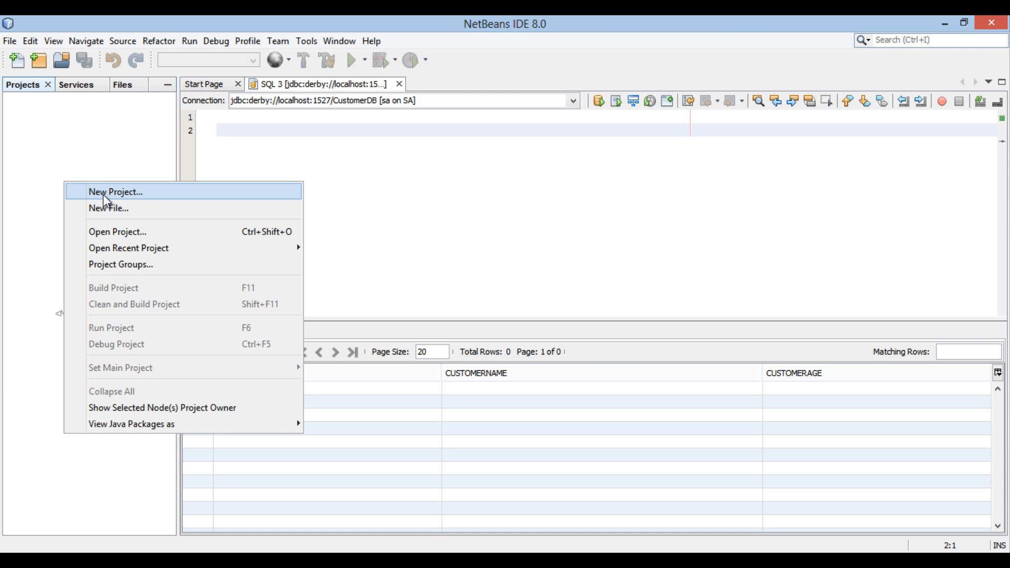
- Start a new project of type Java Web > Web Application
left_click(115, 191)
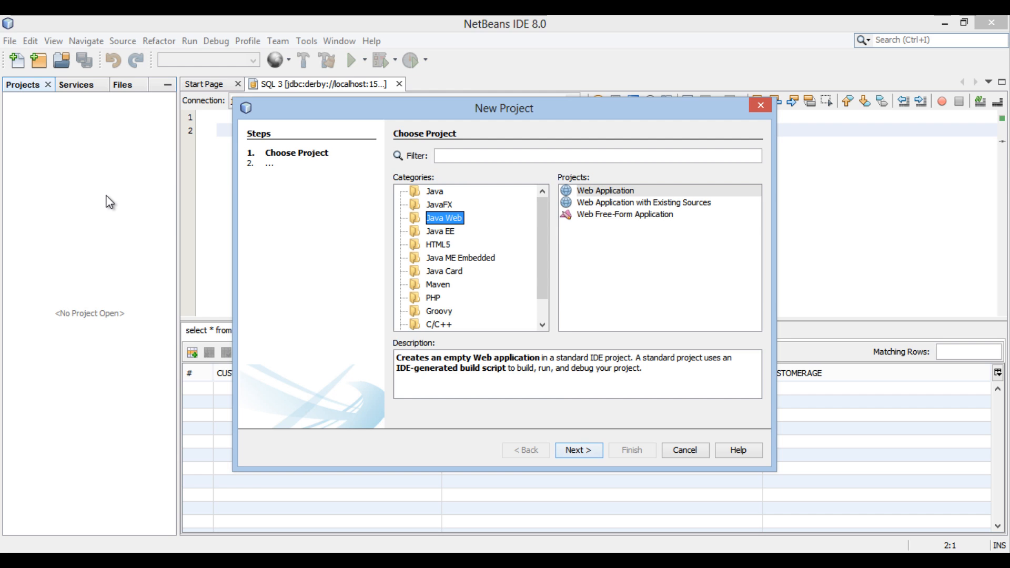
mouse_move(383, 229)
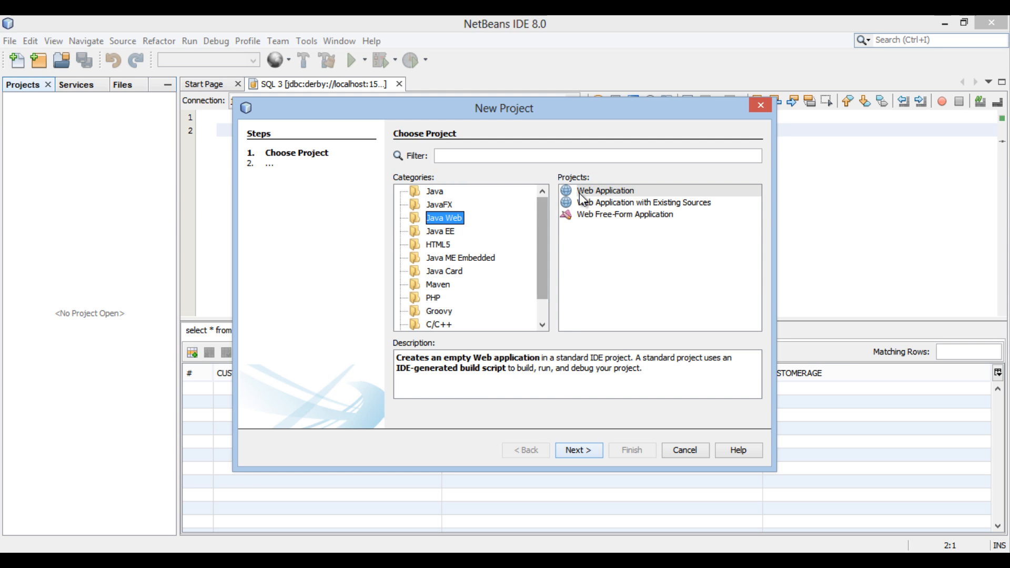
left_click(604, 190)
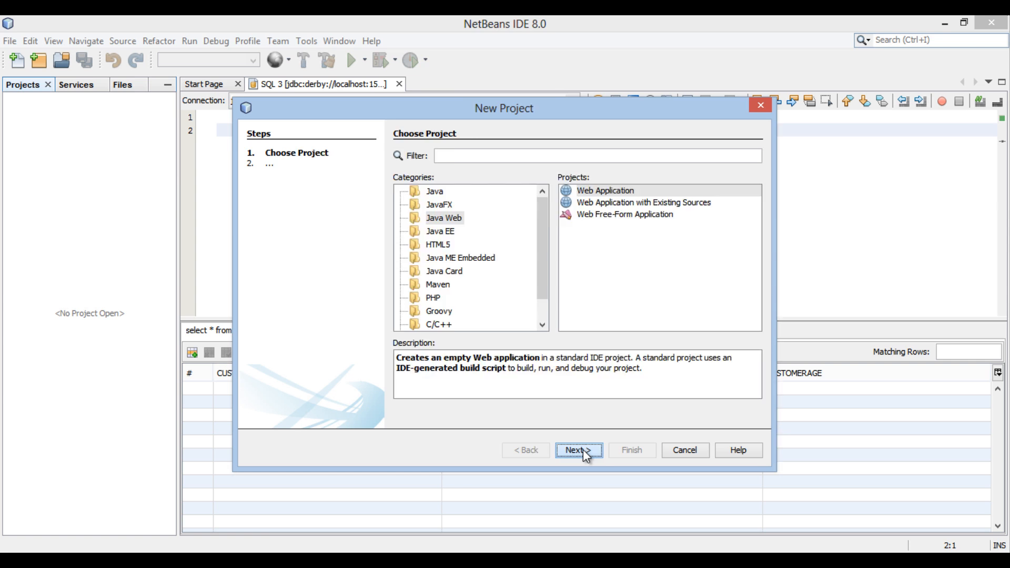
- Name the new web application project CustomerApp
left_click(578, 449)
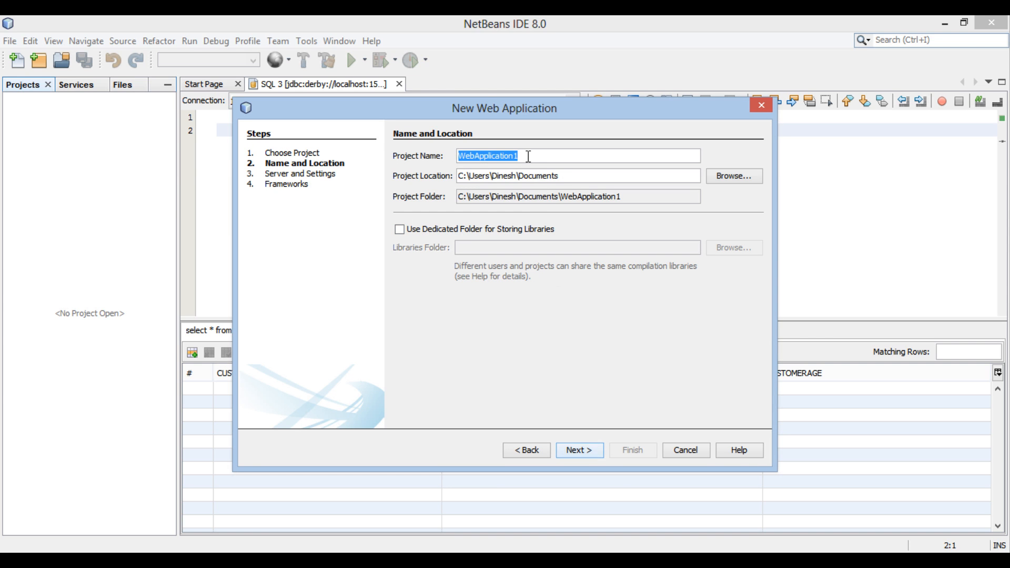
type("Cus")
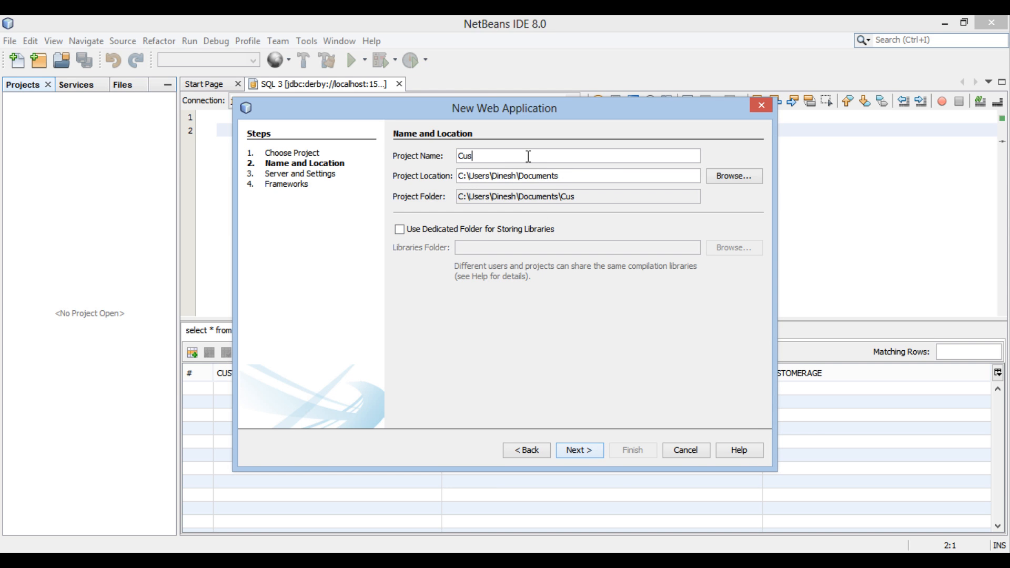
type("tomer")
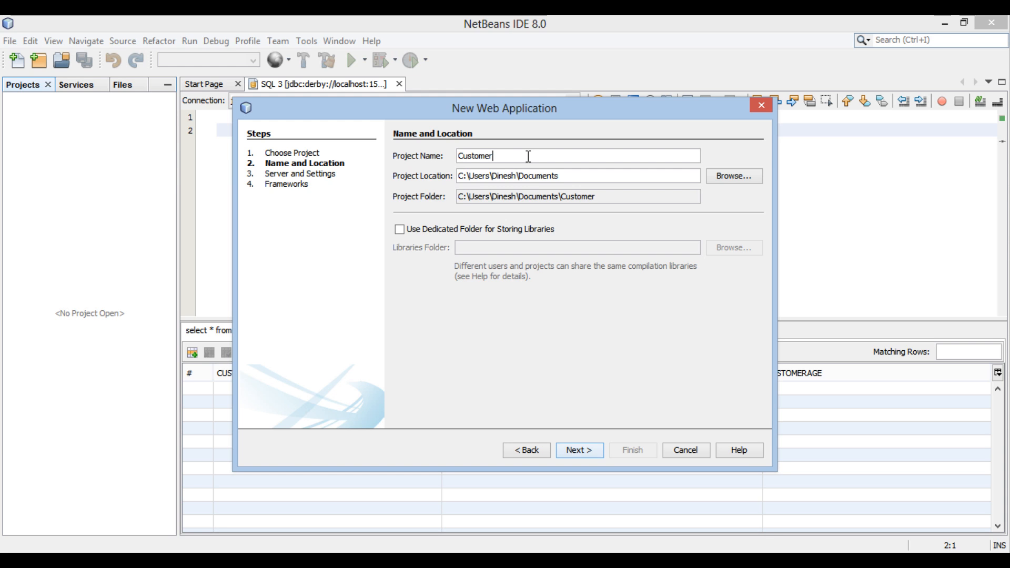
type("App")
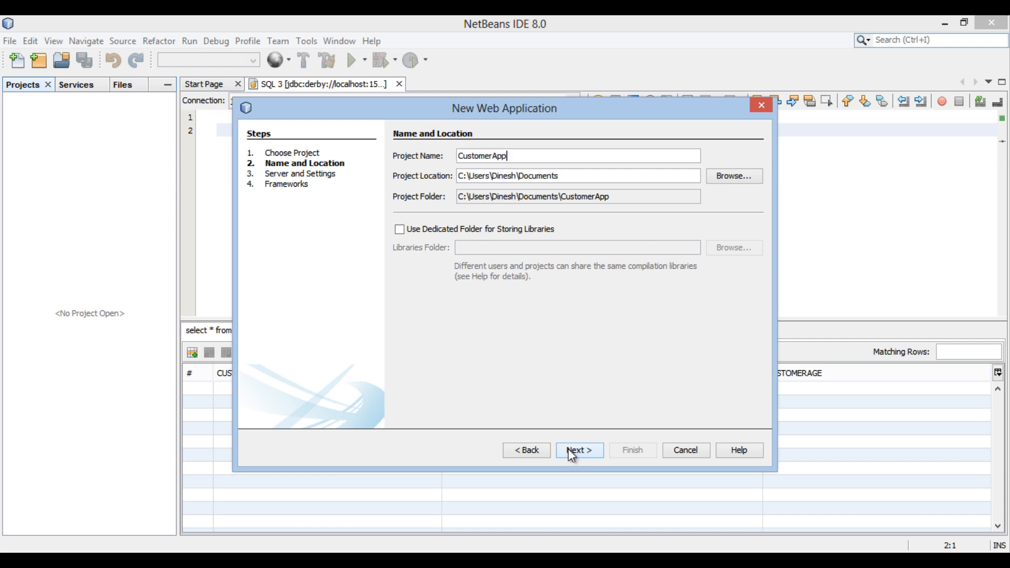
- Keep GlassFish Server and Java EE 7 Web, no frameworks, and finish creating the project
left_click(578, 449)
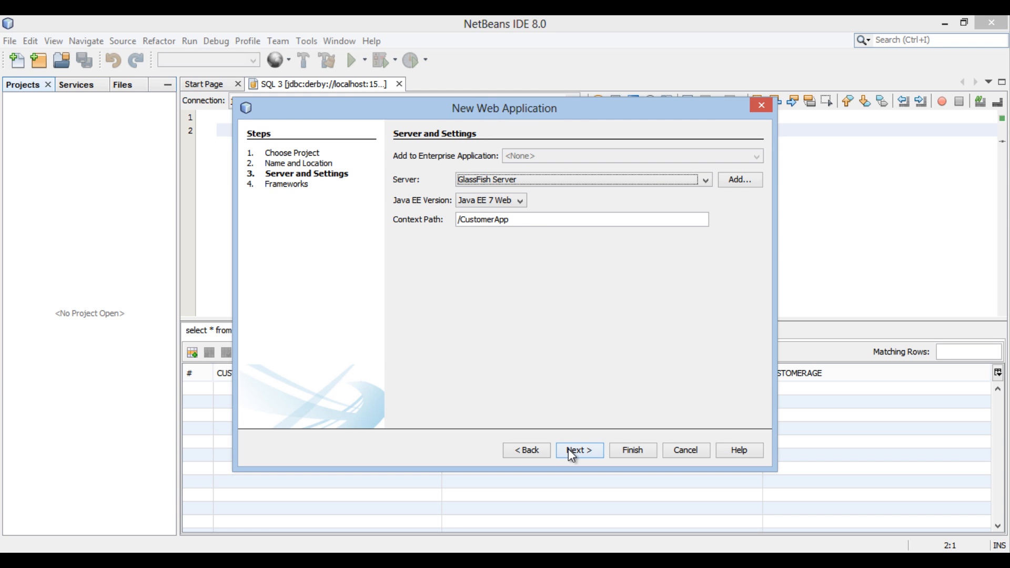
mouse_move(576, 144)
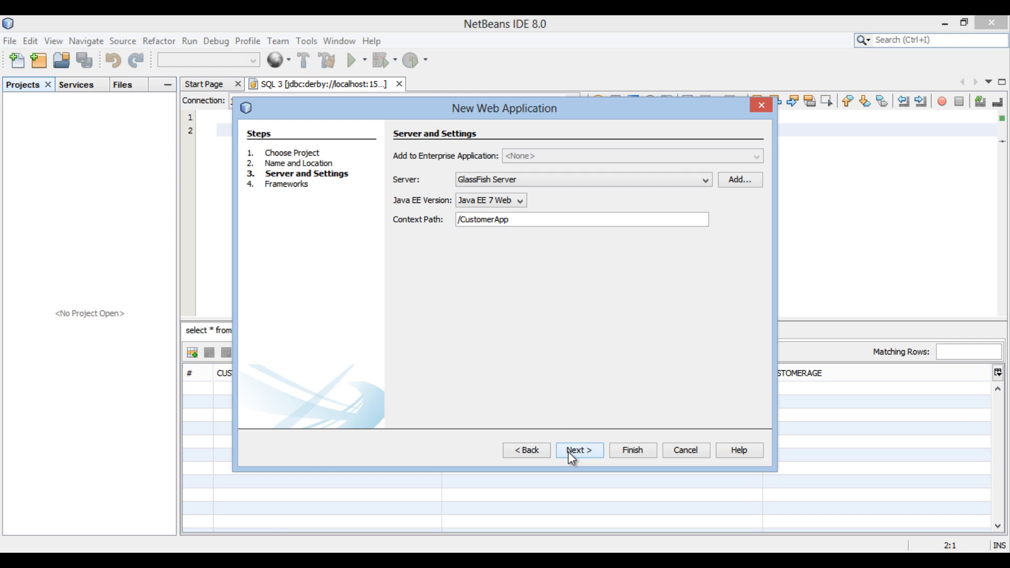
left_click(579, 450)
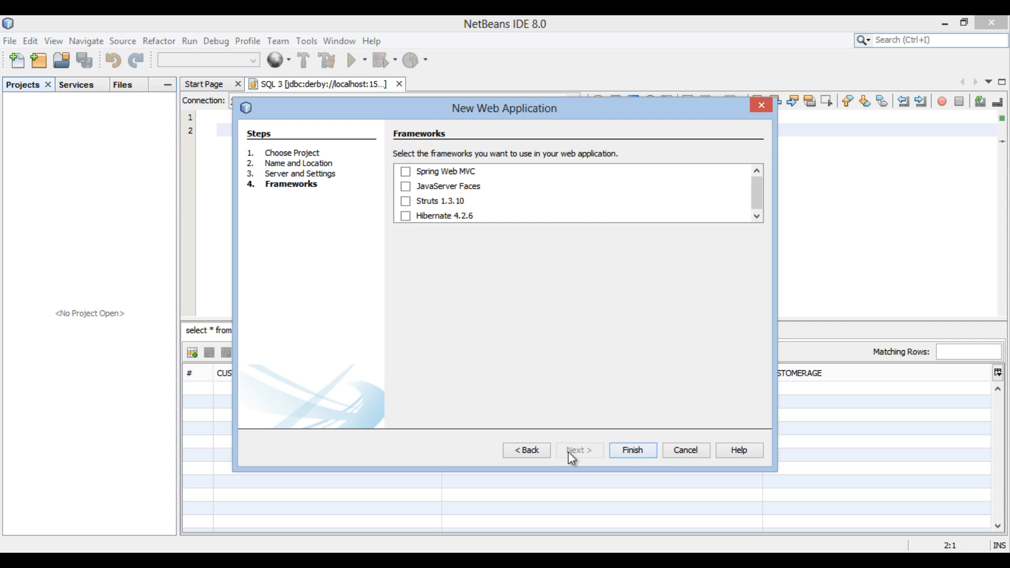
left_click(632, 449)
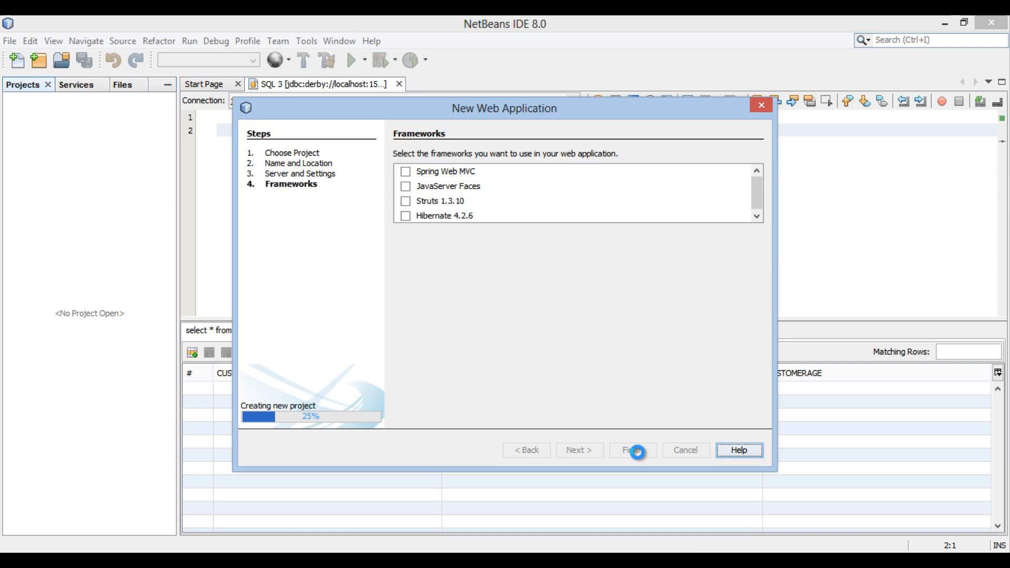
- Expand and select the new CustomerApp project in the Projects tab
left_click(632, 449)
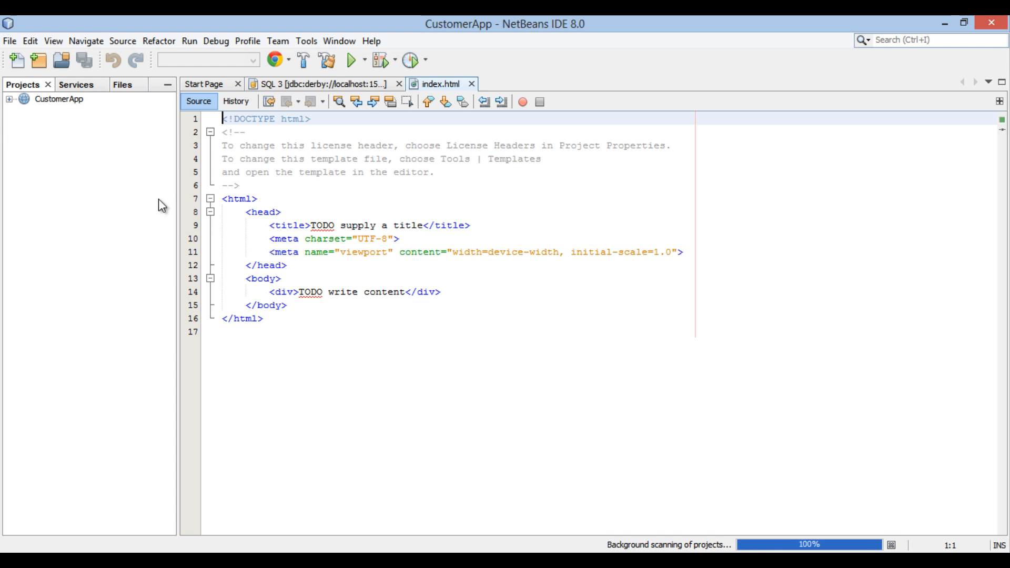
mouse_move(21, 110)
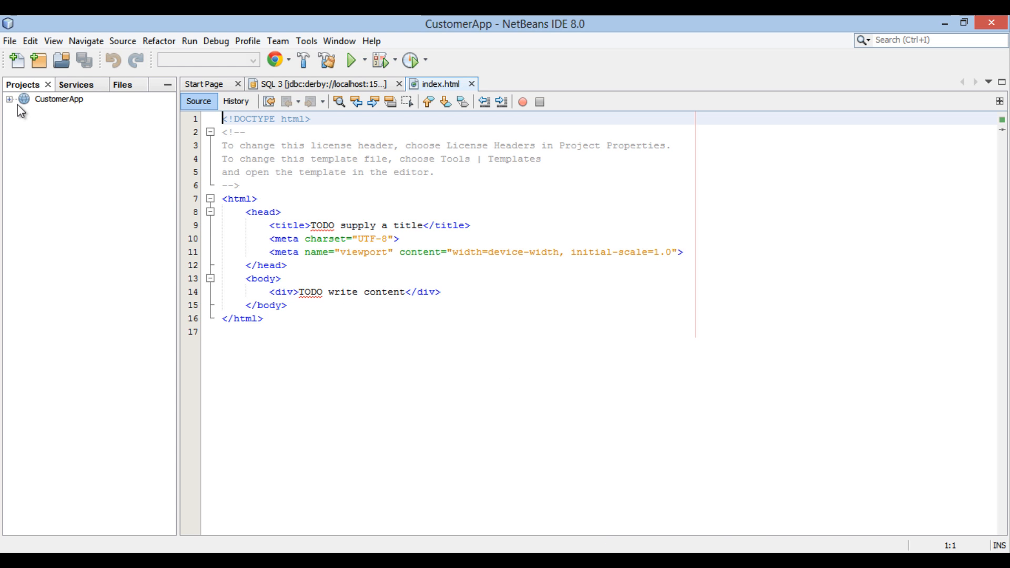
left_click(7, 99)
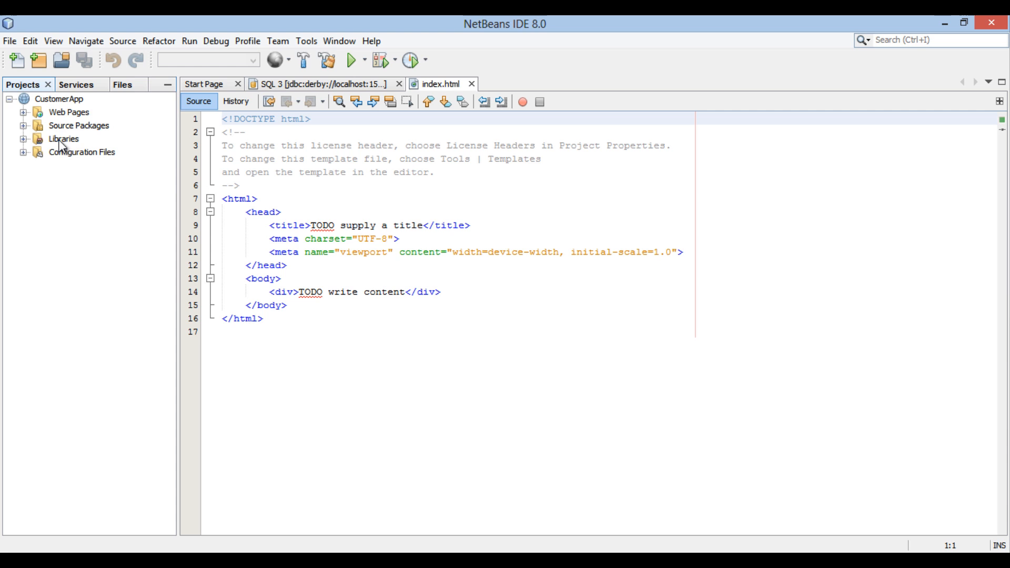
left_click(59, 99)
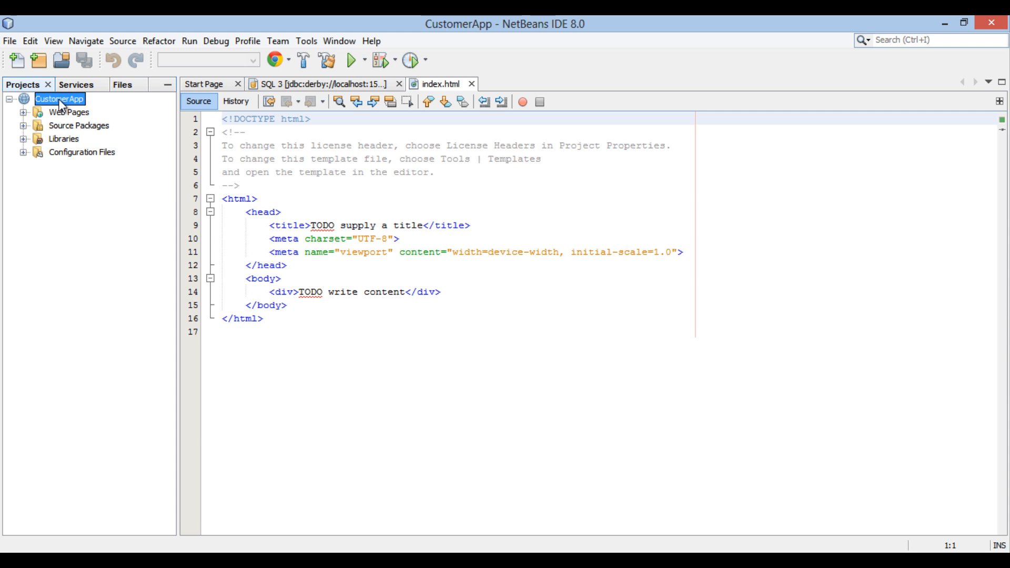
- Add a new Persistence > Entity Classes from Database file to CustomerApp
right_click(59, 99)
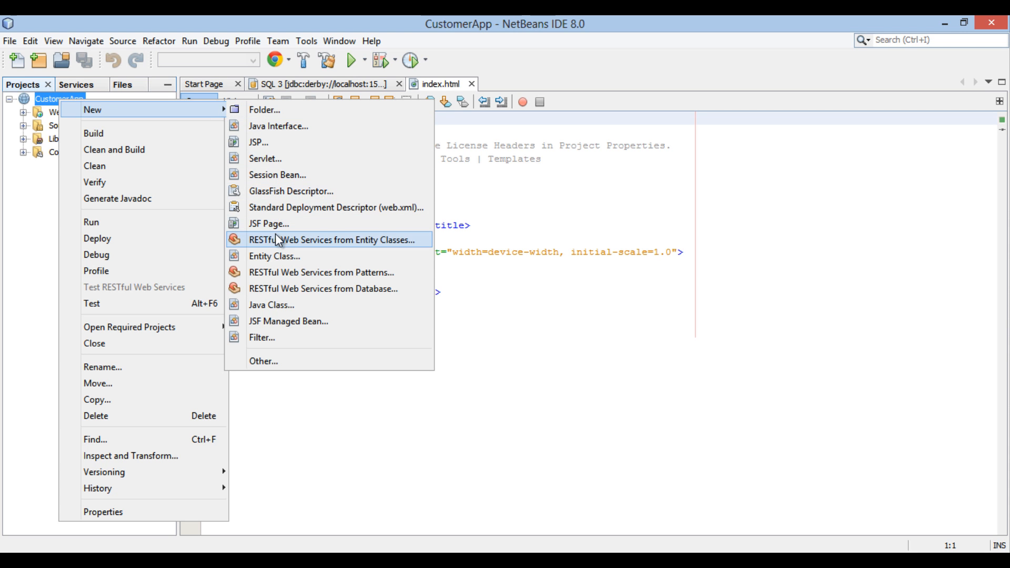
mouse_move(274, 360)
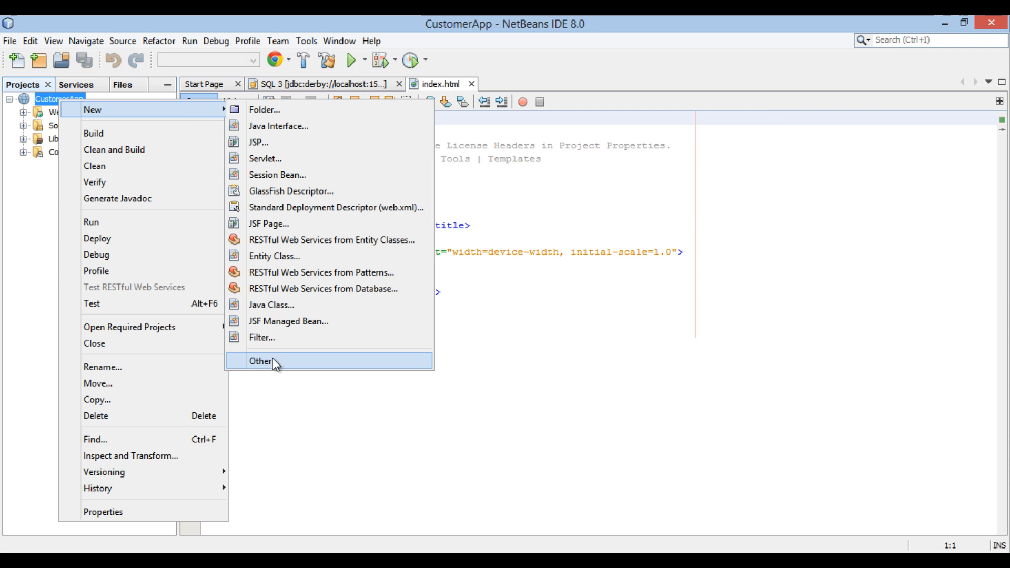
left_click(260, 361)
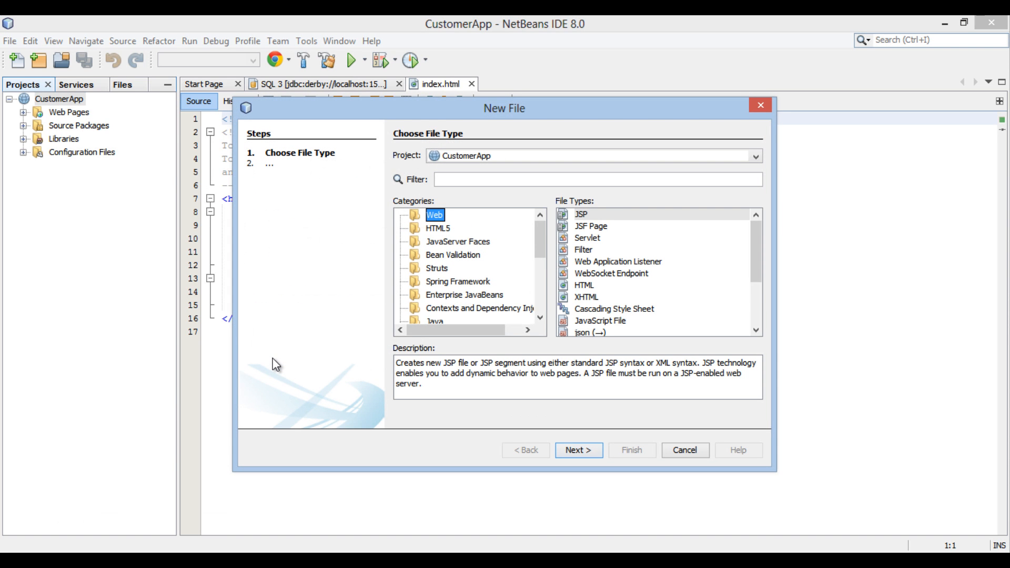
mouse_move(501, 271)
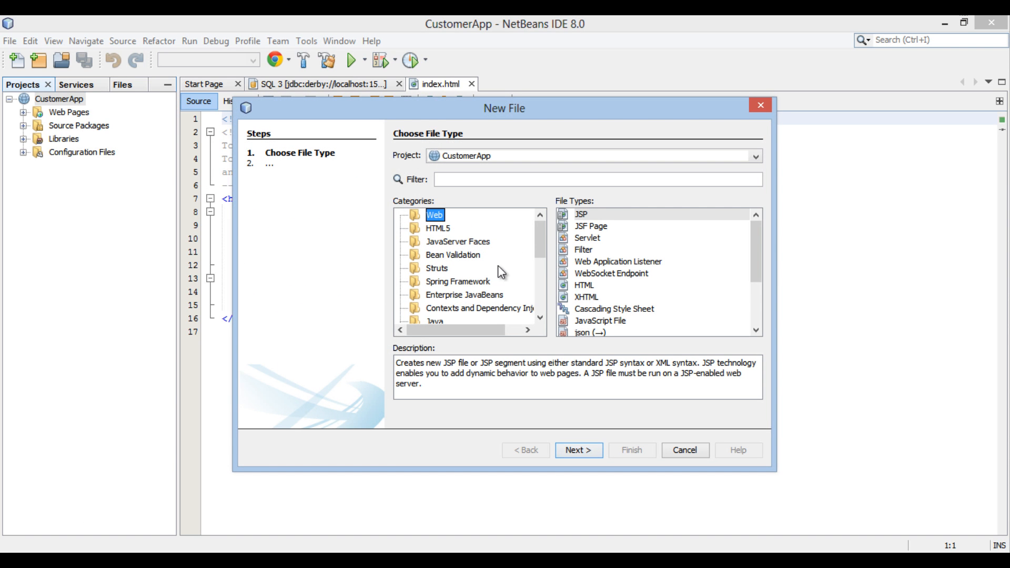
scroll("down", 3)
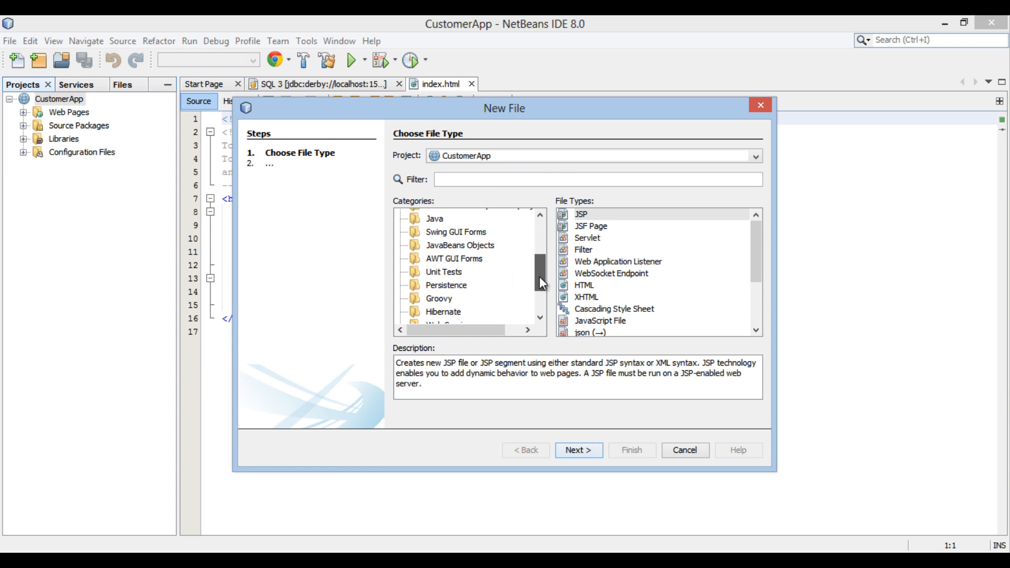
left_click(446, 254)
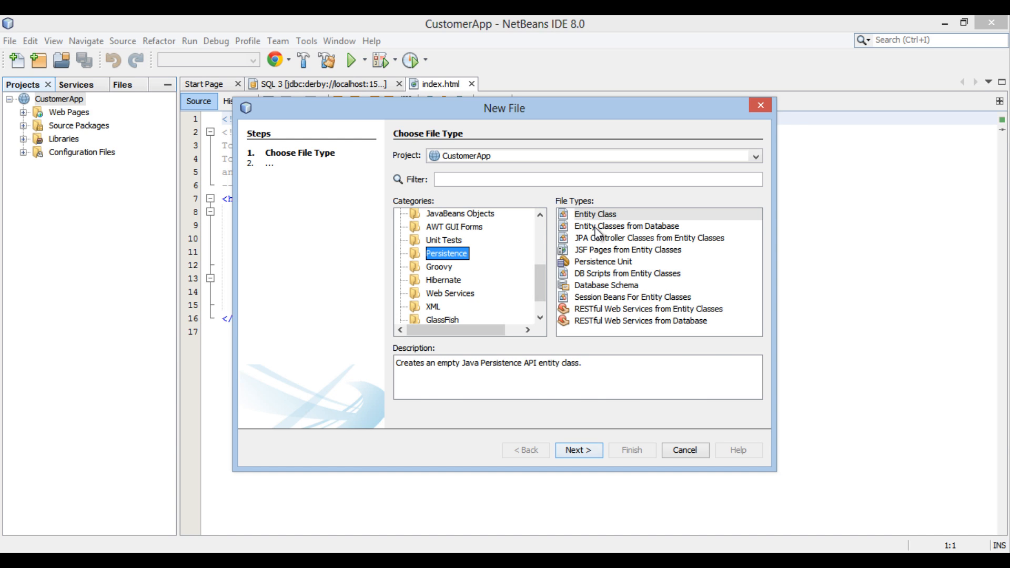
left_click(625, 225)
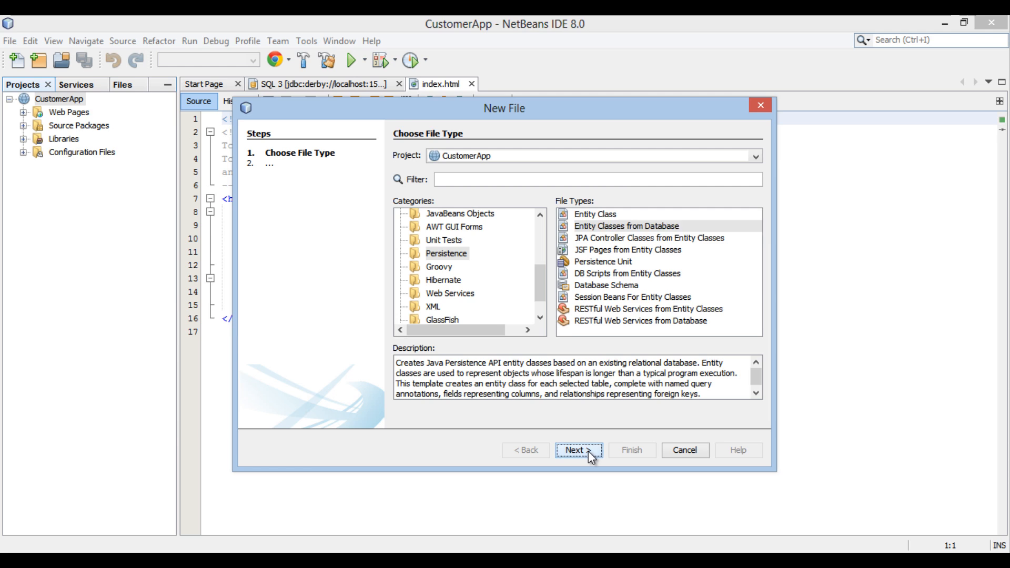
left_click(578, 449)
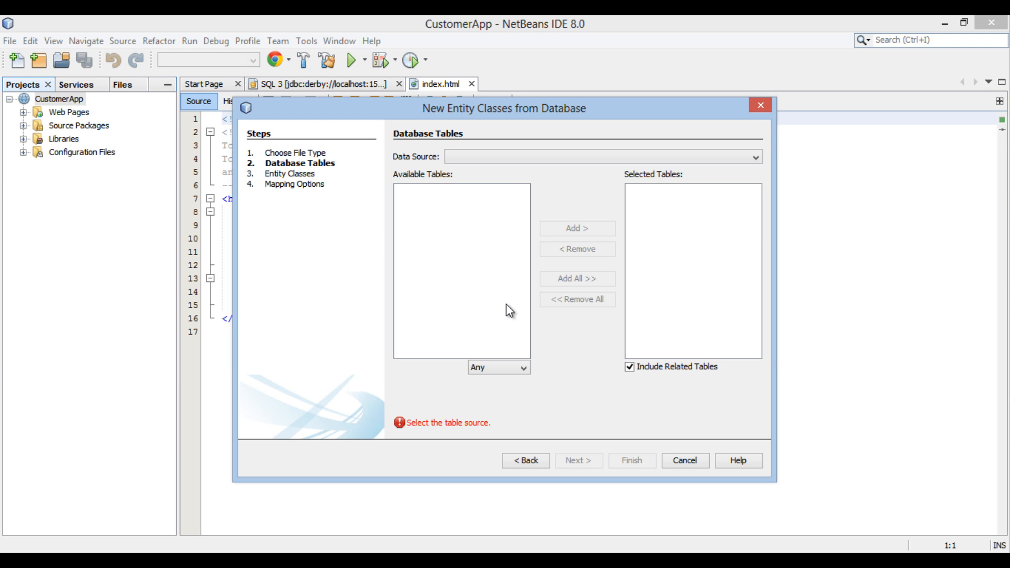
mouse_move(518, 166)
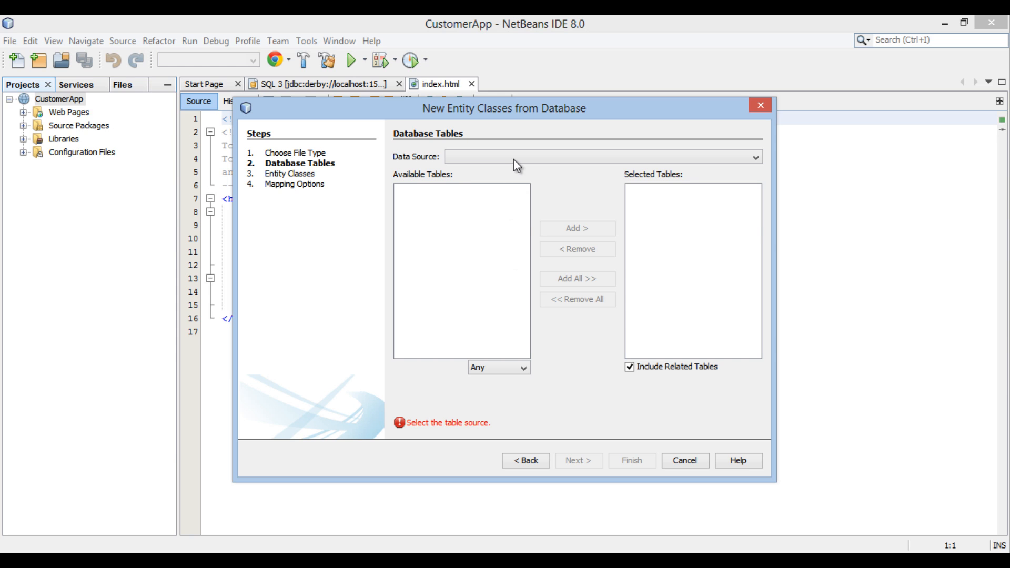
- Choose New Data Source... from the Data Source list
left_click(753, 157)
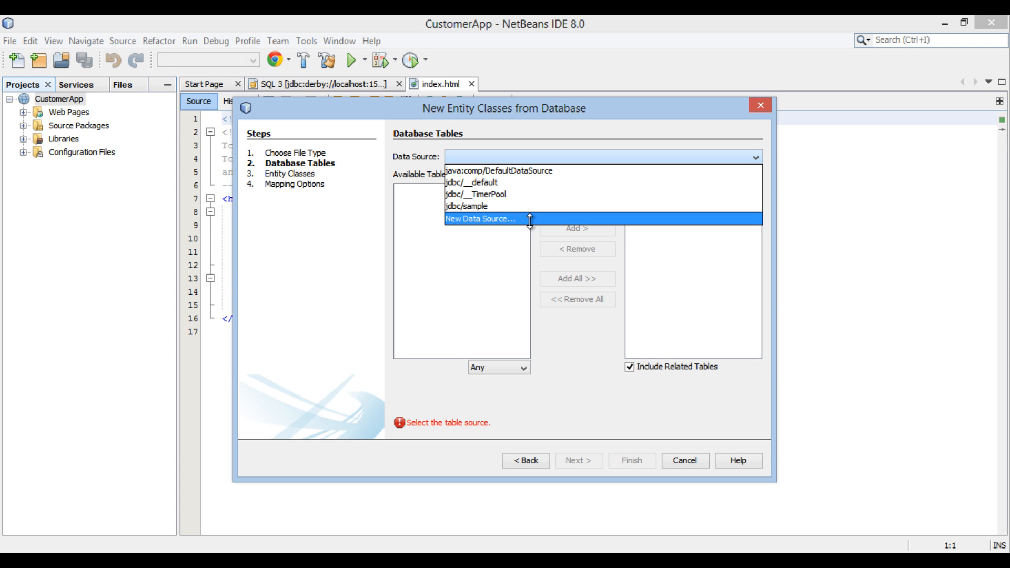
left_click(478, 218)
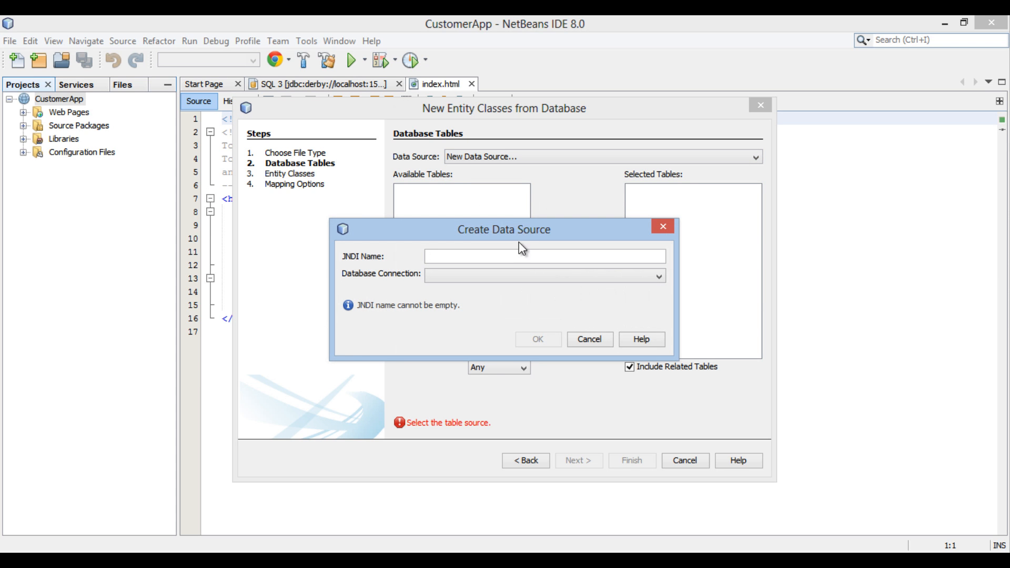
- Enter the JNDI name jdbc/customerdb for the new data source
type("j")
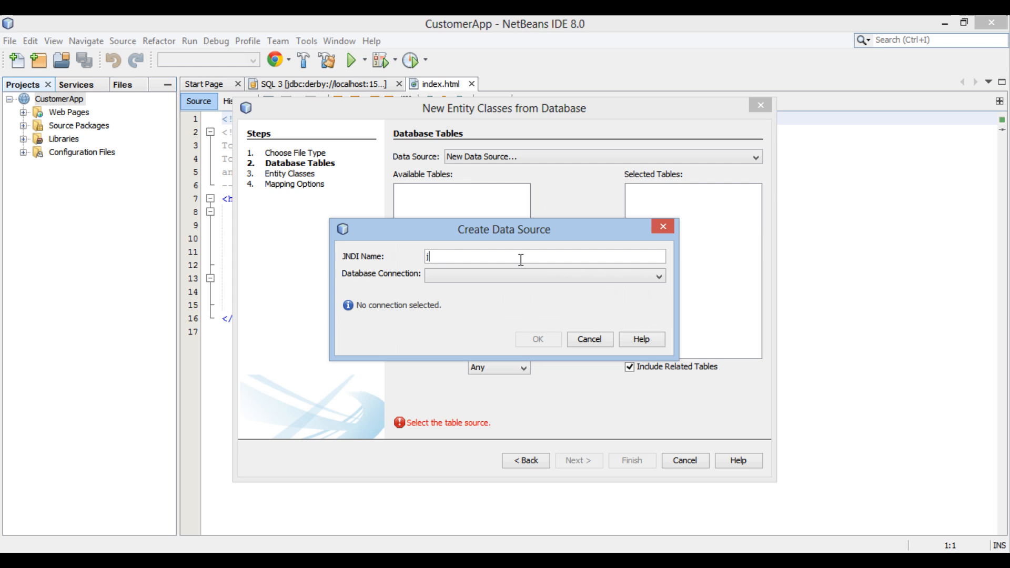
type("jdbc/")
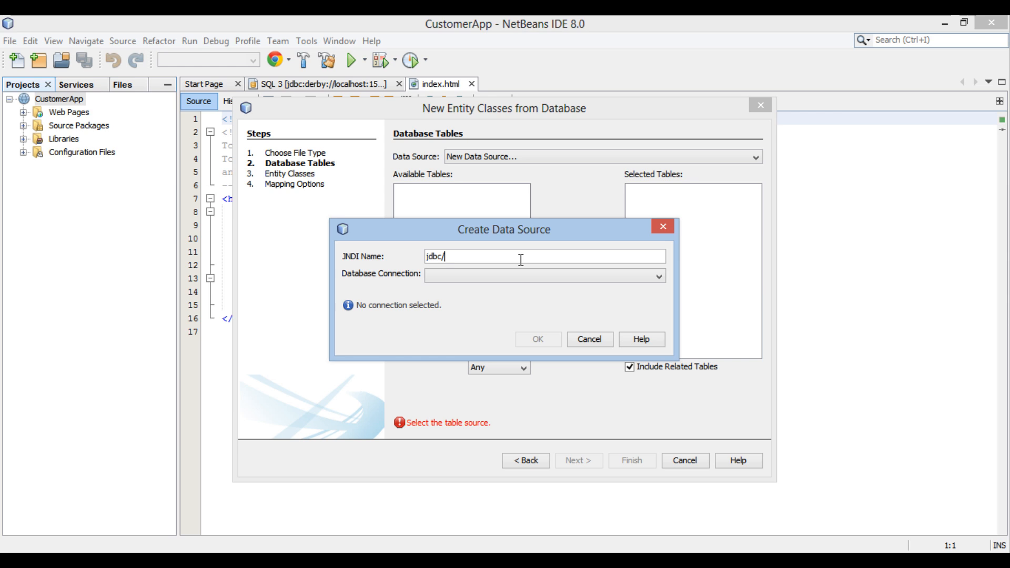
type("cu")
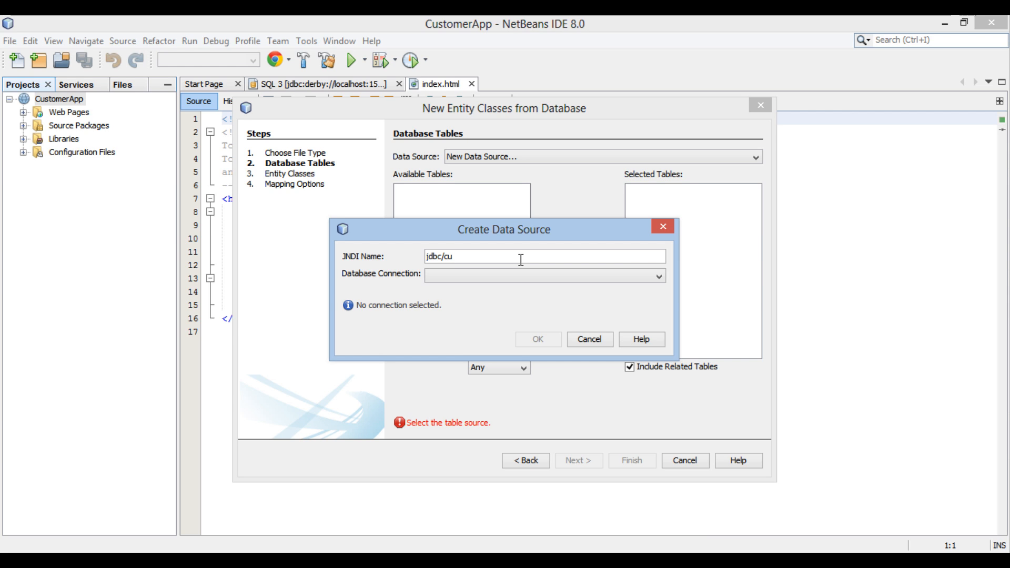
type("stomer")
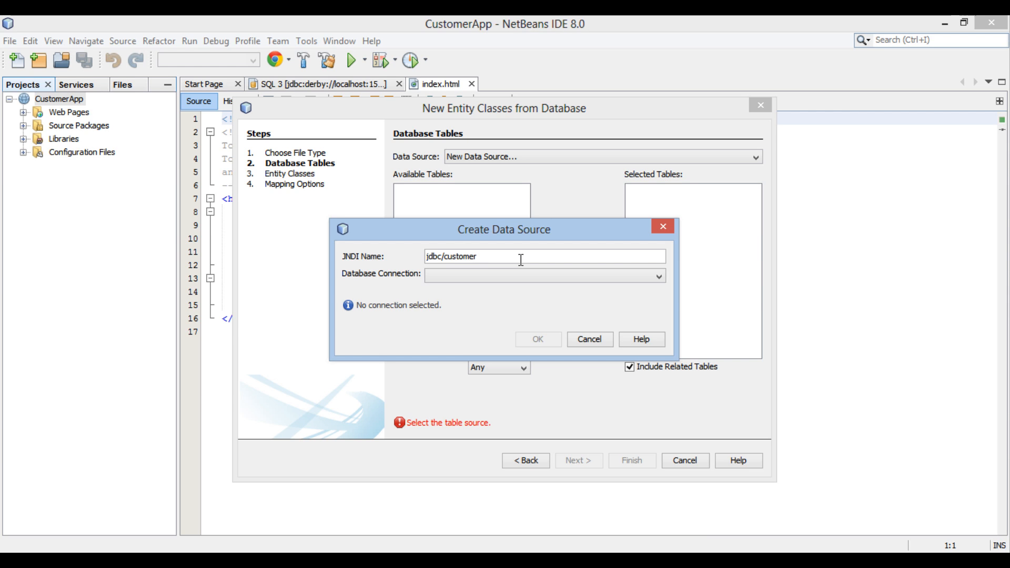
type("d")
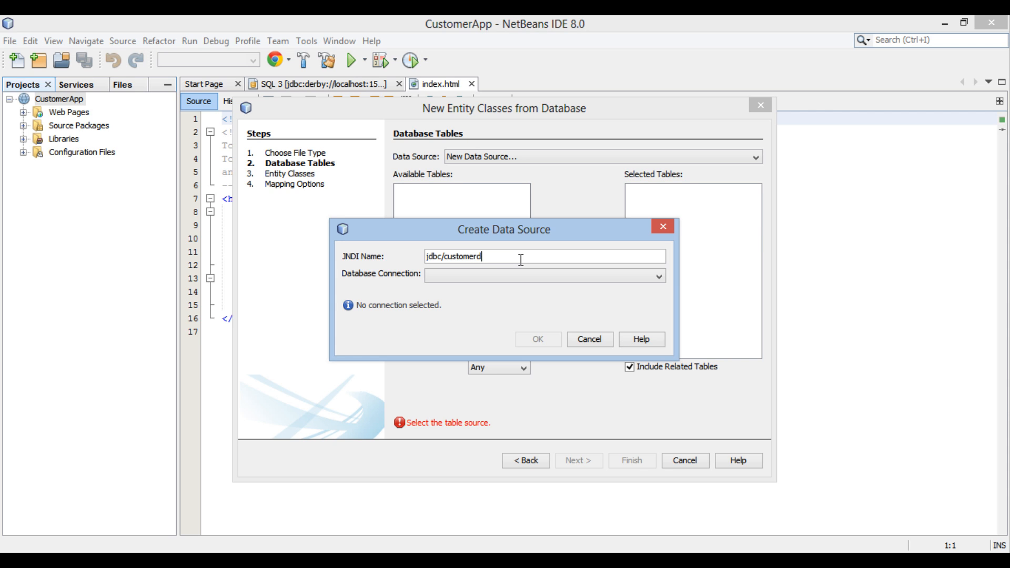
type("b")
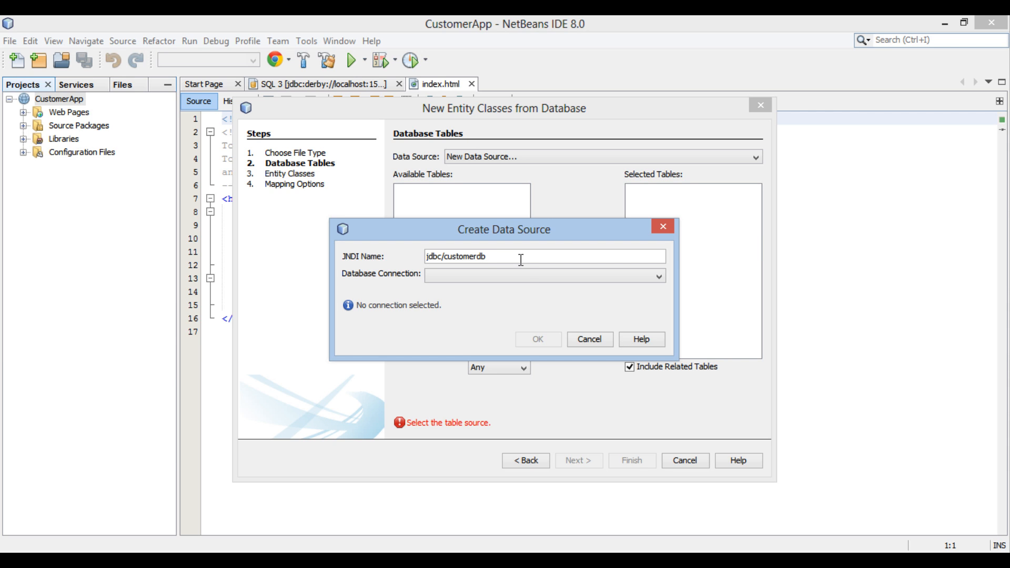
- Link it to the jdbc:derby://localhost:1527/CustomerDB connection and create the data source
left_click(656, 275)
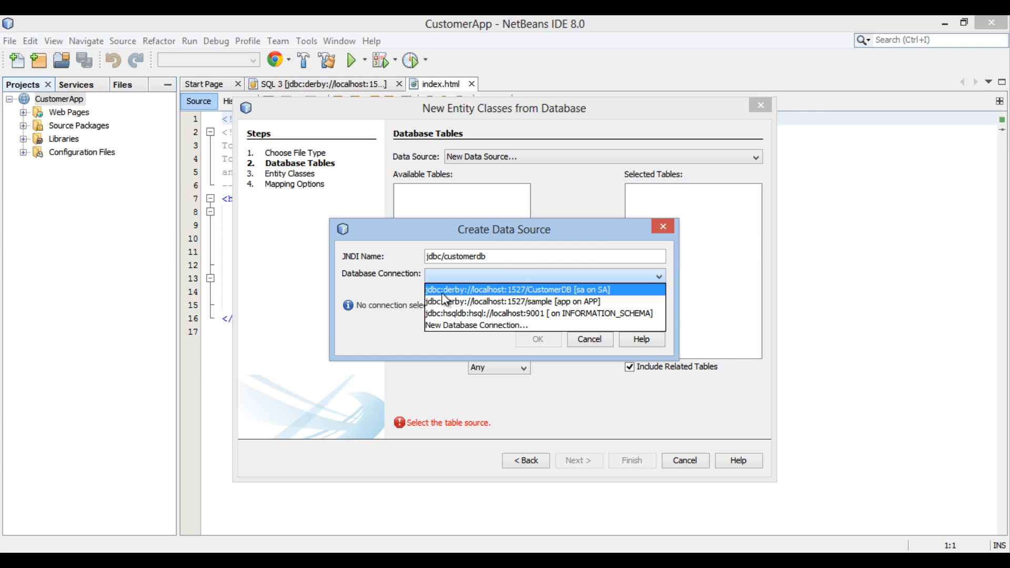
mouse_move(566, 294)
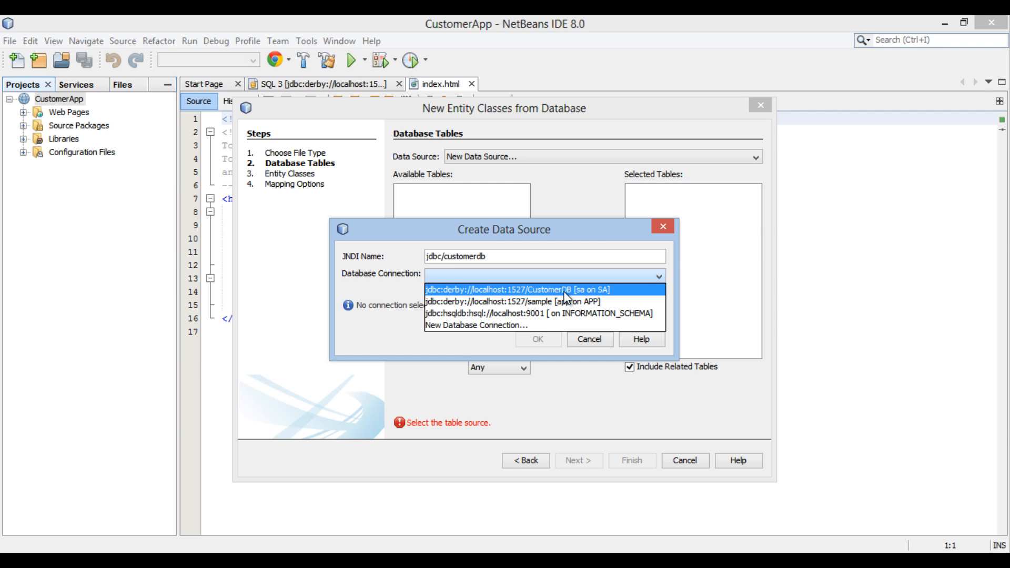
left_click(516, 289)
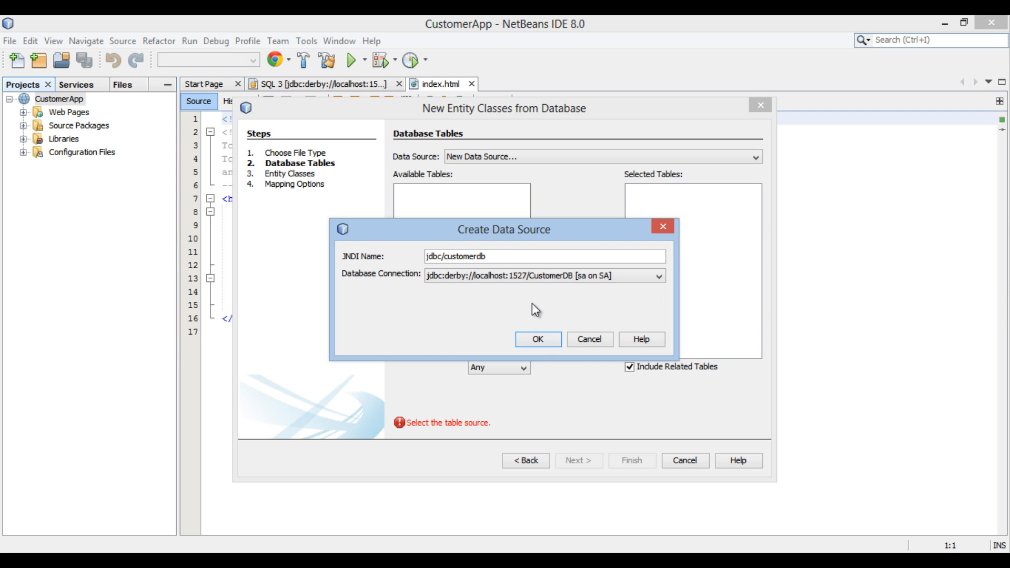
left_click(537, 339)
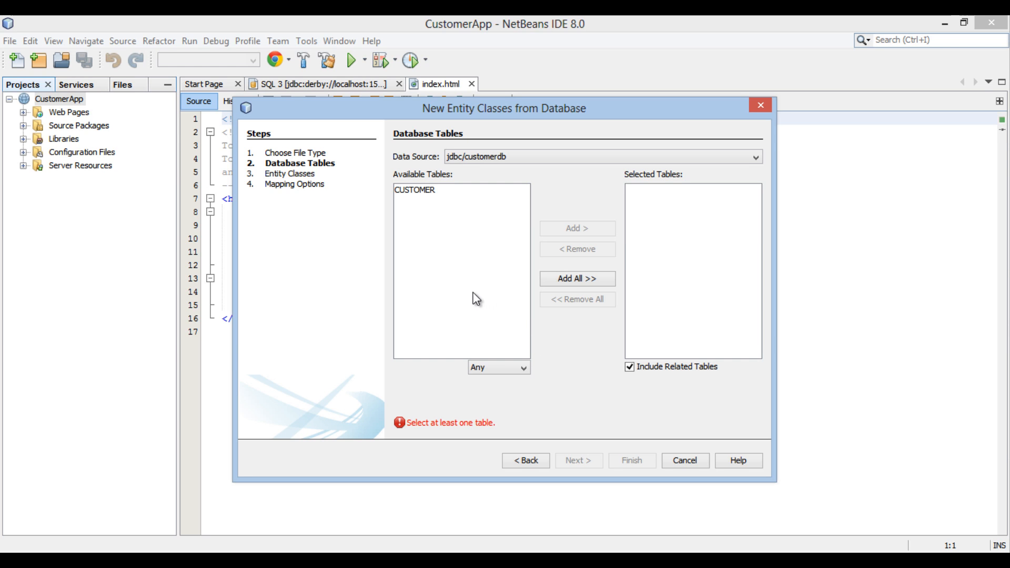
- Add the CUSTOMER table to the selected tables and continue to Entity Classes
left_click(415, 190)
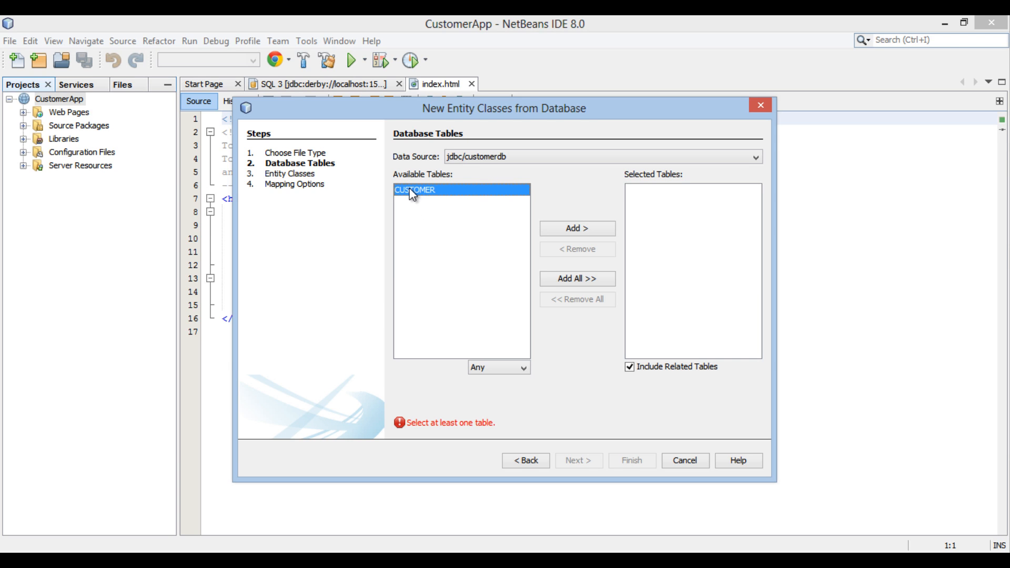
mouse_move(482, 214)
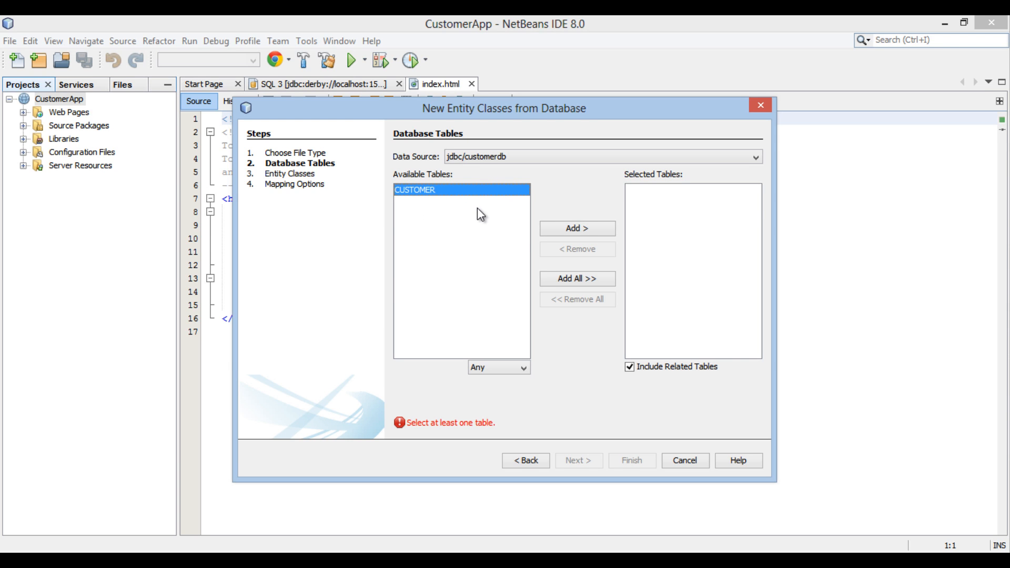
left_click(576, 228)
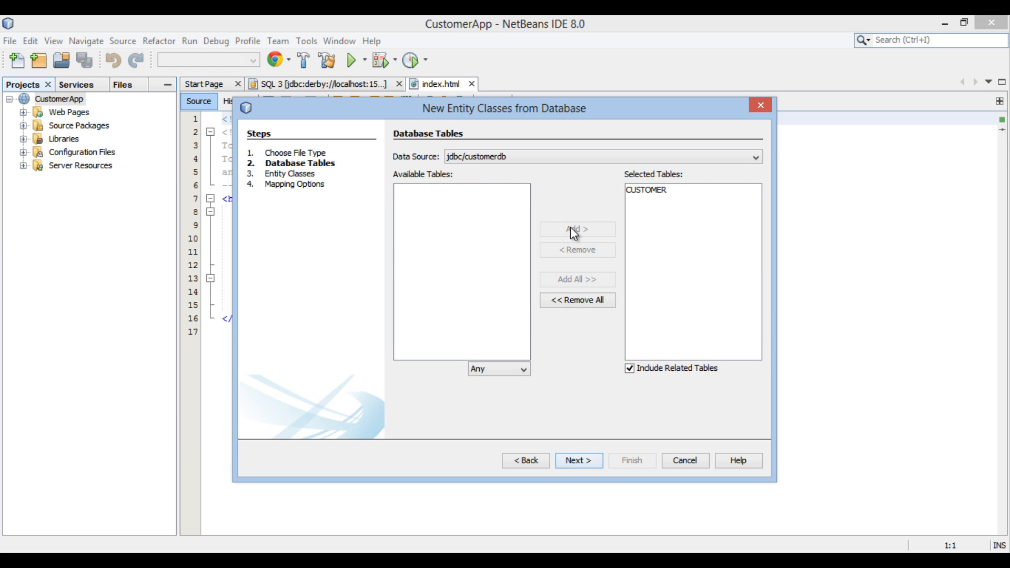
mouse_move(577, 460)
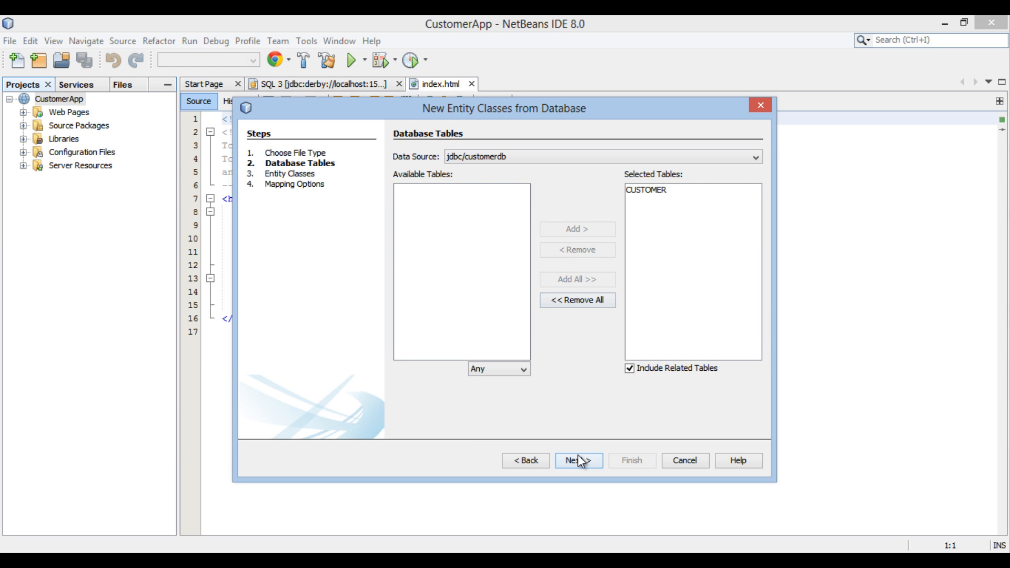
mouse_move(579, 468)
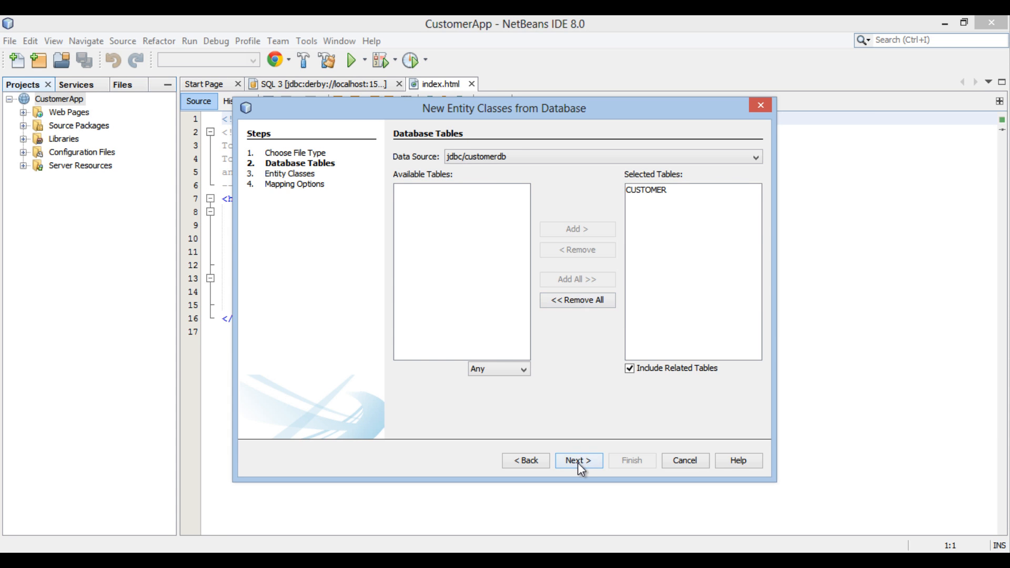
left_click(578, 460)
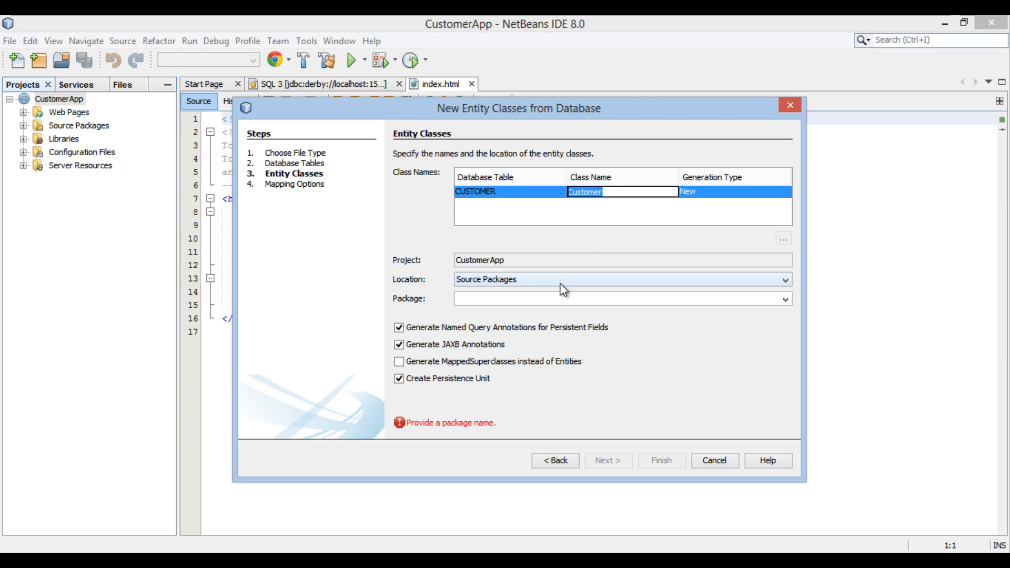
- Set the entity package to com.hubberspot.entity and continue to Mapping Options
type("com.hubb")
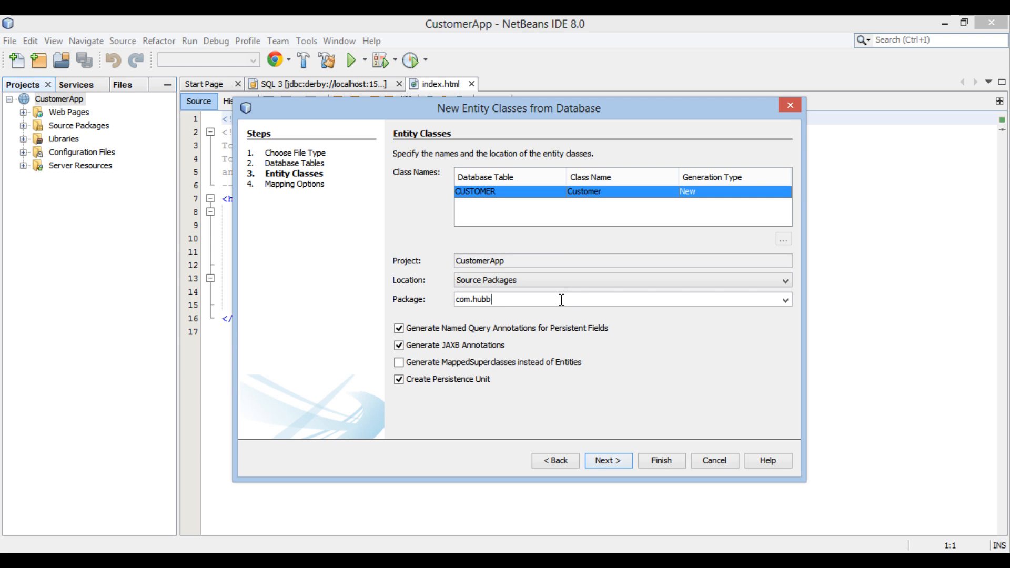
type("erspot")
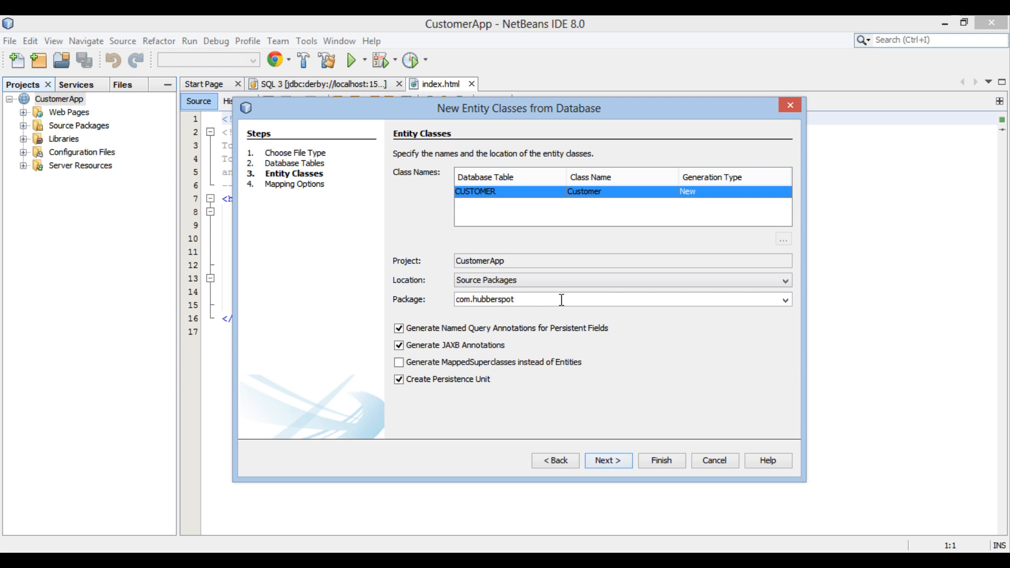
type(".entity")
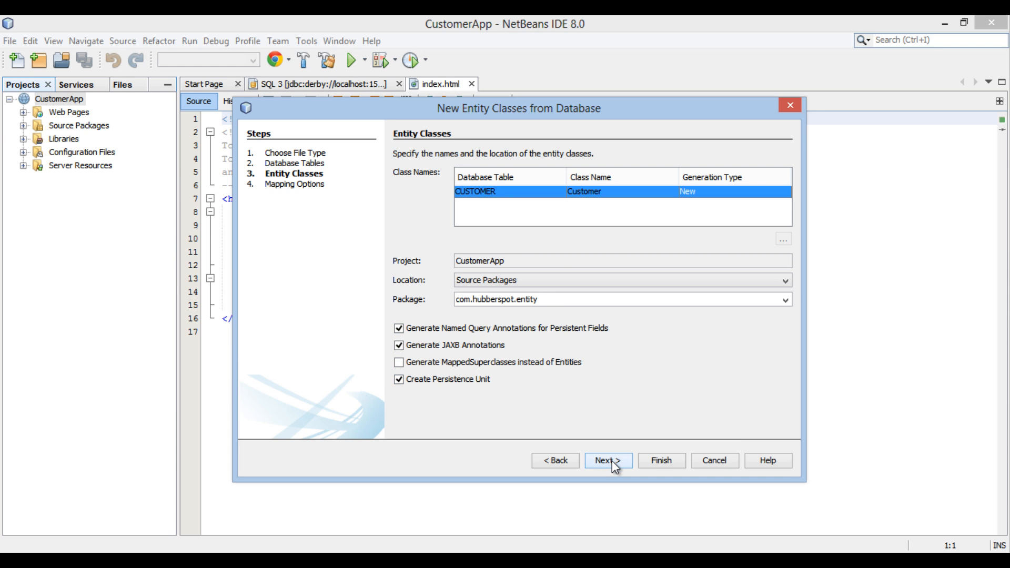
left_click(607, 460)
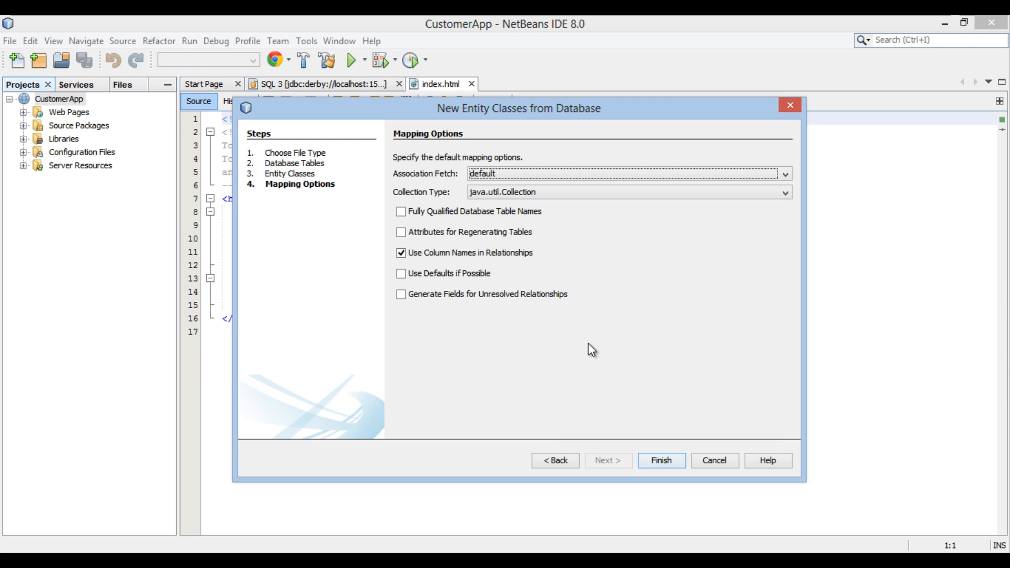
- Use java.util.List as collection type, leave fully qualified table names off, and finish generation
left_click(782, 192)
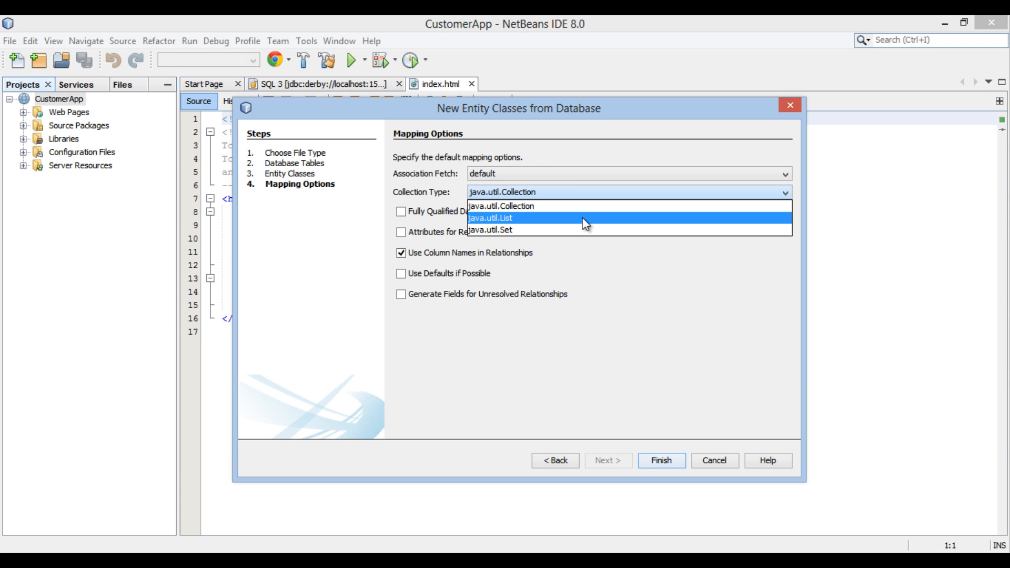
left_click(493, 218)
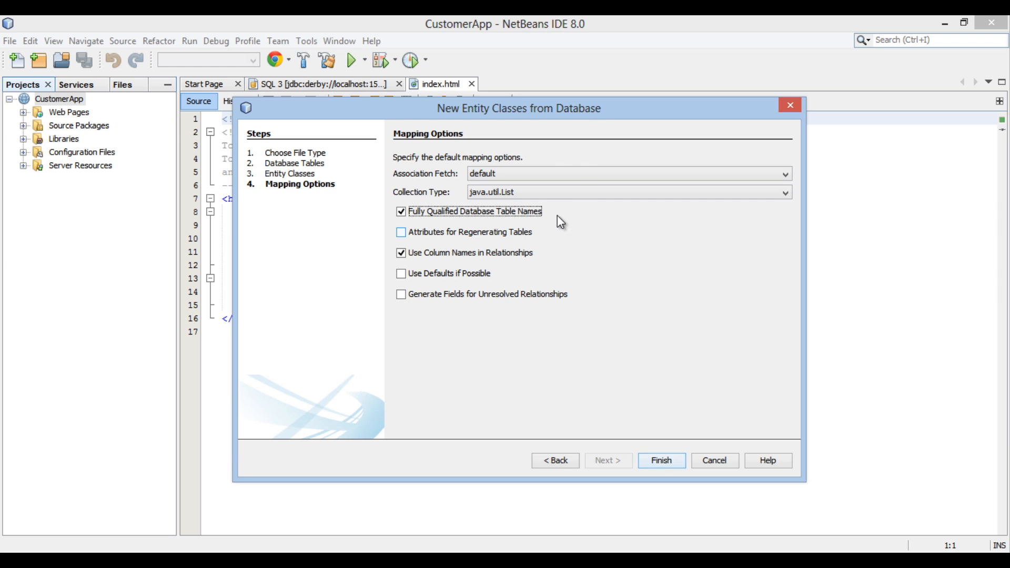
left_click(400, 211)
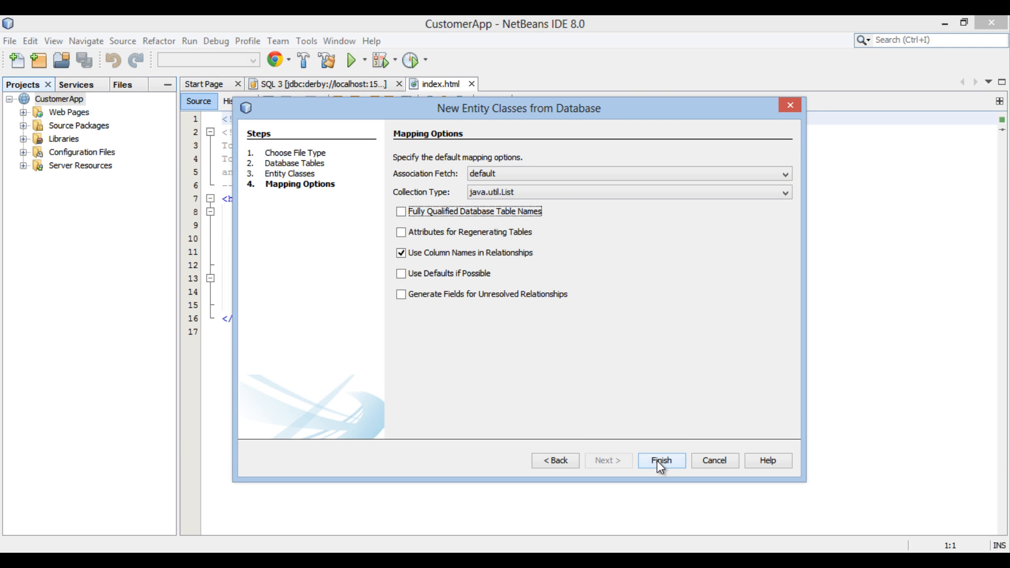
left_click(660, 460)
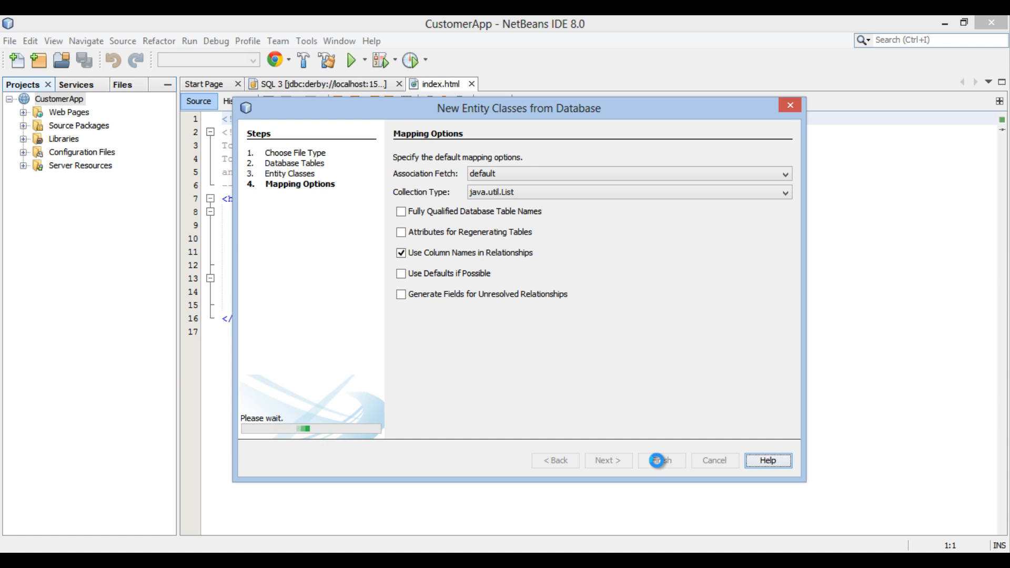
left_click(661, 460)
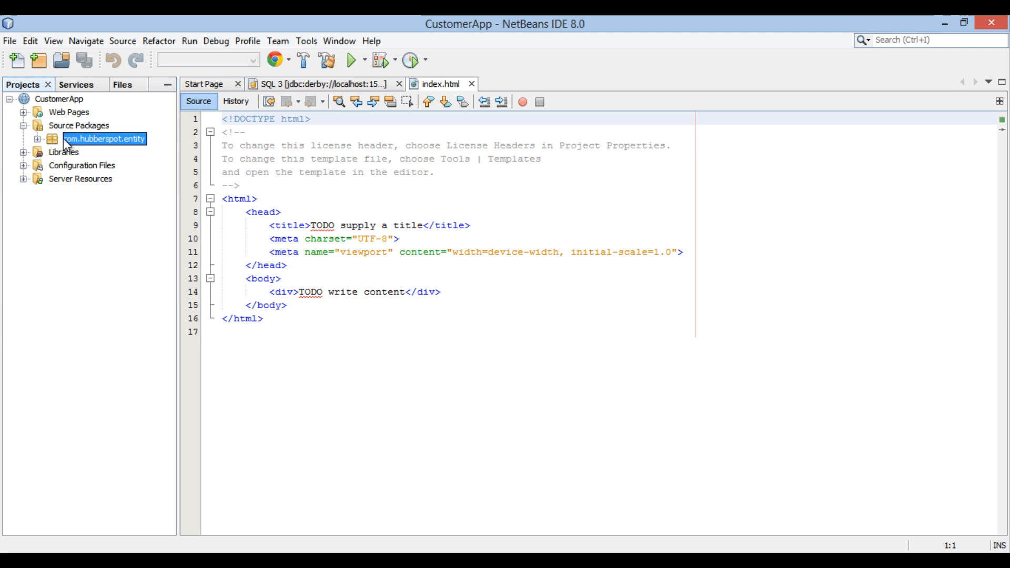
- Open Customer.java from the com.hubberspot.entity package in the editor
left_click(38, 139)
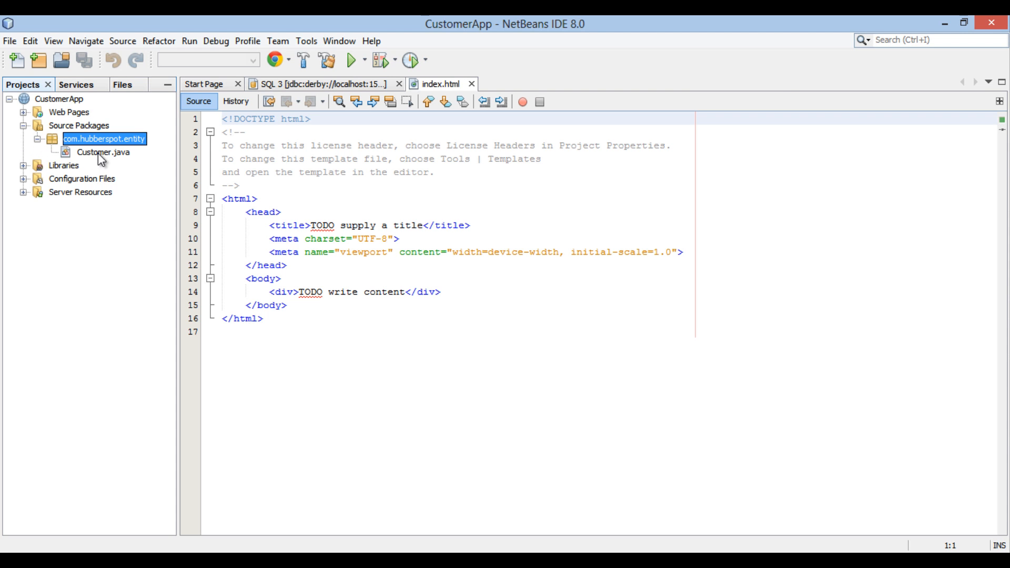
double_click(103, 151)
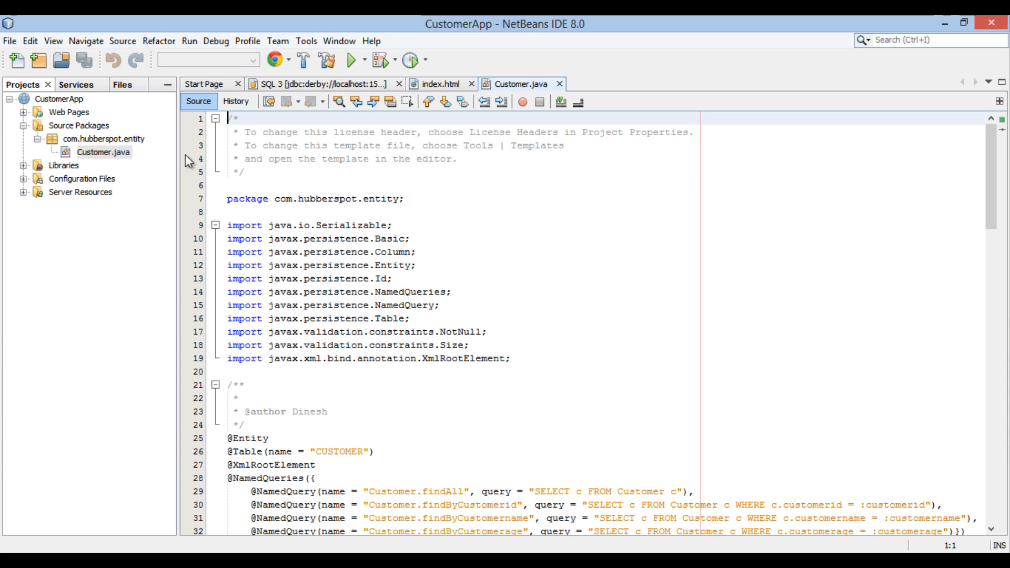
left_click(246, 168)
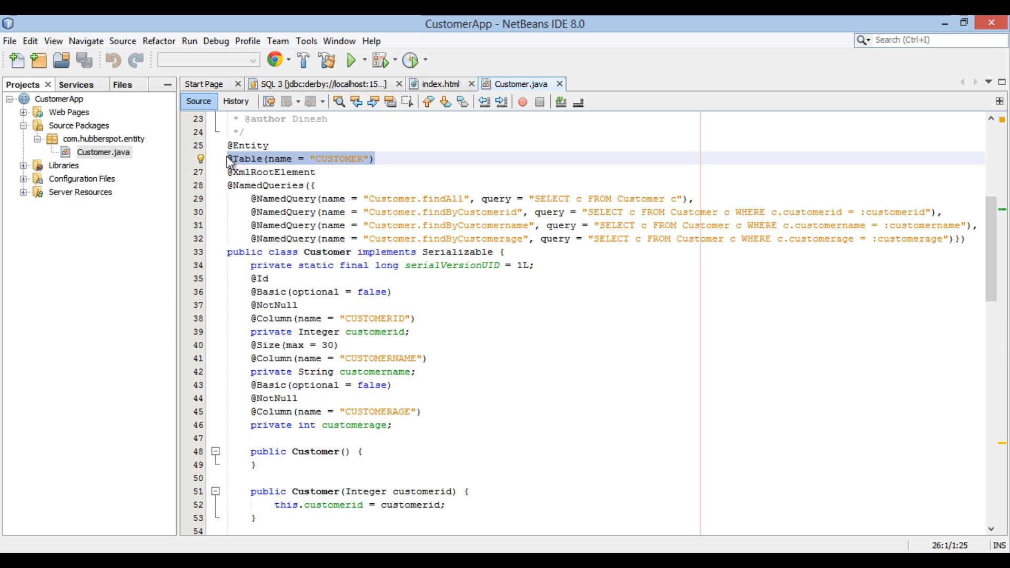
left_click(292, 171)
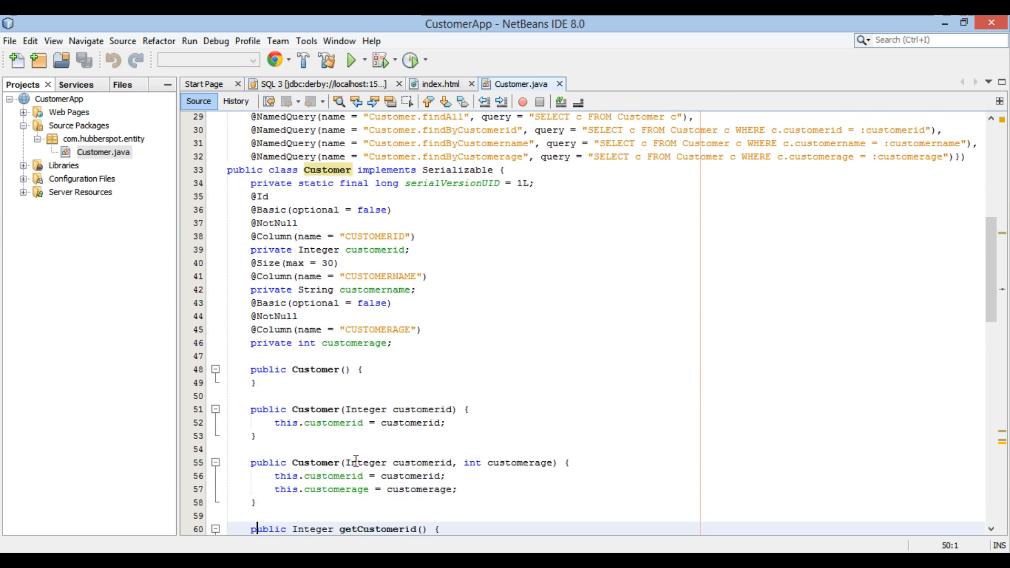
scroll("down", 3)
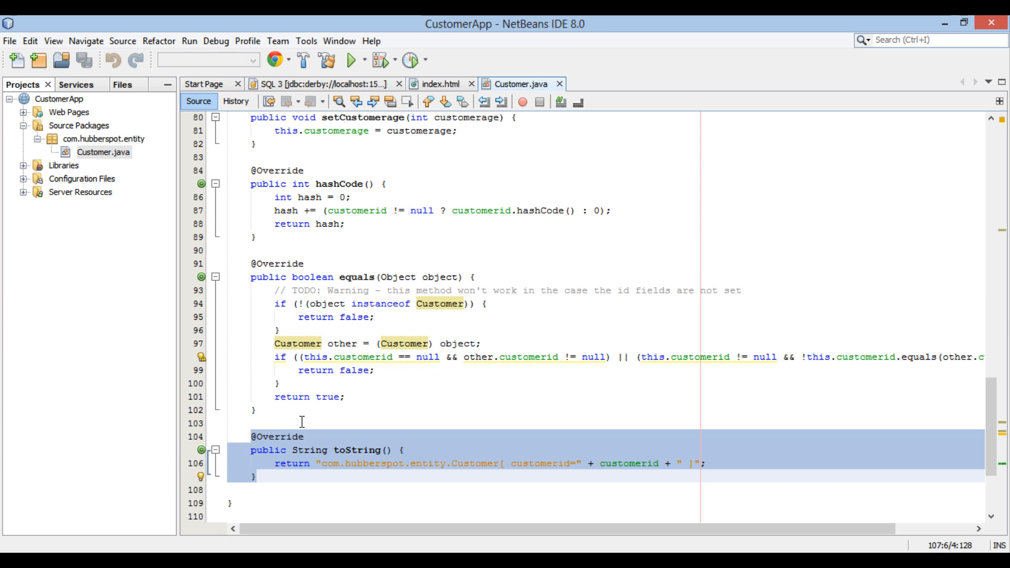
left_click(301, 422)
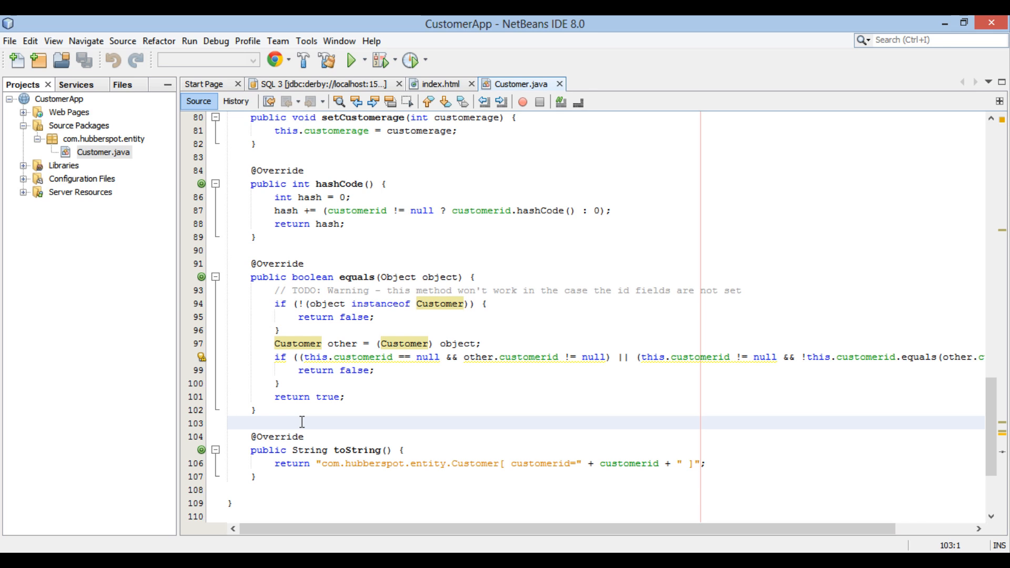
left_click(227, 422)
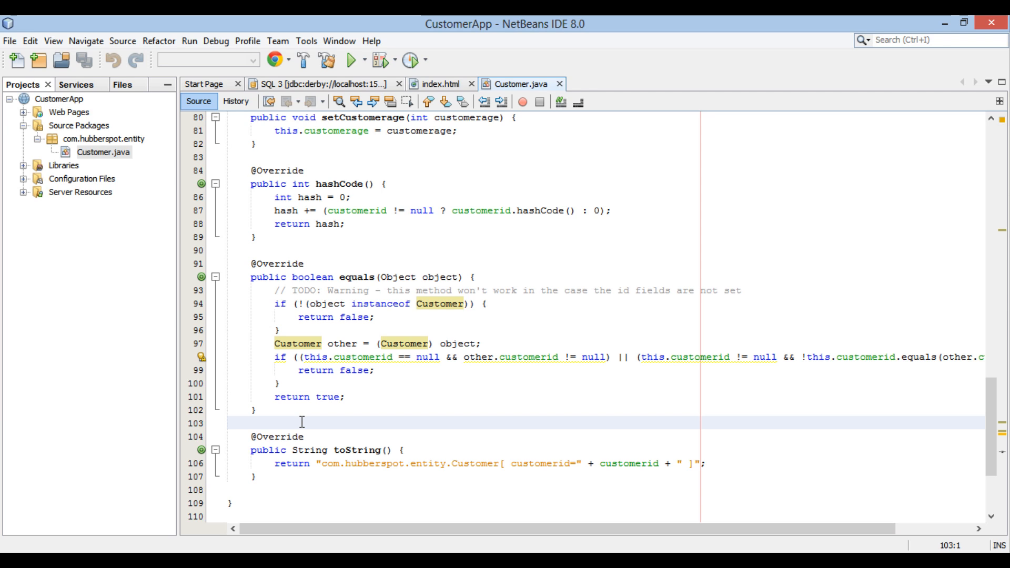
left_click(227, 422)
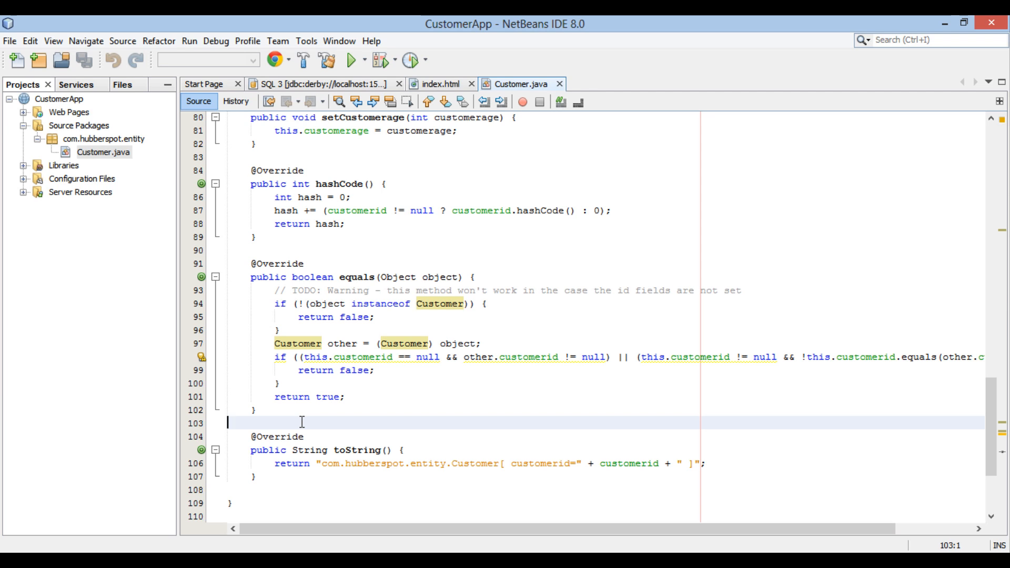